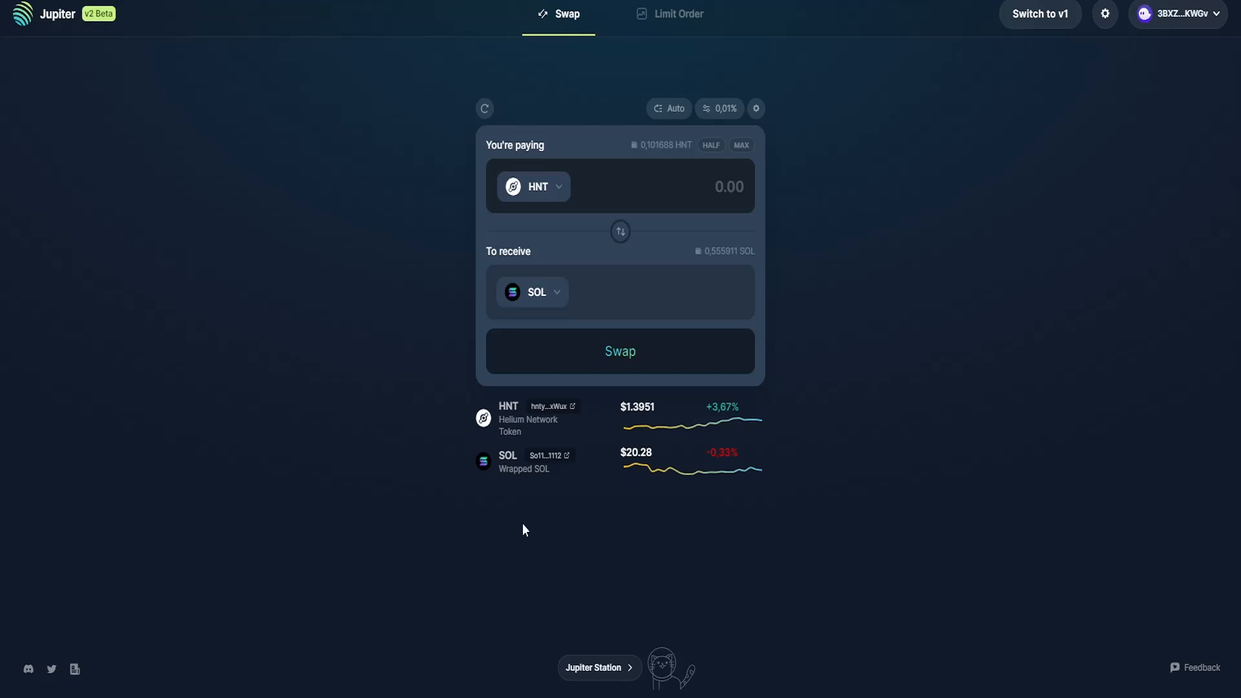
{"action": "mouse_move", "coordinate": [87, 29]}
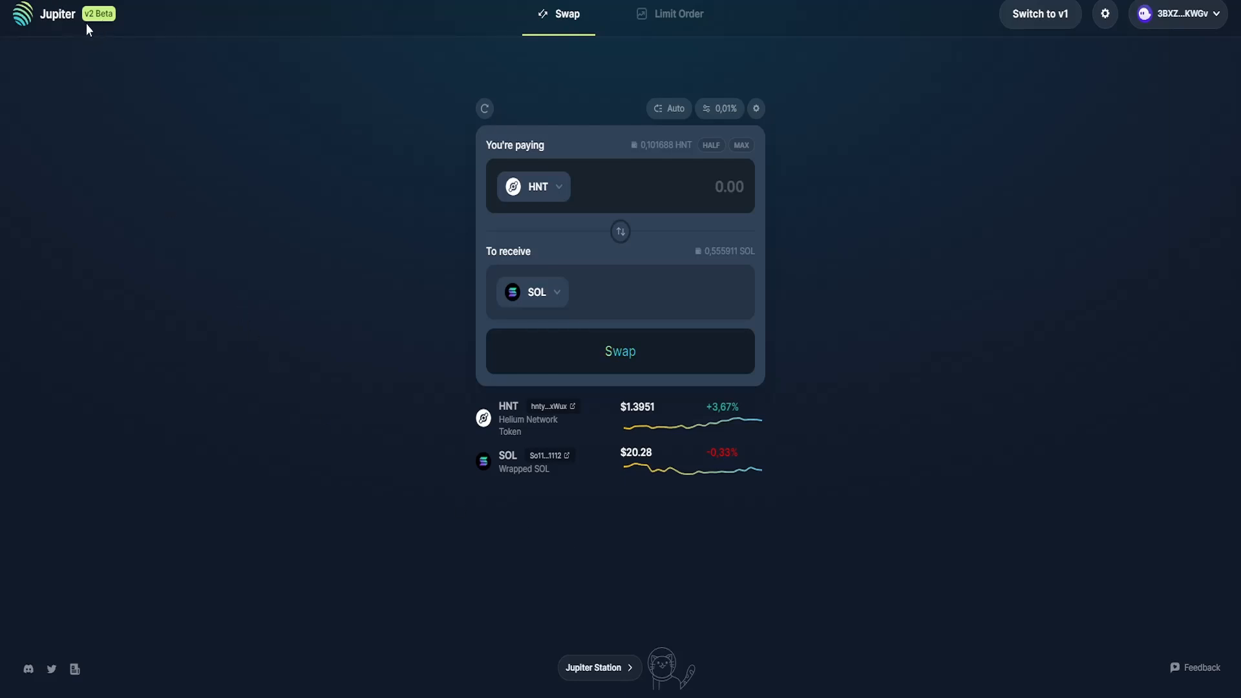
{"action": "mouse_move", "coordinate": [933, 253]}
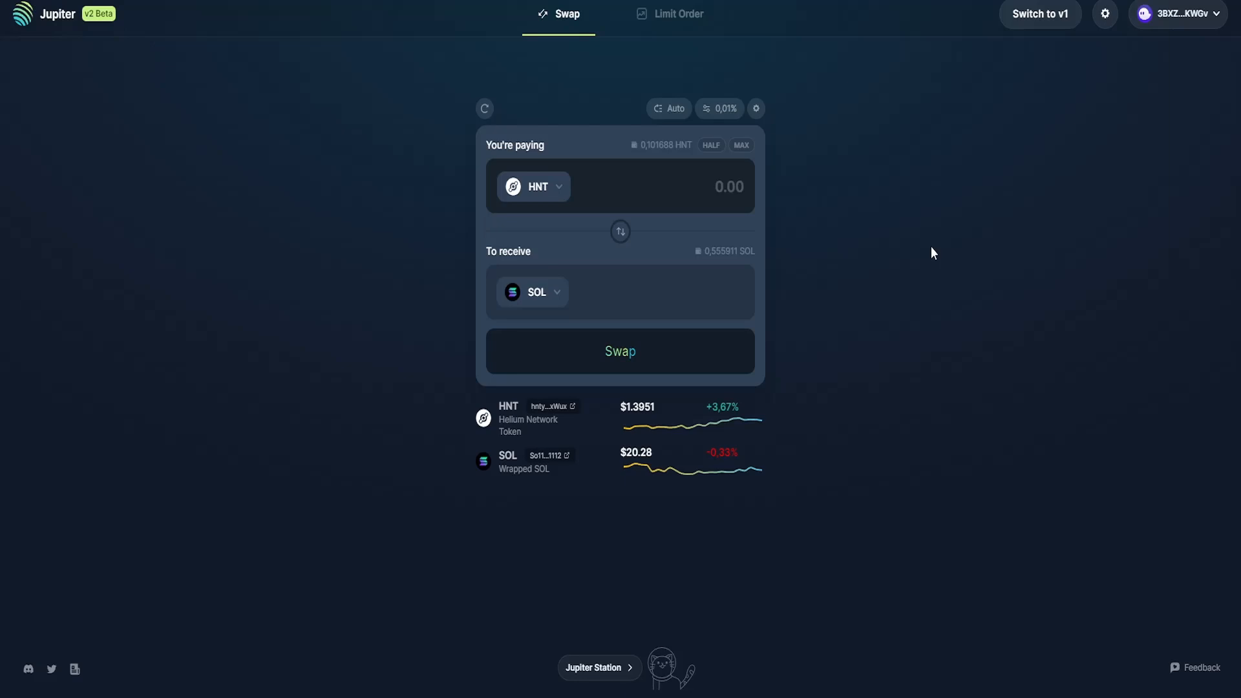
{"action": "mouse_move", "coordinate": [1060, 104]}
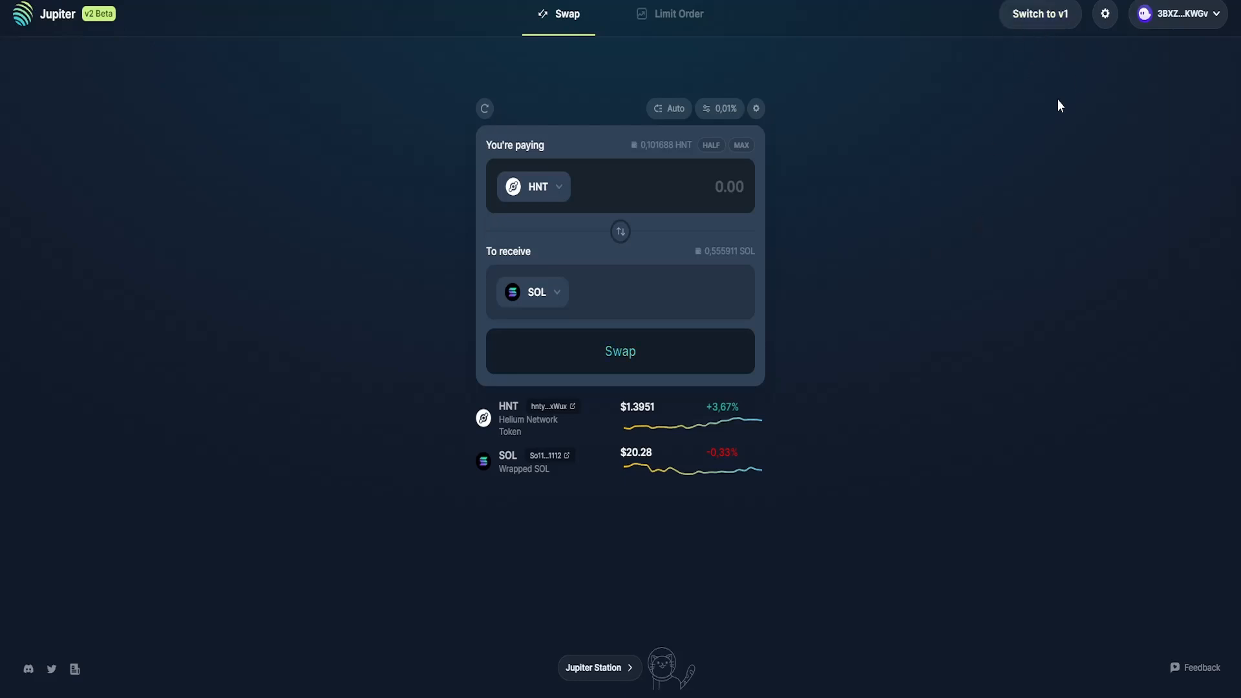
{"action": "mouse_move", "coordinate": [954, 221]}
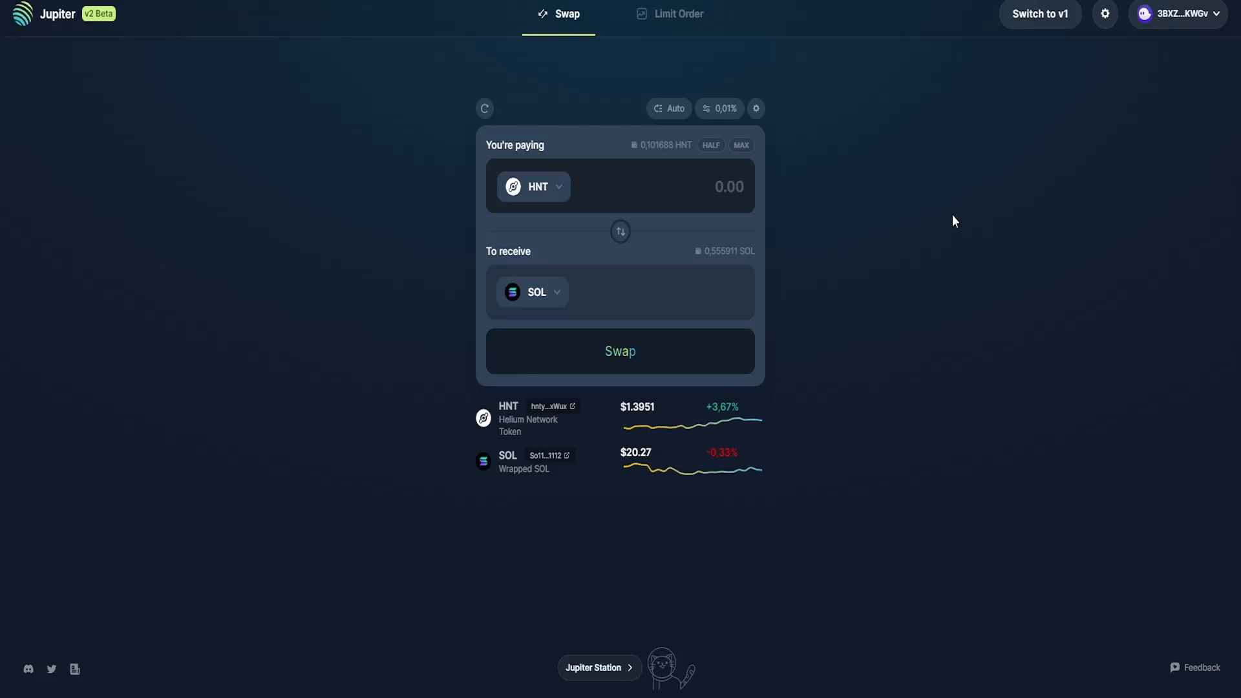
{"action": "mouse_move", "coordinate": [917, 232]}
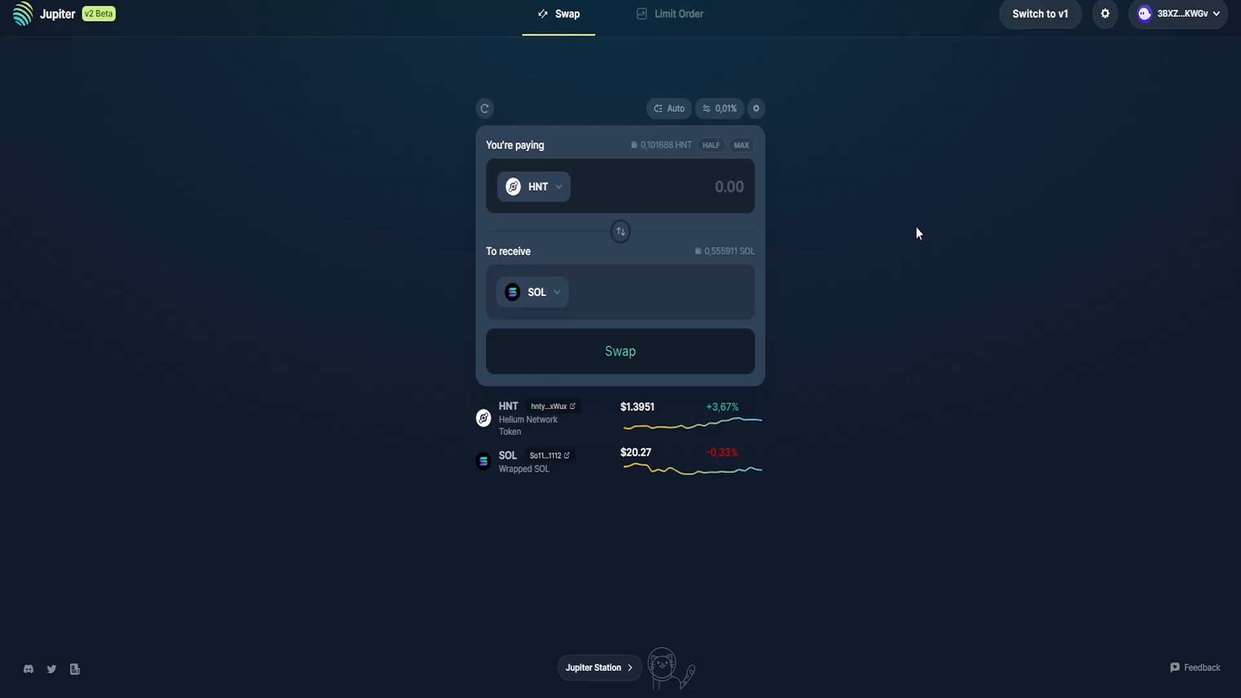
{"action": "mouse_move", "coordinate": [872, 438]}
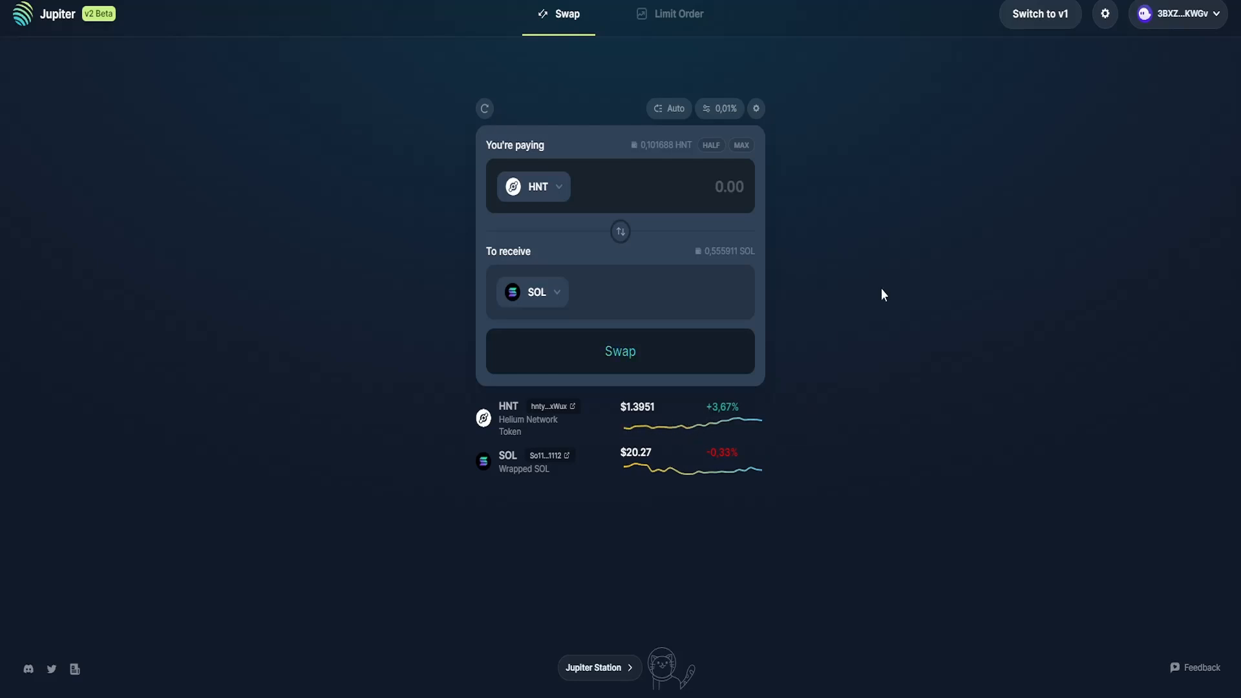
- Flip the swap direction and choose IOT as the paying token, receiving HNT
{"action": "left_click", "coordinate": [620, 231]}
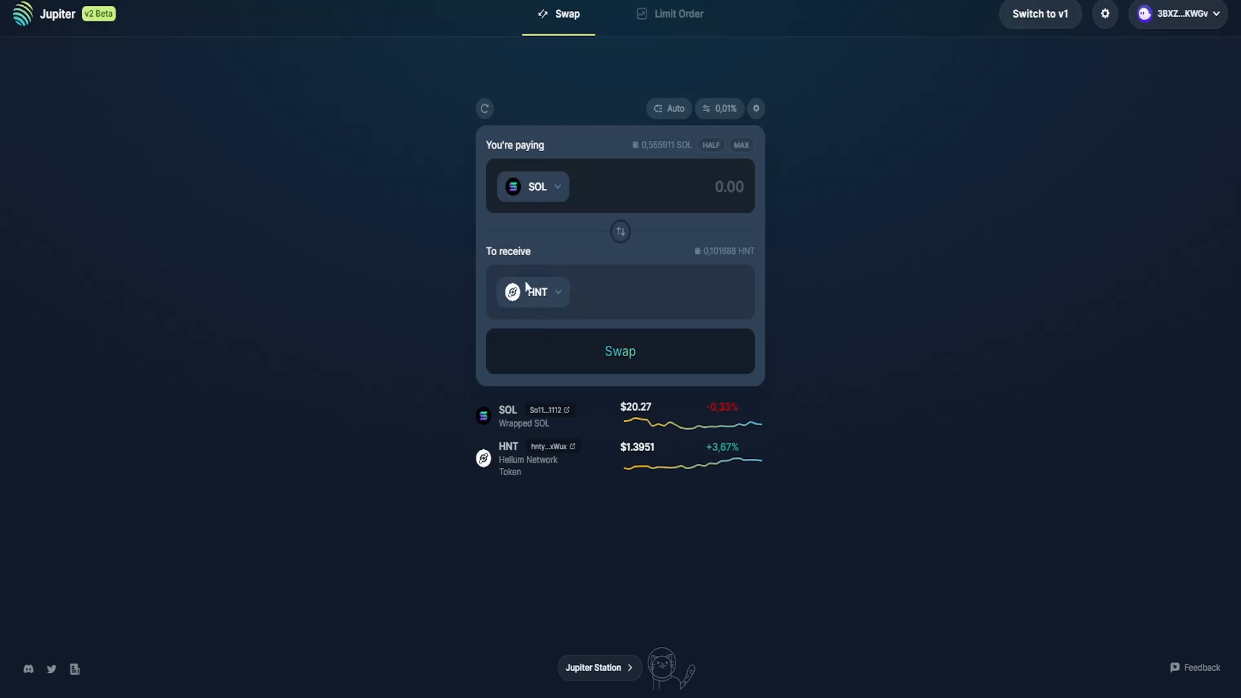
{"action": "left_click", "coordinate": [533, 291]}
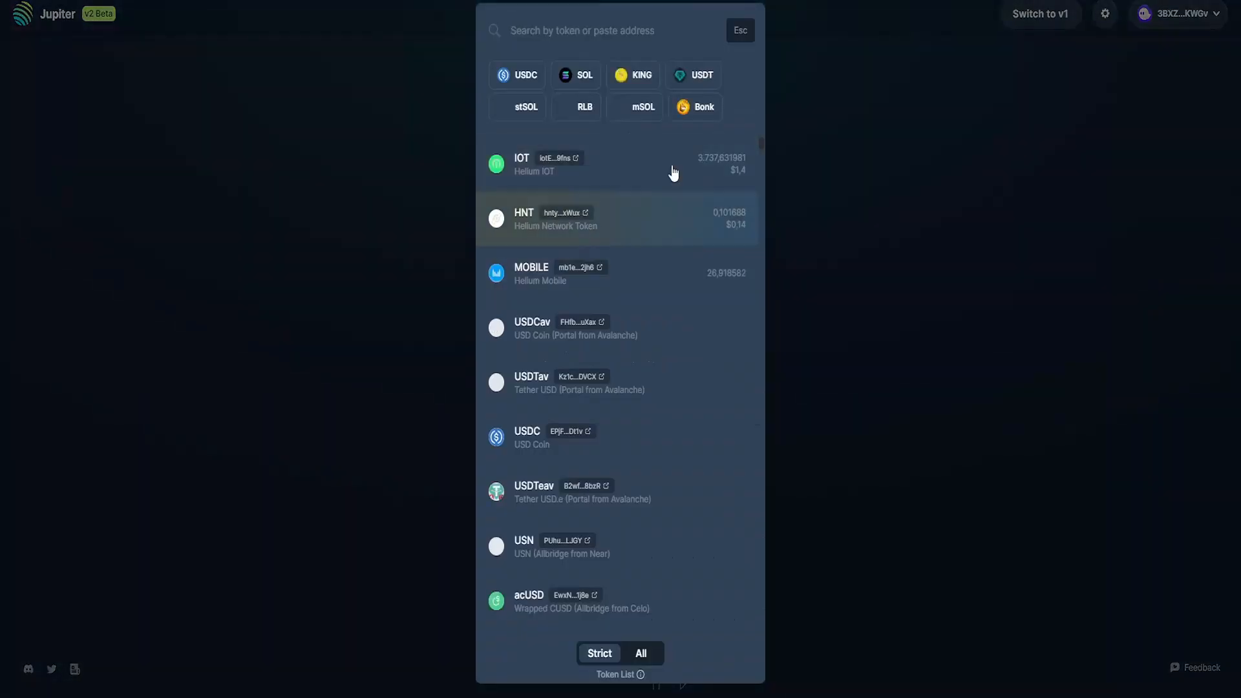
{"action": "left_click", "coordinate": [524, 218]}
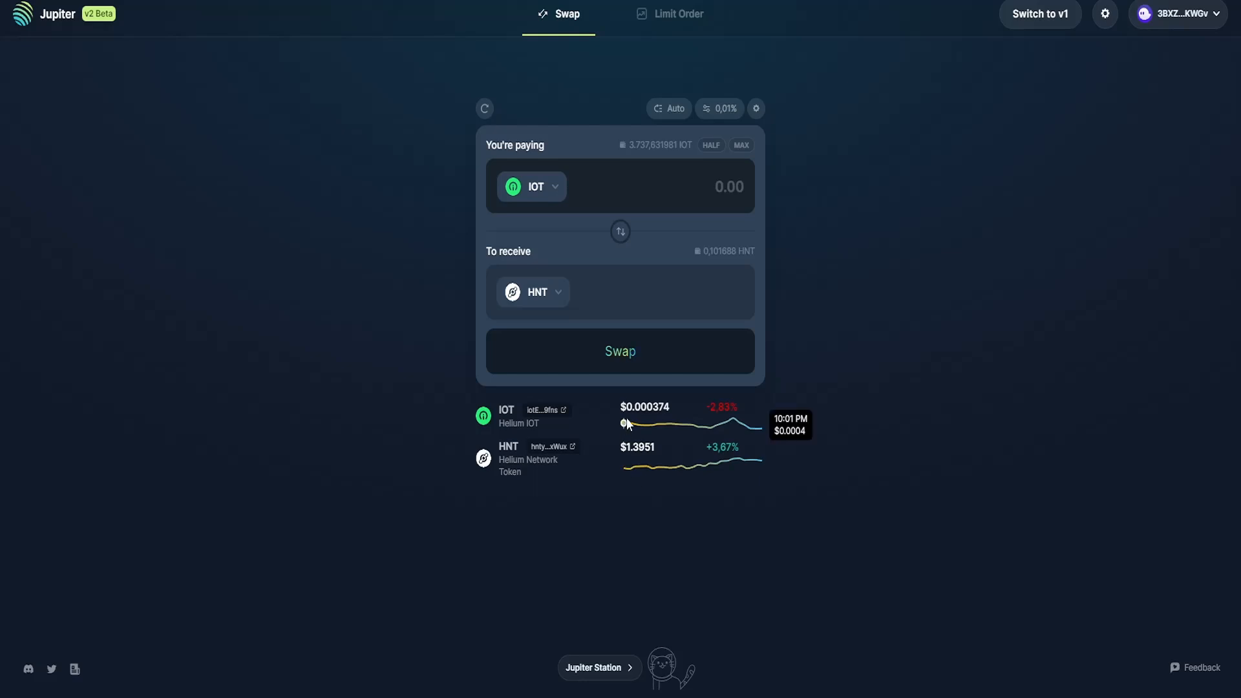
{"action": "mouse_move", "coordinate": [697, 419]}
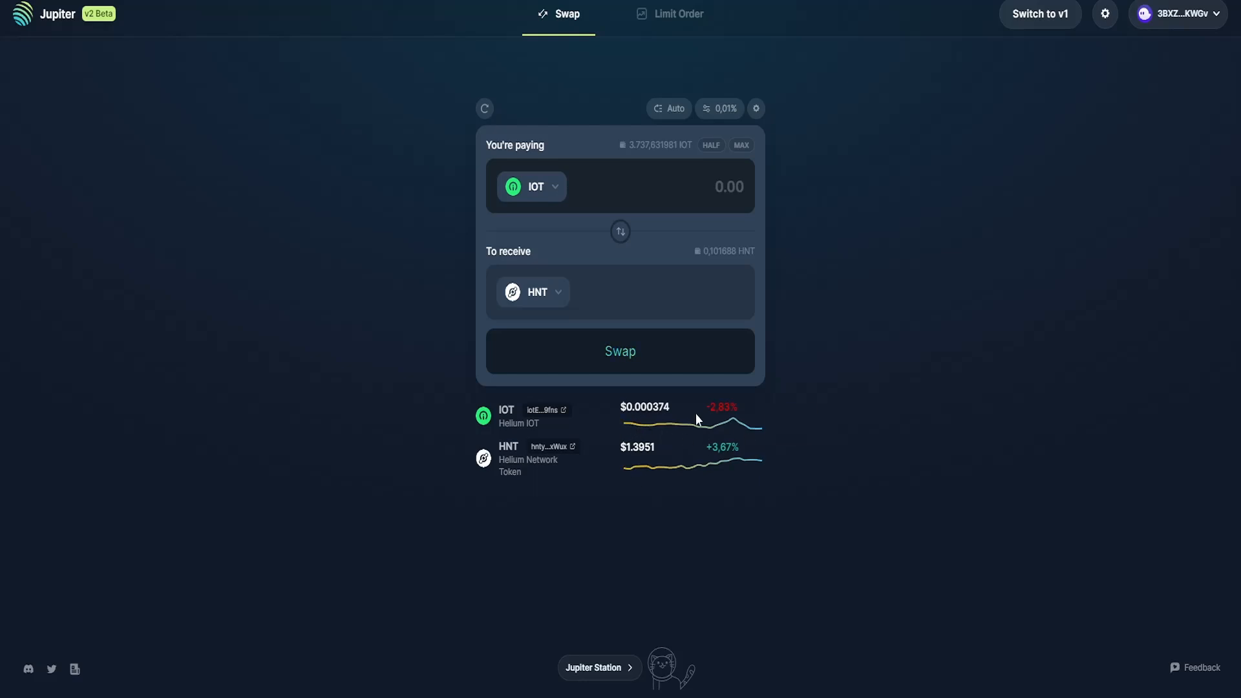
{"action": "mouse_move", "coordinate": [744, 428]}
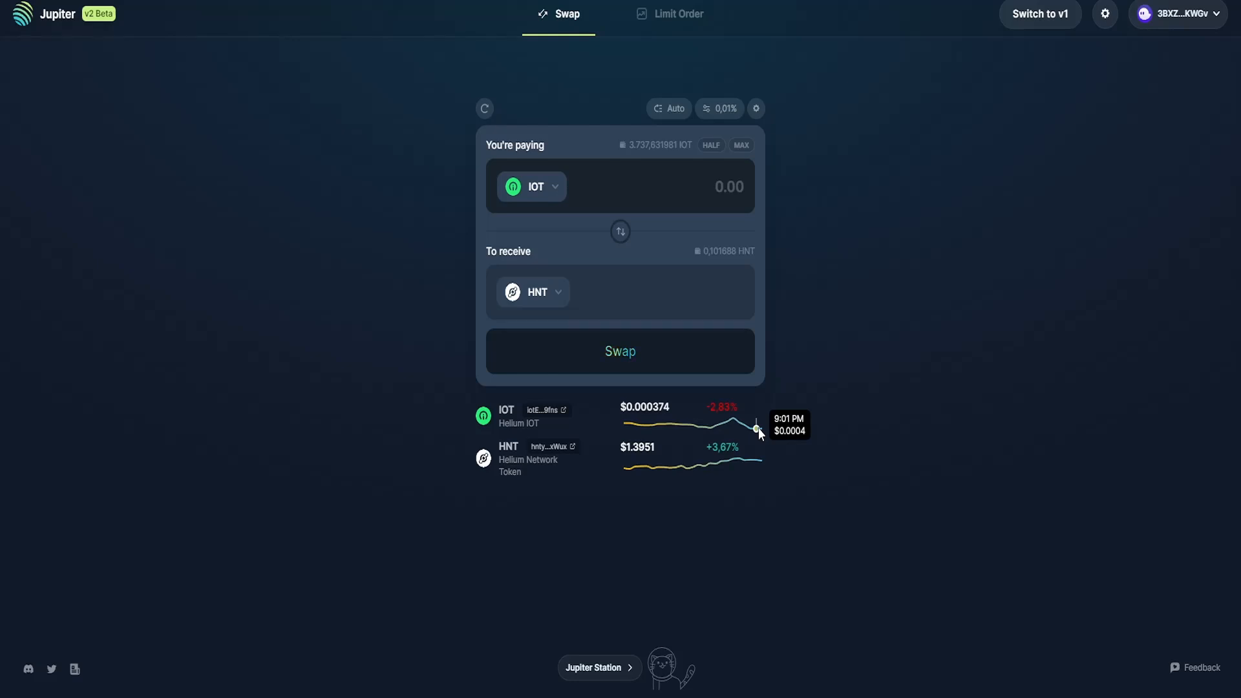
{"action": "mouse_move", "coordinate": [624, 517]}
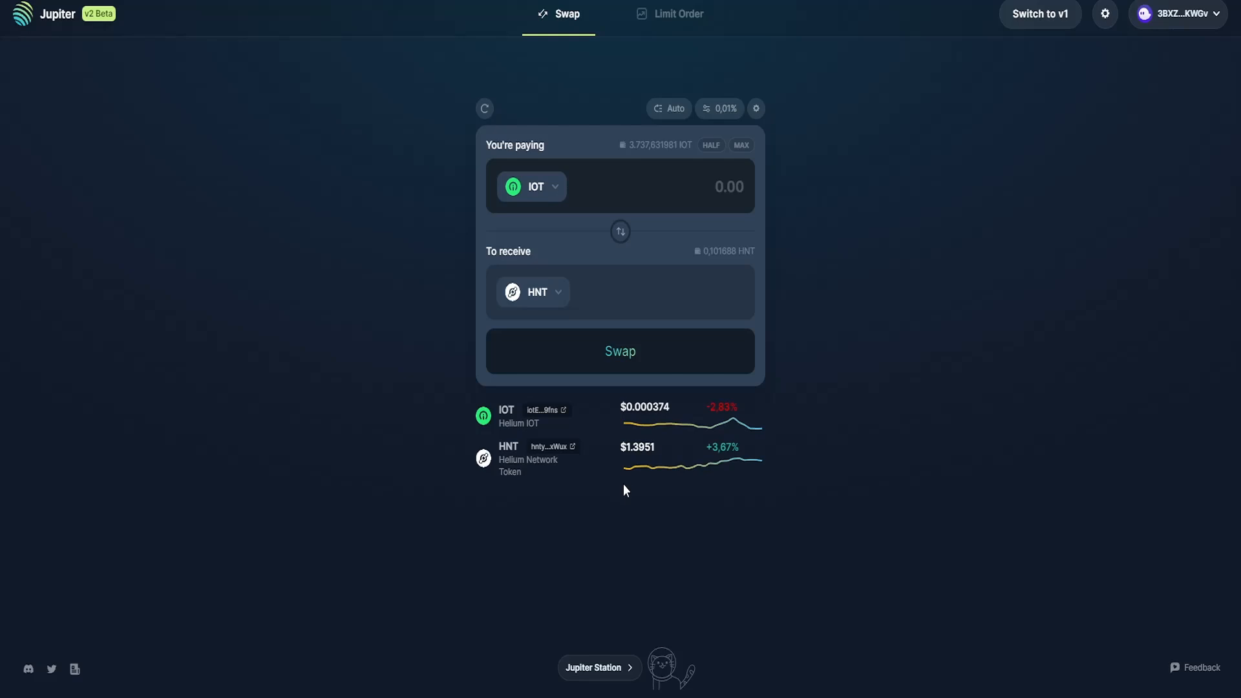
{"action": "mouse_move", "coordinate": [756, 460]}
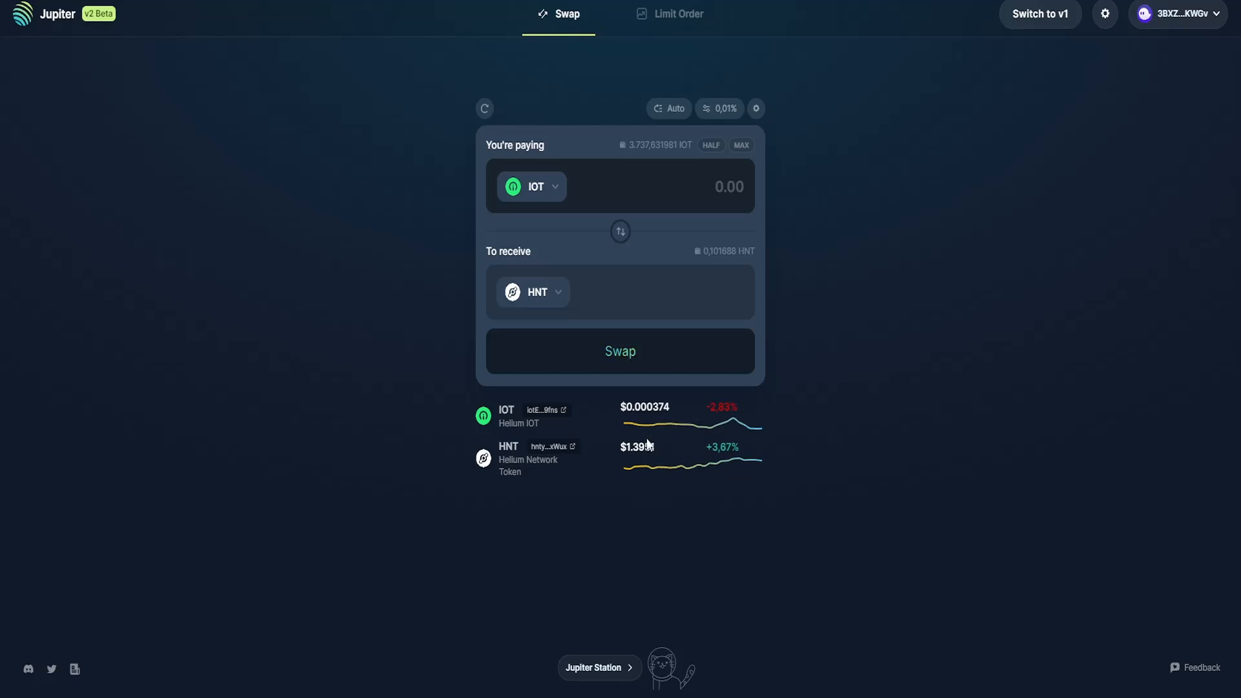
{"action": "mouse_move", "coordinate": [641, 425]}
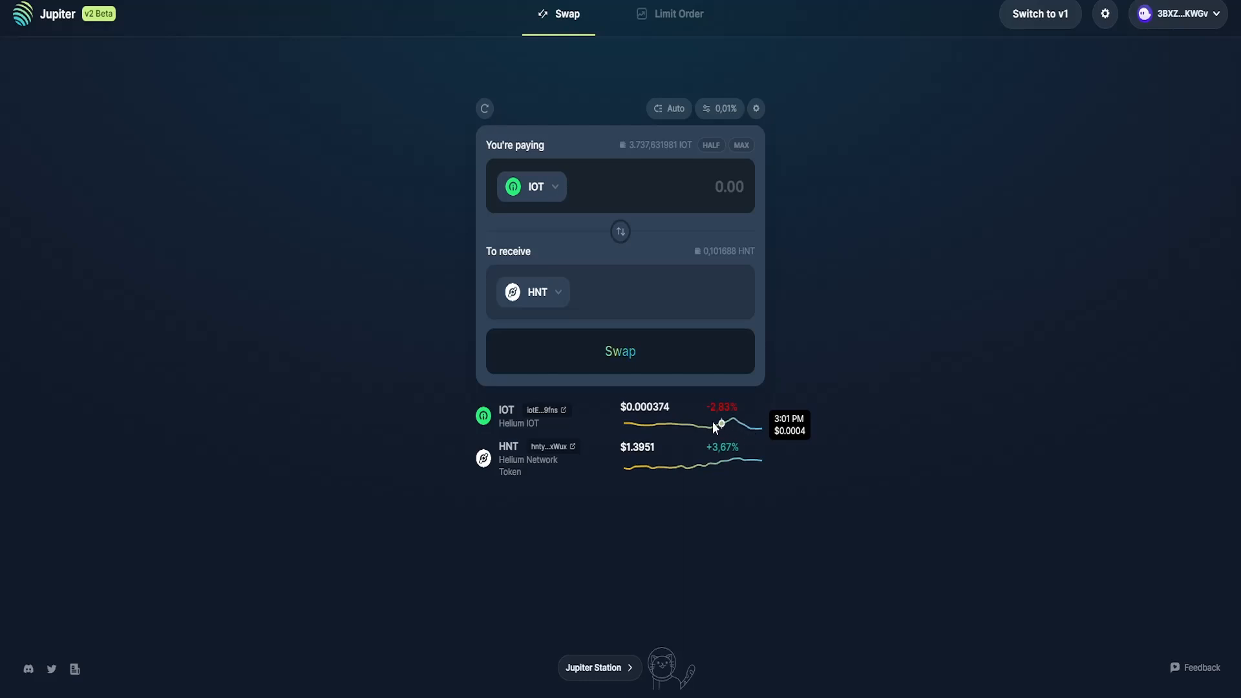
{"action": "mouse_move", "coordinate": [894, 395]}
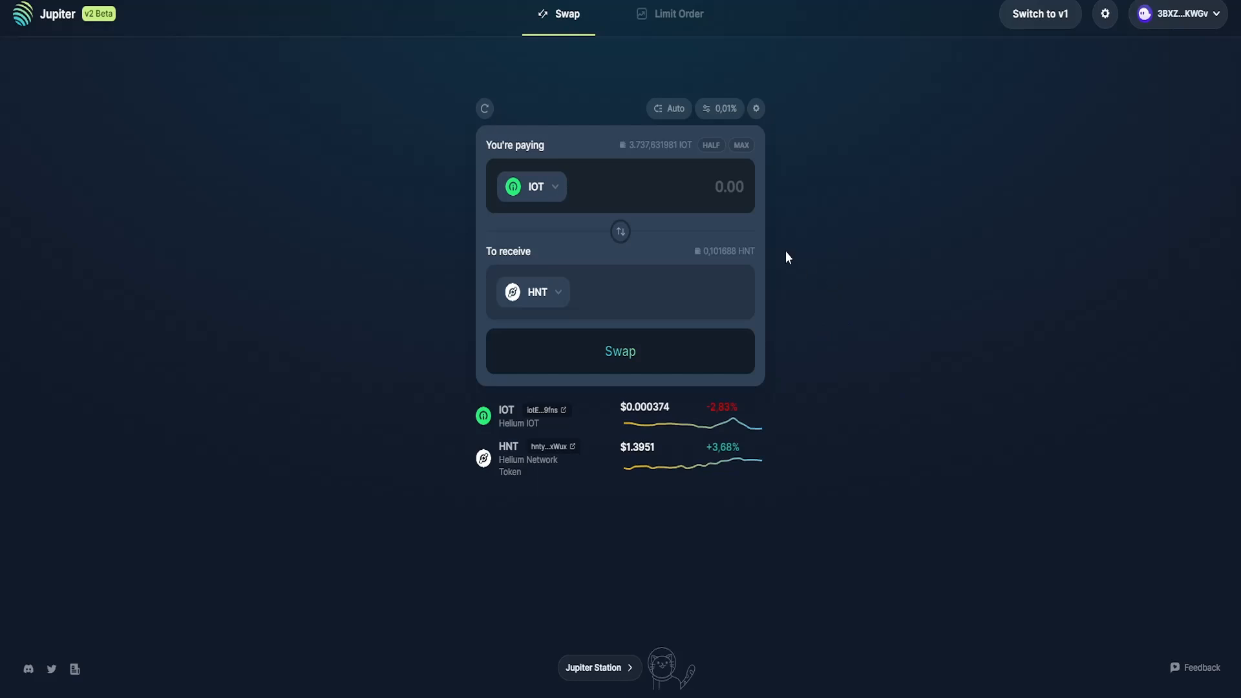
{"action": "mouse_move", "coordinate": [719, 108]}
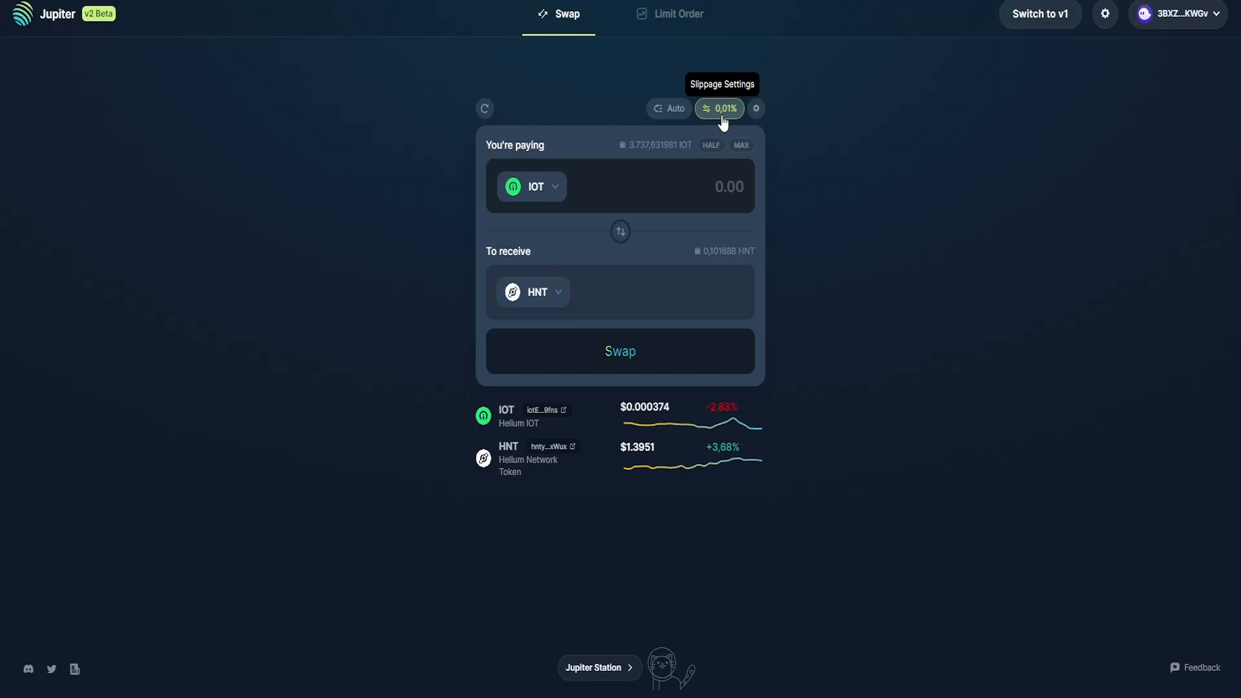
- Enter 100 IOT to pay, quoting about 0.0267 HNT via a 2-hop Orca route
{"action": "left_click", "coordinate": [697, 186]}
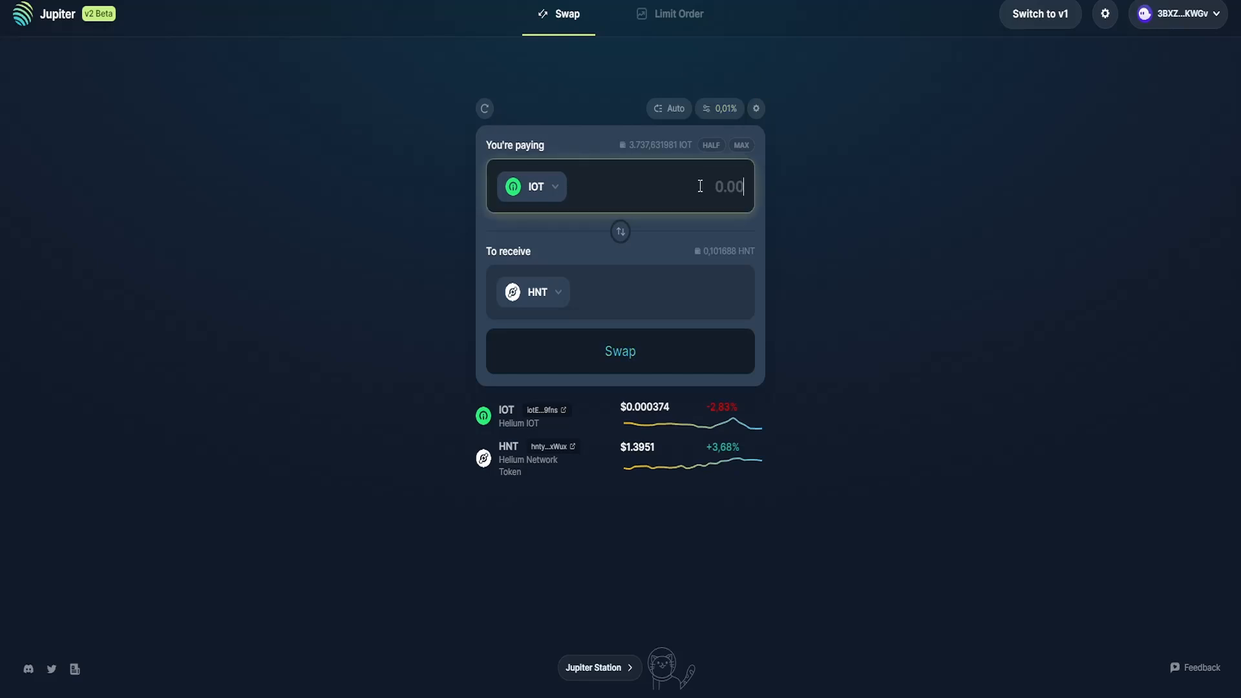
{"action": "type", "text": "100"}
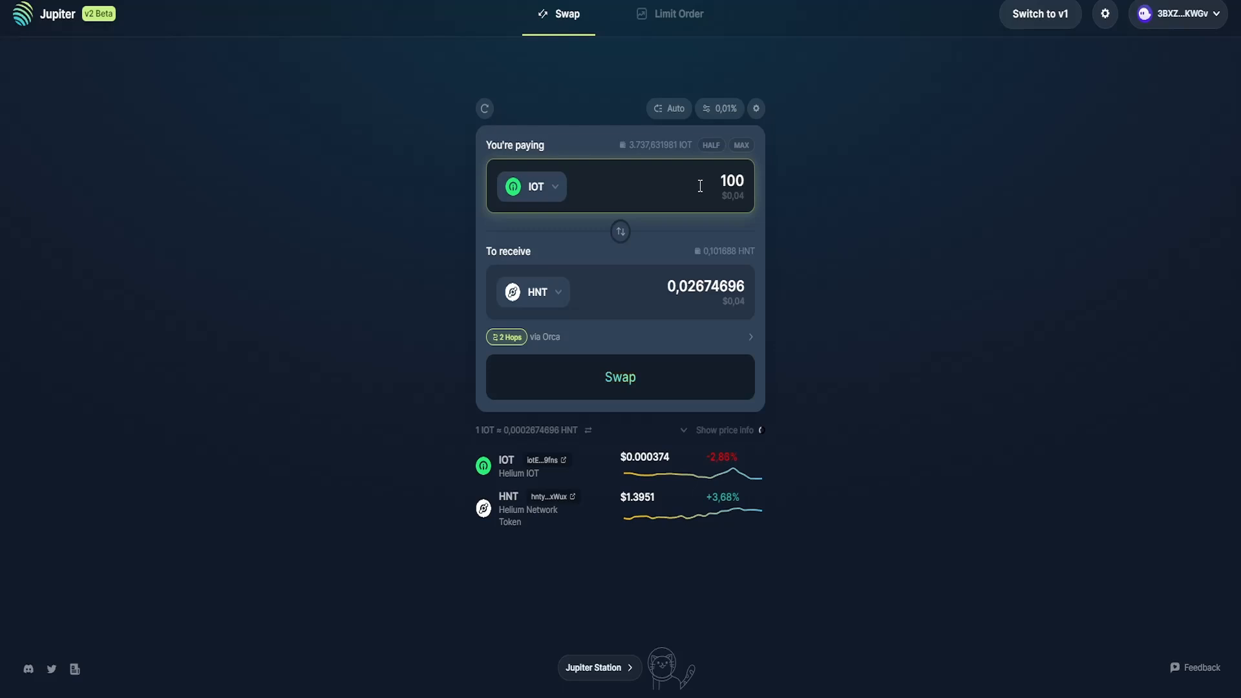
{"action": "left_click", "coordinate": [712, 181]}
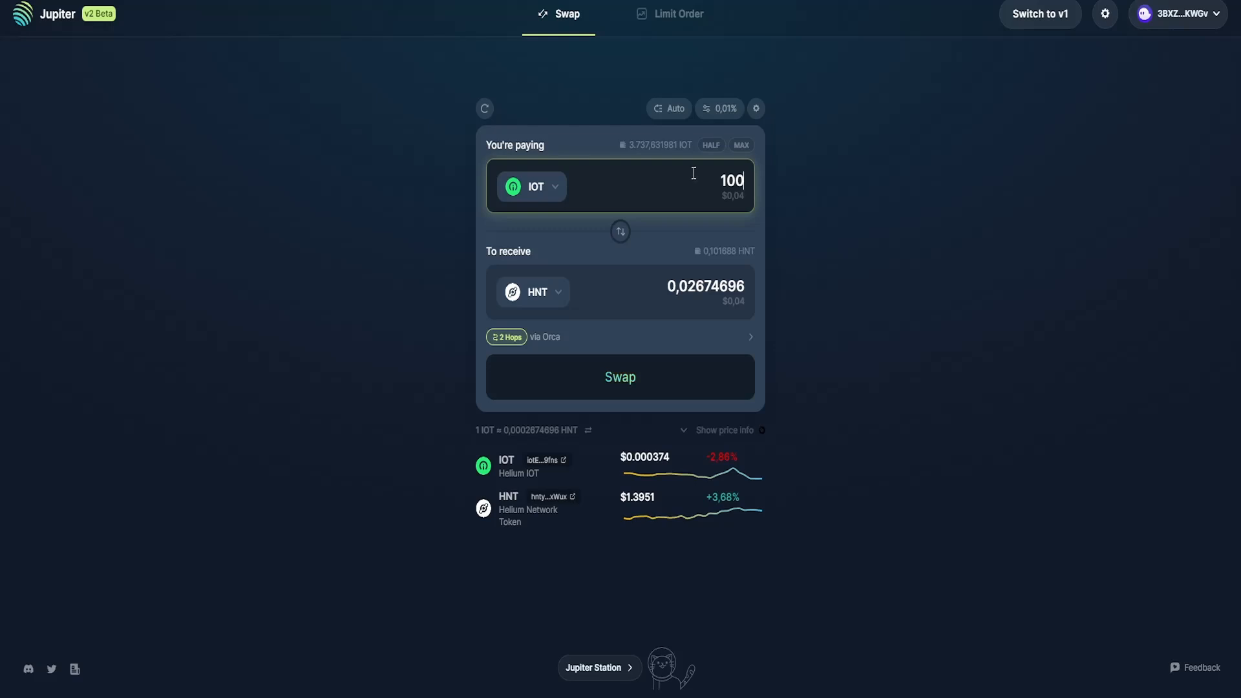
{"action": "mouse_move", "coordinate": [842, 255]}
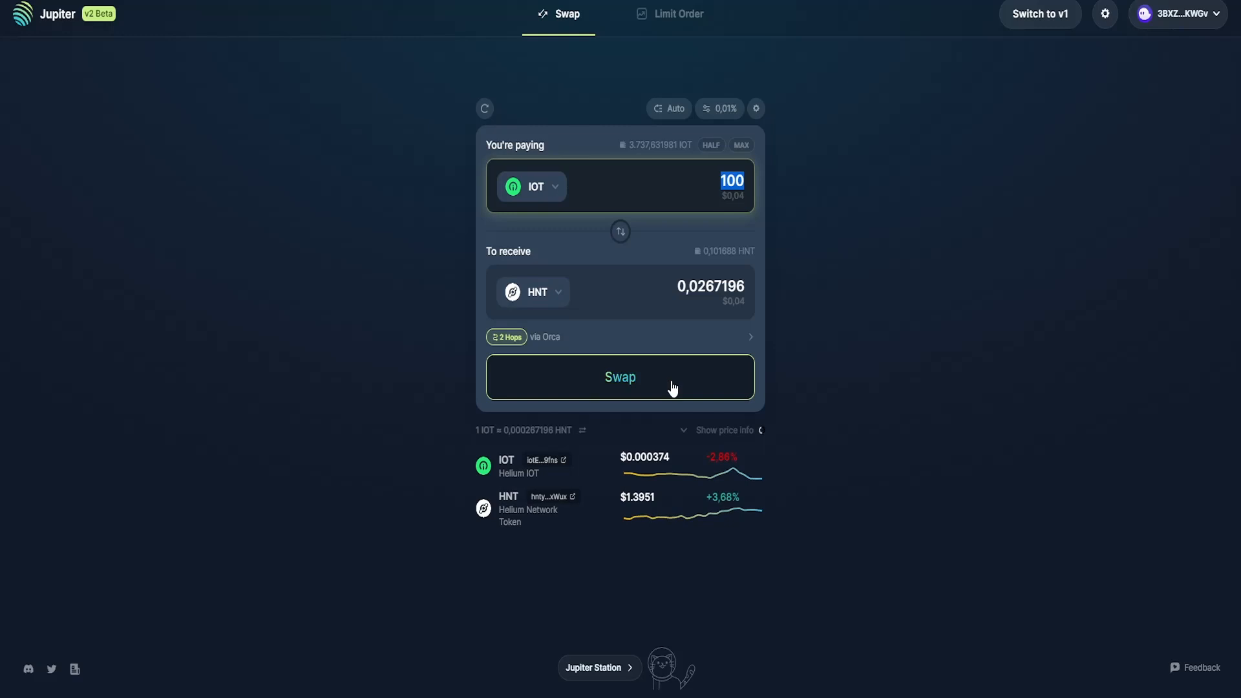
{"action": "mouse_move", "coordinate": [718, 109]}
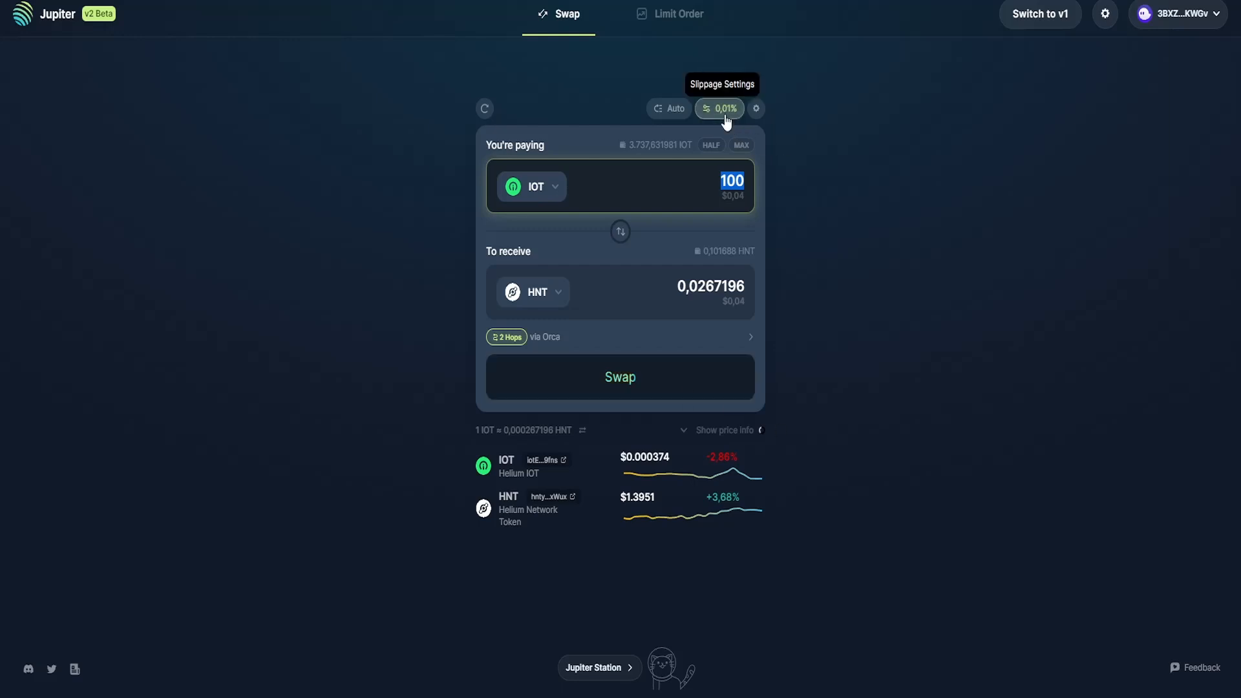
- In slippage settings try the 0,5% preset, then set a custom 0,01% slippage
{"action": "left_click", "coordinate": [718, 109]}
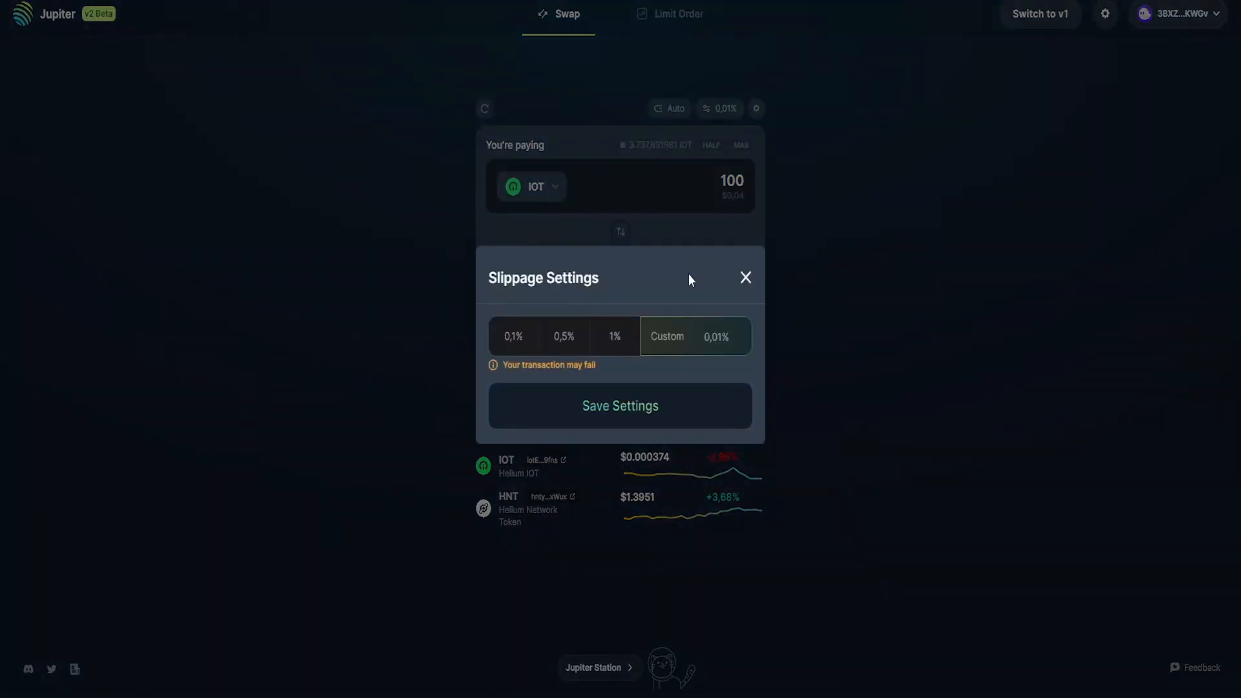
{"action": "left_click", "coordinate": [563, 336]}
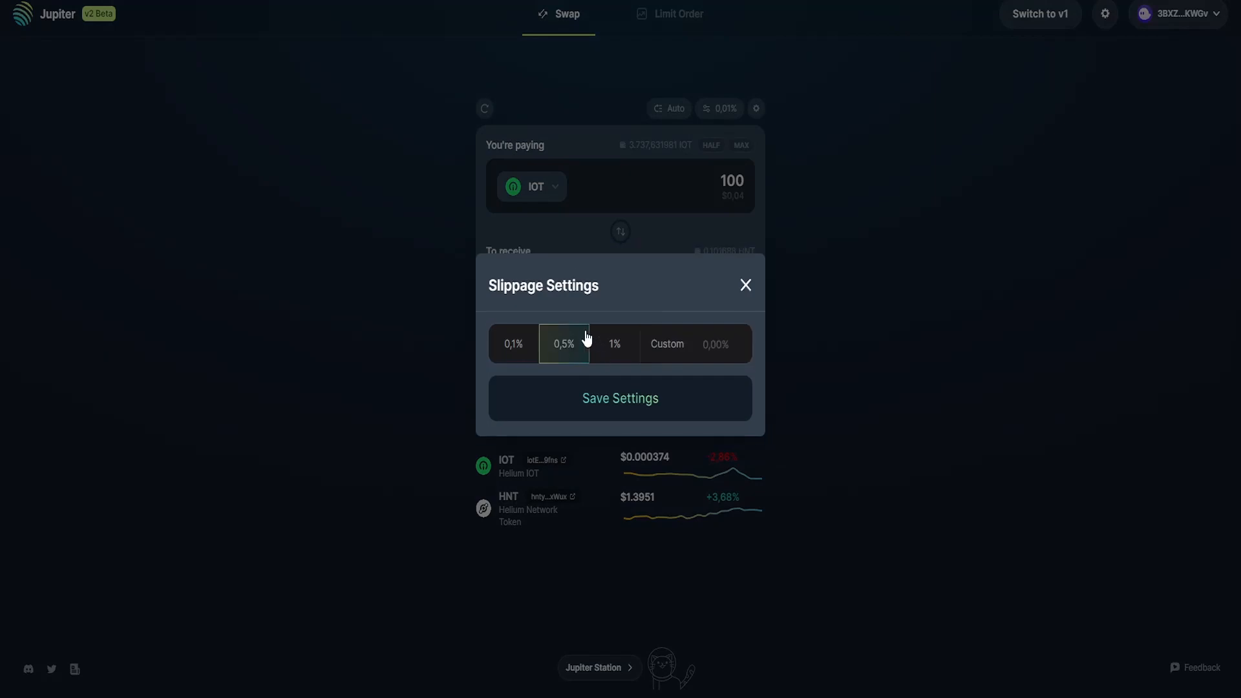
{"action": "mouse_move", "coordinate": [560, 394]}
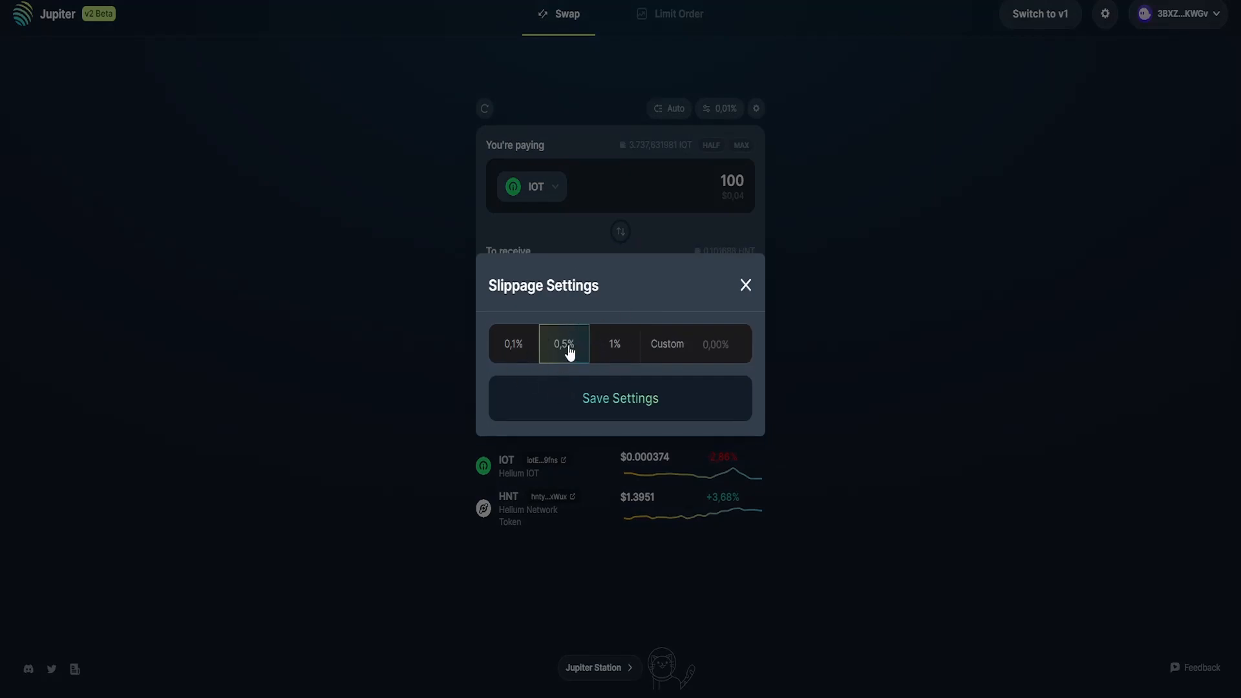
{"action": "left_click", "coordinate": [696, 336]}
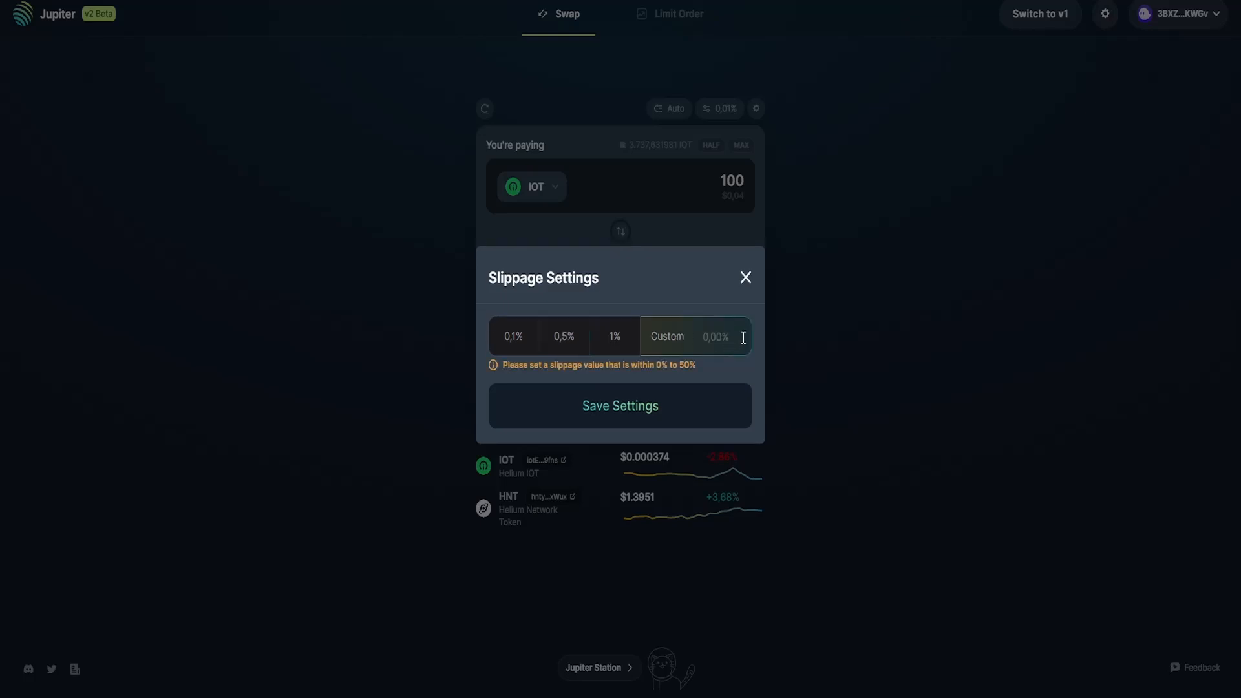
{"action": "type", "text": "0,01%"}
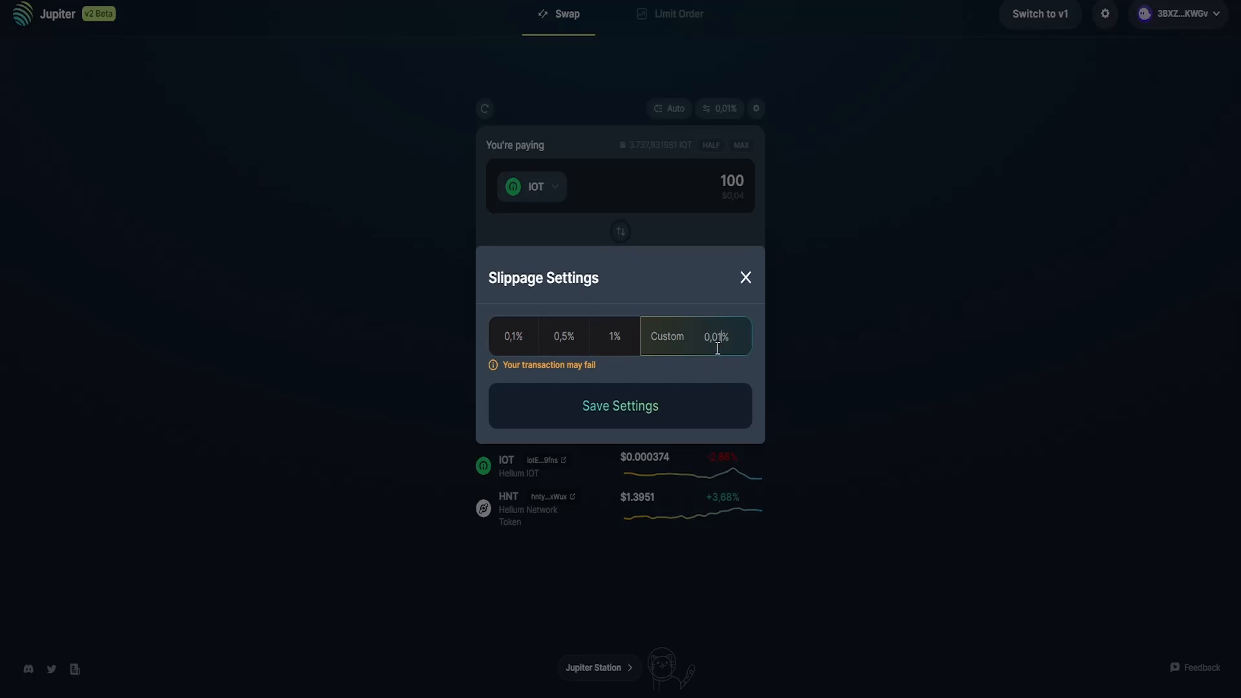
{"action": "mouse_move", "coordinate": [753, 357]}
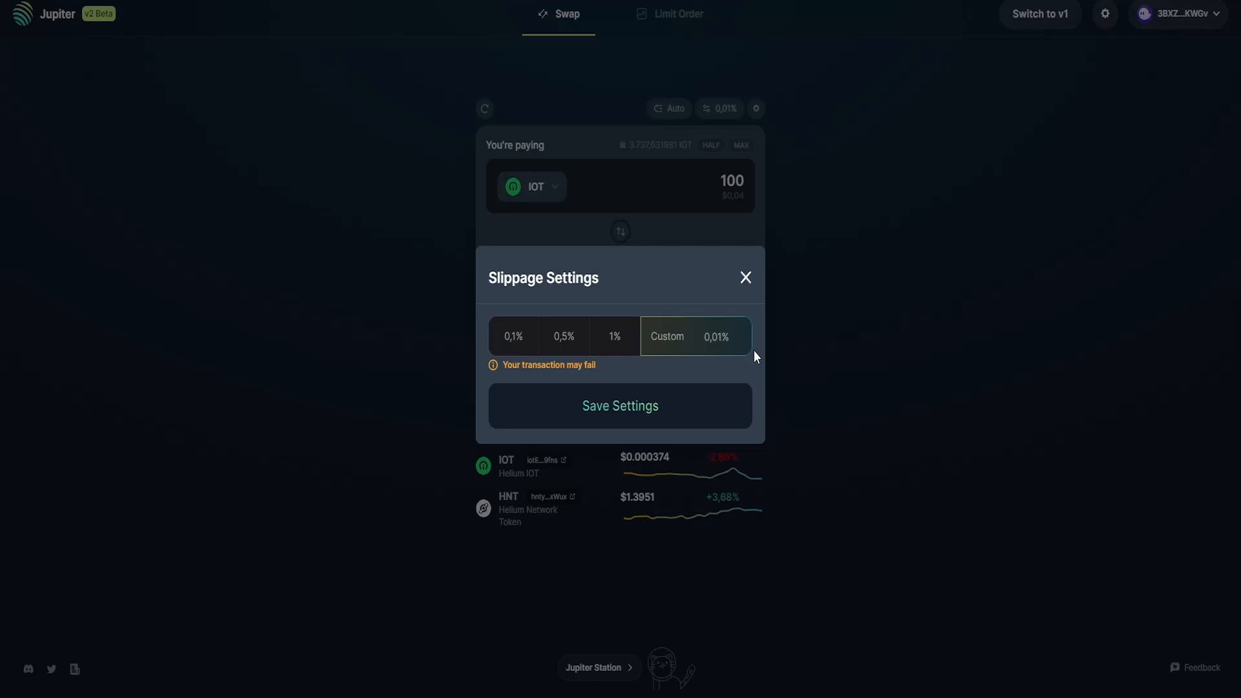
- Close the slippage settings, applying 0.01% to the 100 IOT swap
{"action": "left_click", "coordinate": [744, 277]}
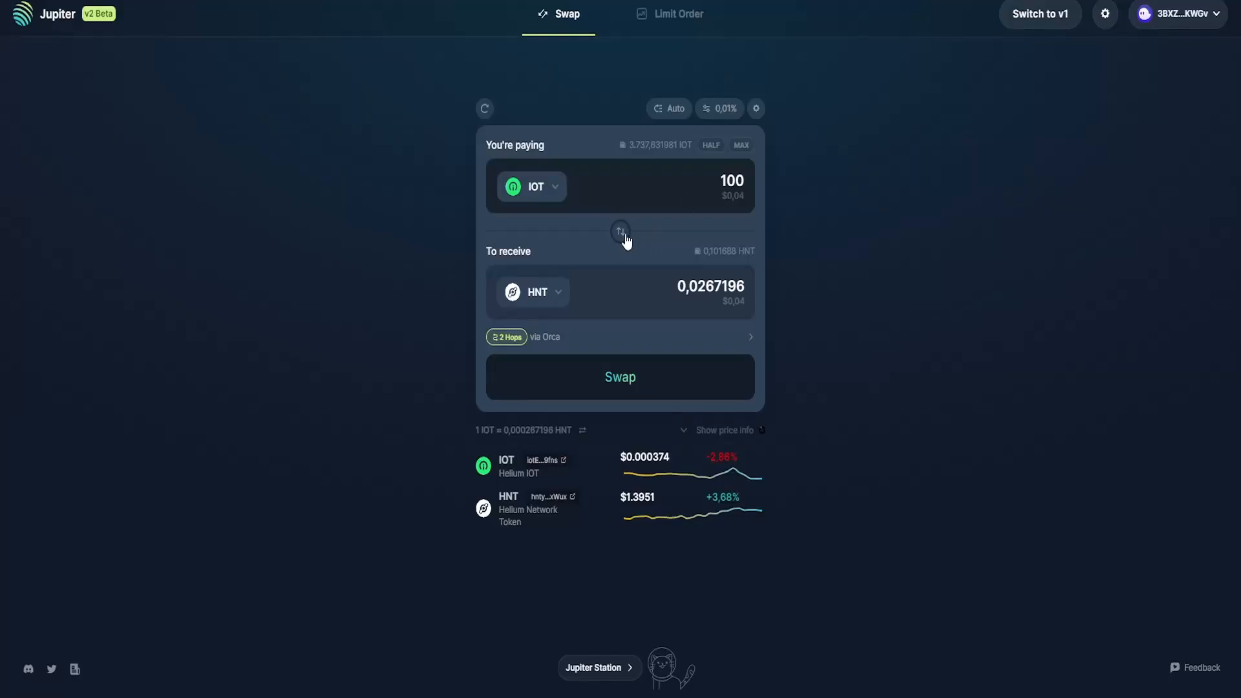
{"action": "left_click", "coordinate": [619, 376]}
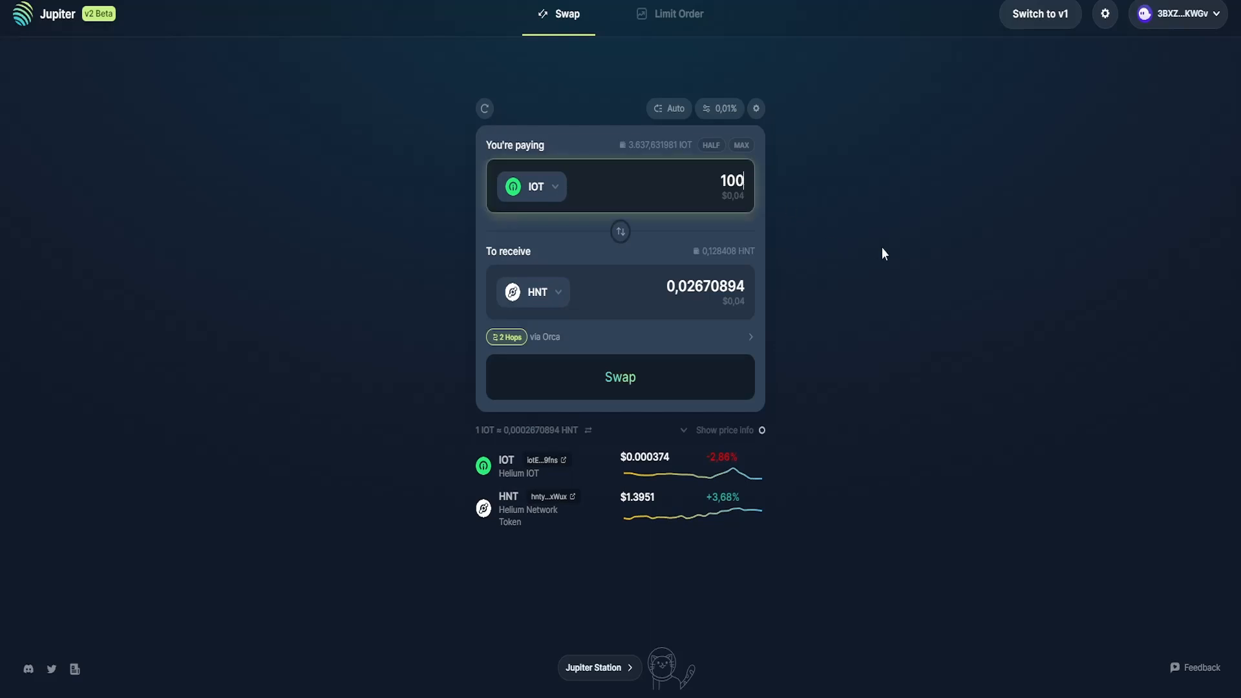
- Raise the paying amount to 10.000 IOT, quoting about 2.67 HNT with insufficient balance
{"action": "type", "text": "1000"}
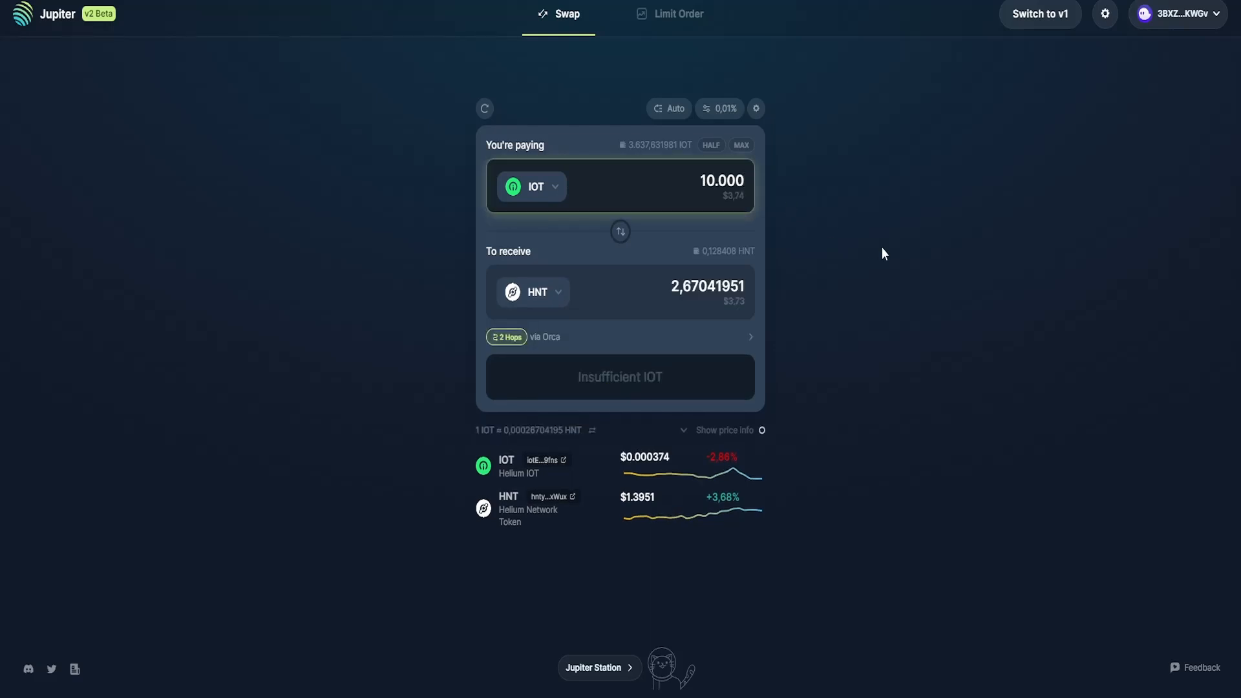
{"action": "left_click", "coordinate": [673, 181]}
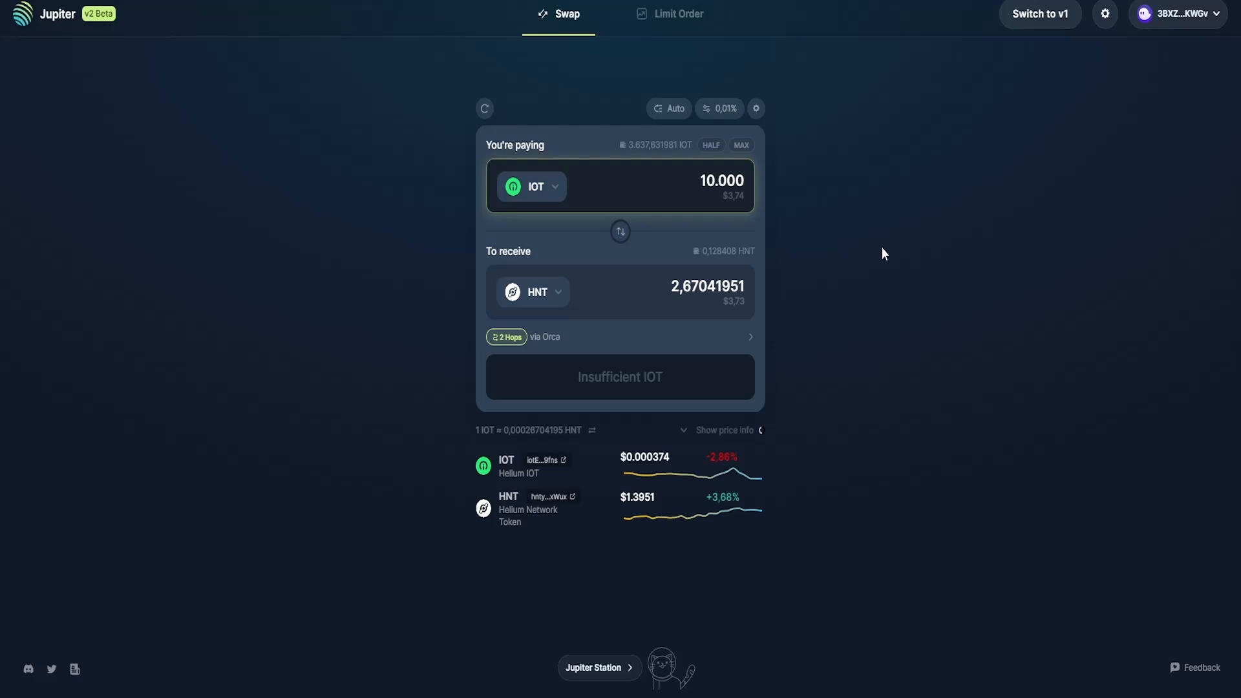
{"action": "left_click", "coordinate": [721, 181]}
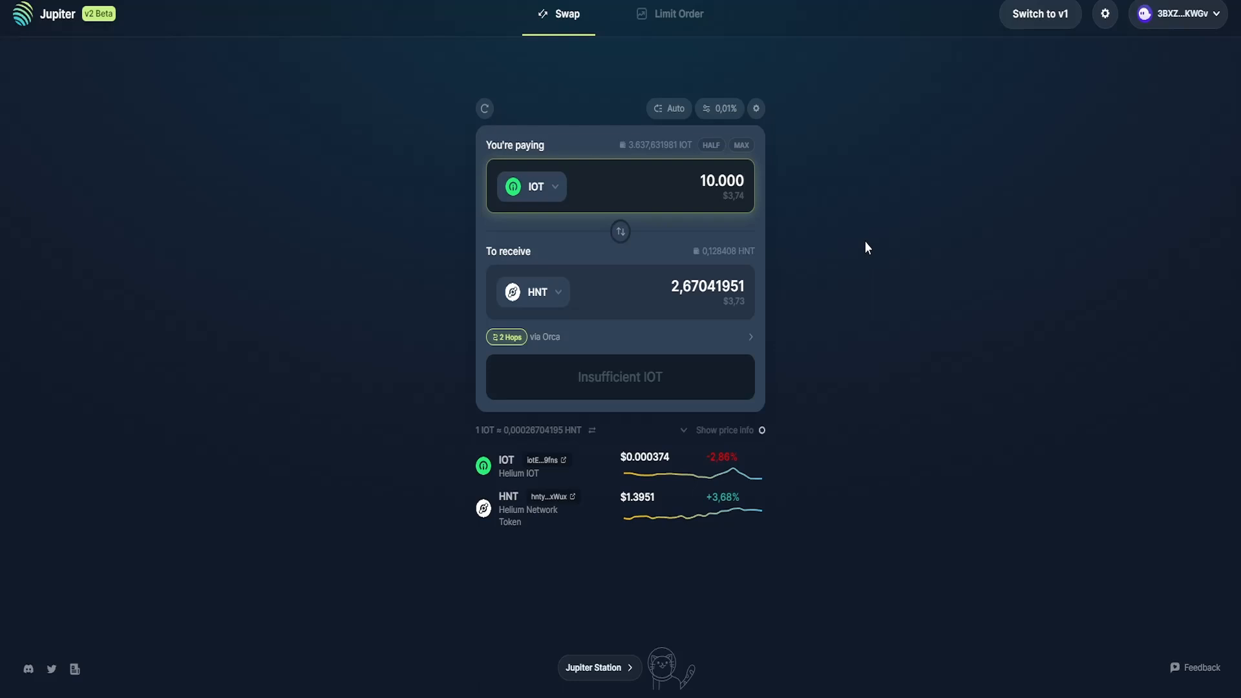
{"action": "left_click", "coordinate": [720, 181]}
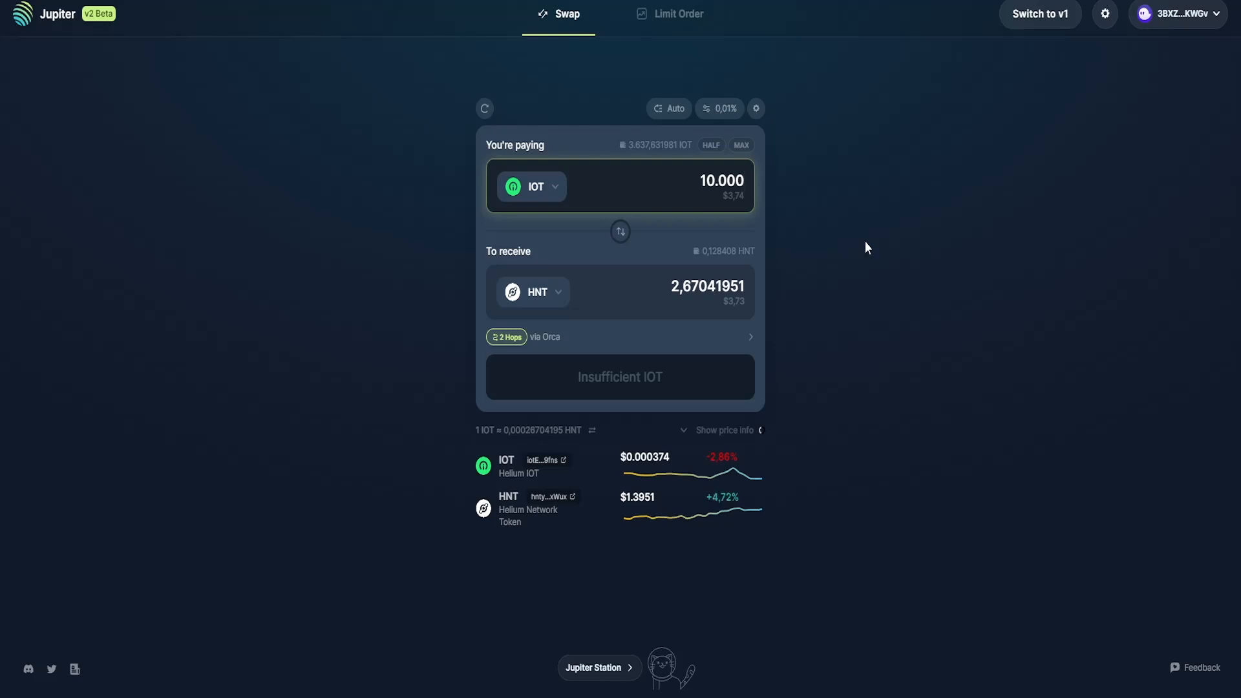
{"action": "left_click", "coordinate": [720, 181]}
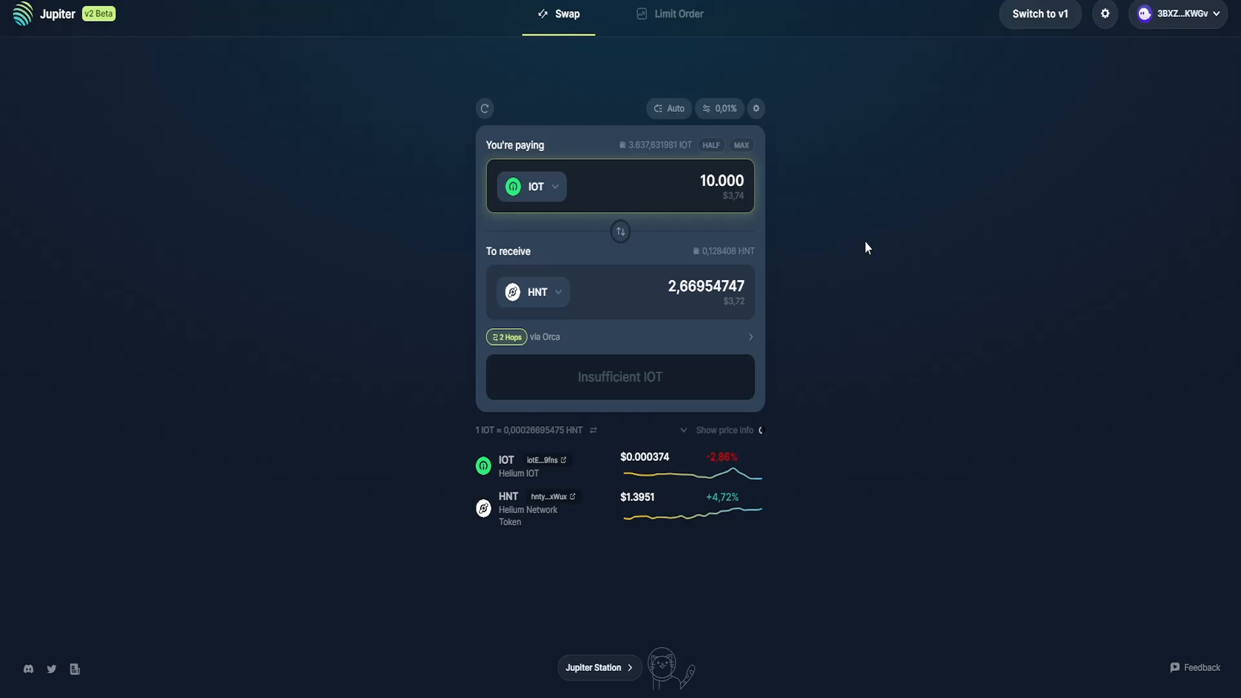
{"action": "left_click", "coordinate": [712, 181]}
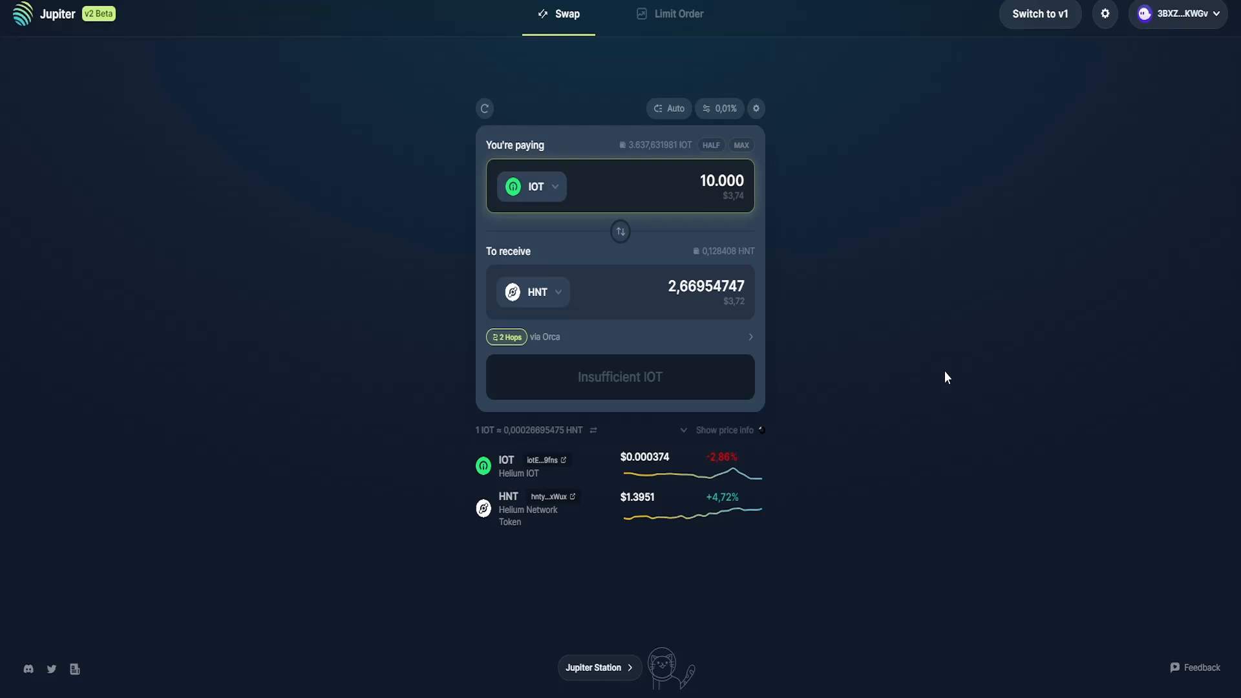
{"action": "mouse_move", "coordinate": [527, 348]}
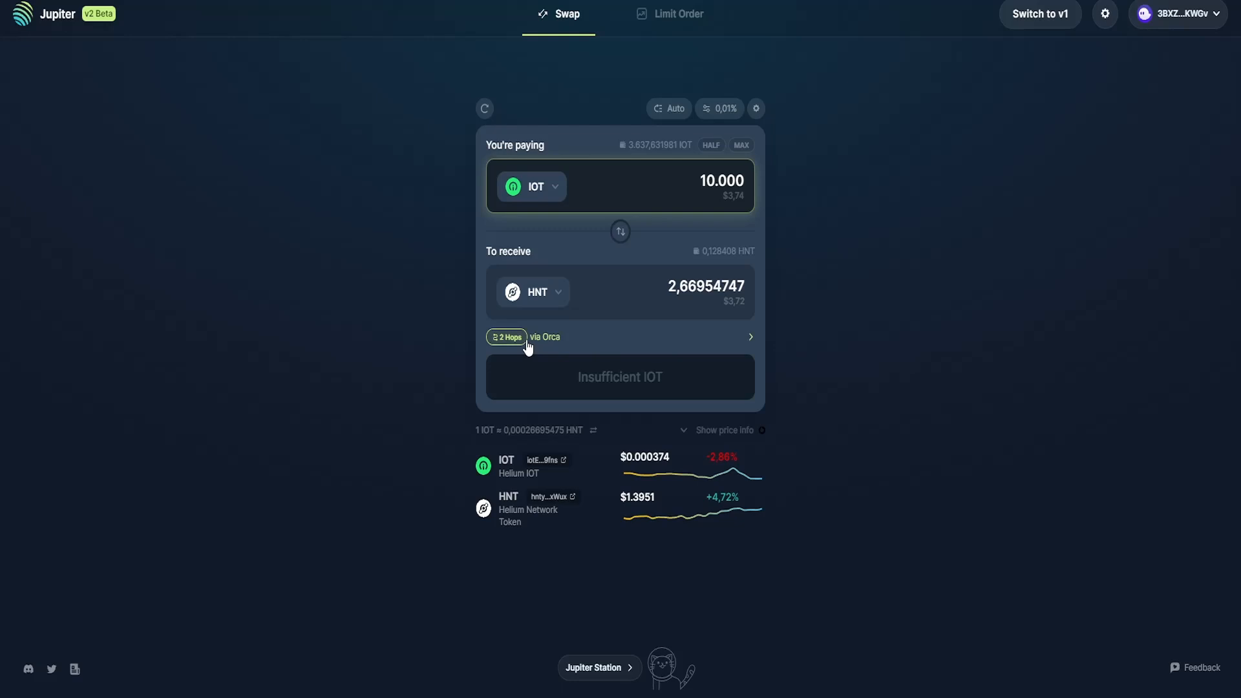
{"action": "mouse_move", "coordinate": [573, 347]}
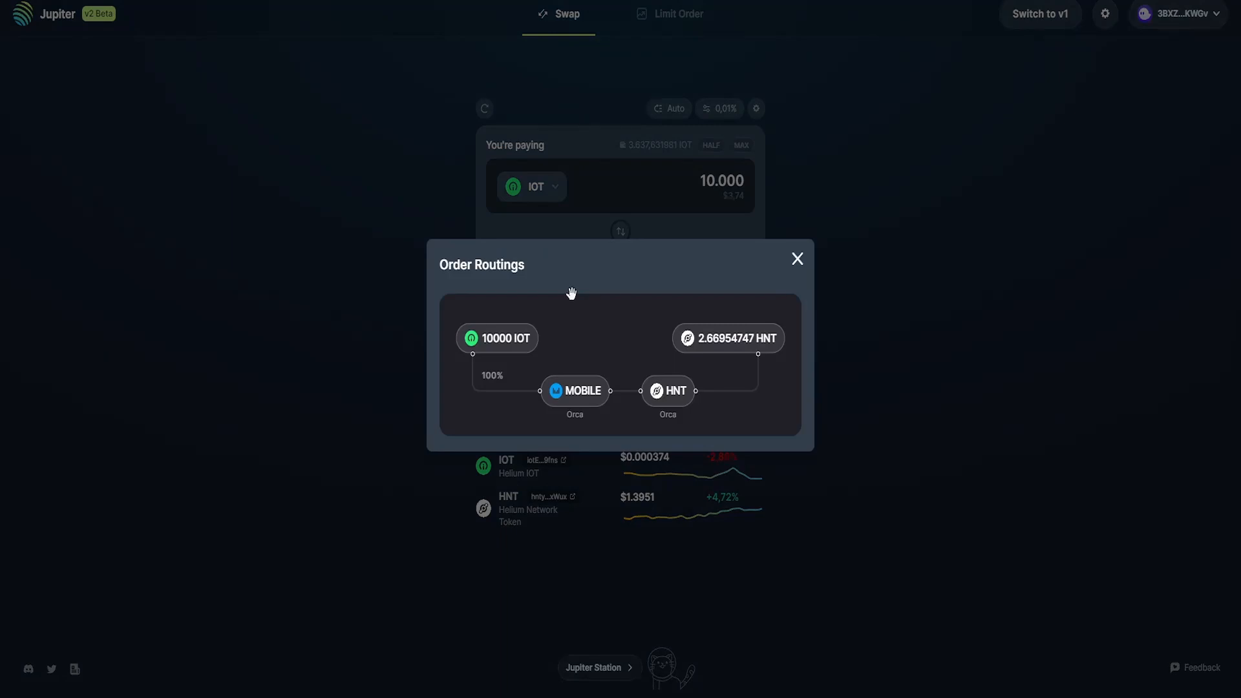
{"action": "mouse_move", "coordinate": [653, 332]}
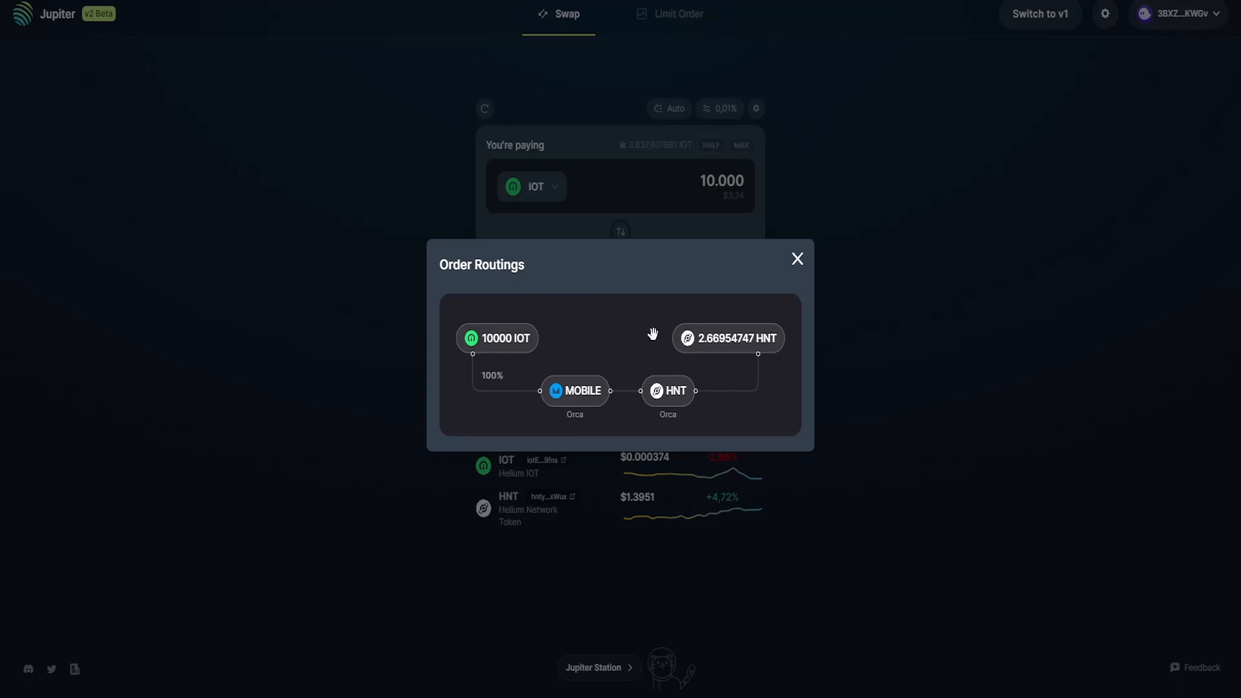
{"action": "mouse_move", "coordinate": [444, 327]}
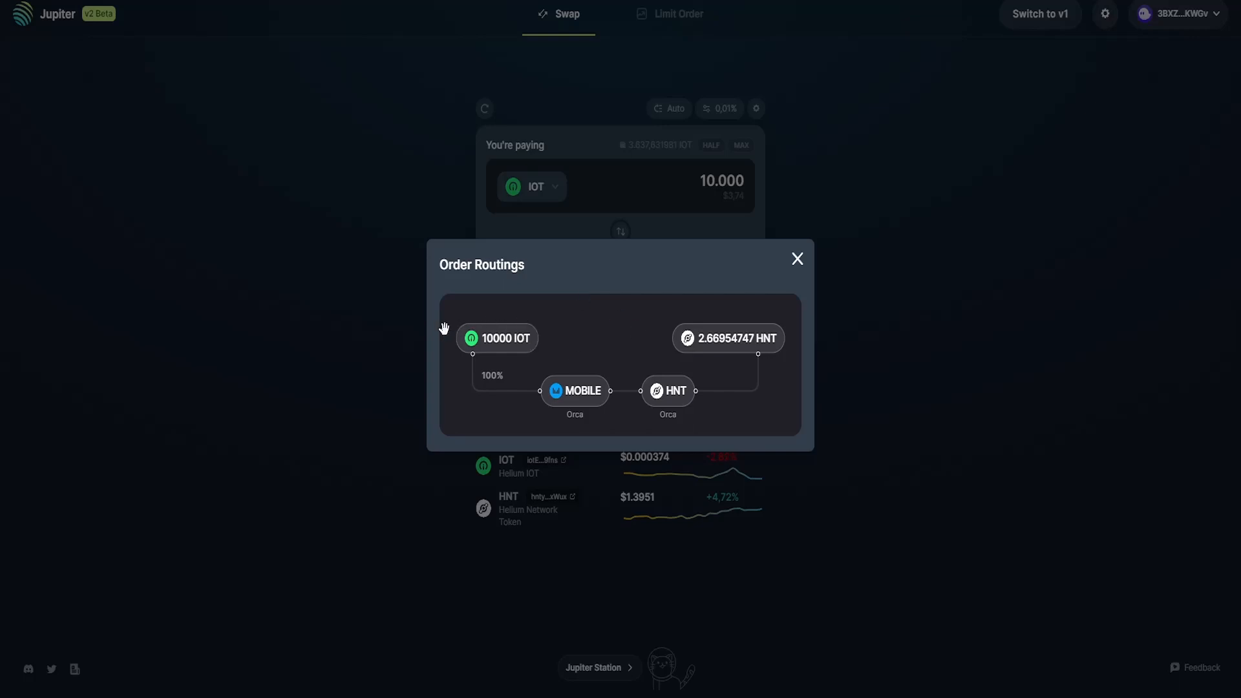
{"action": "mouse_move", "coordinate": [769, 314]}
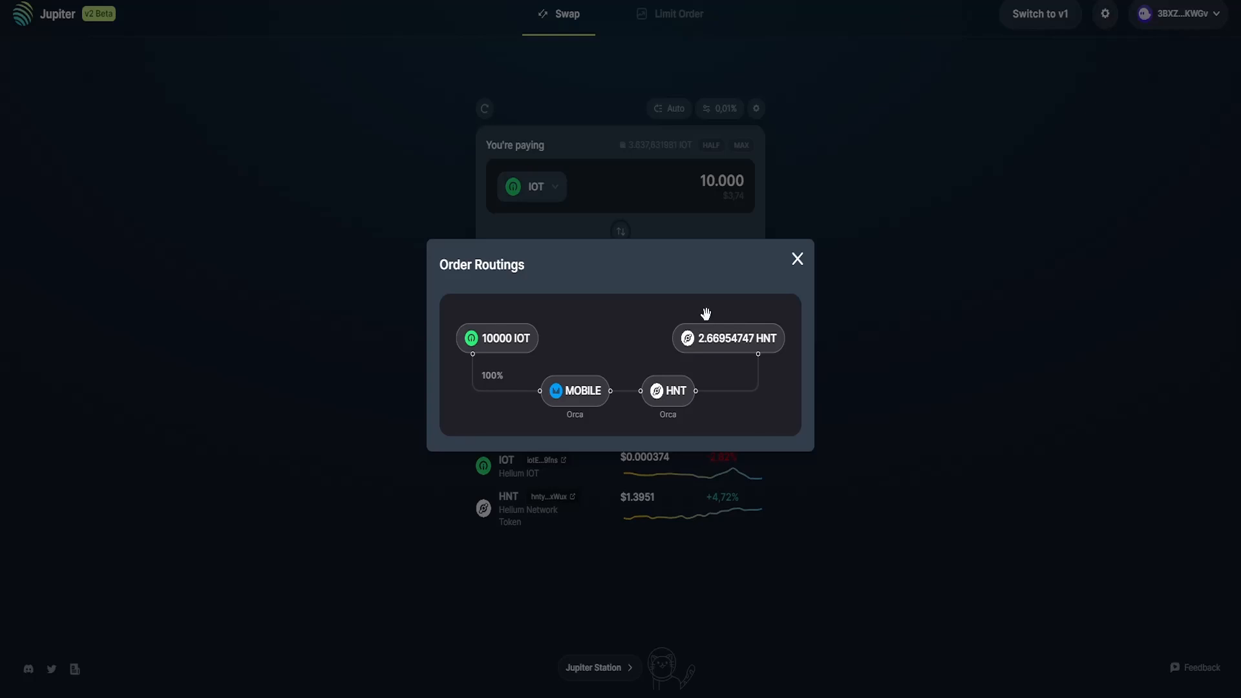
{"action": "mouse_move", "coordinate": [646, 336]}
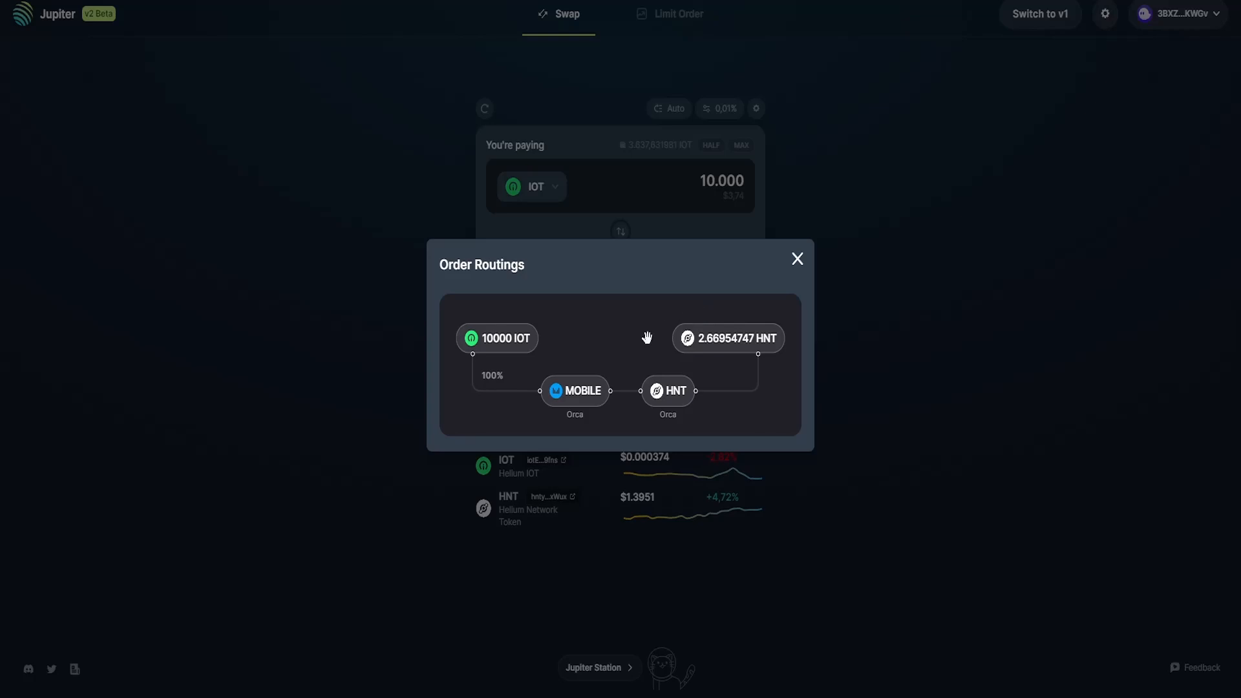
{"action": "mouse_move", "coordinate": [571, 313]}
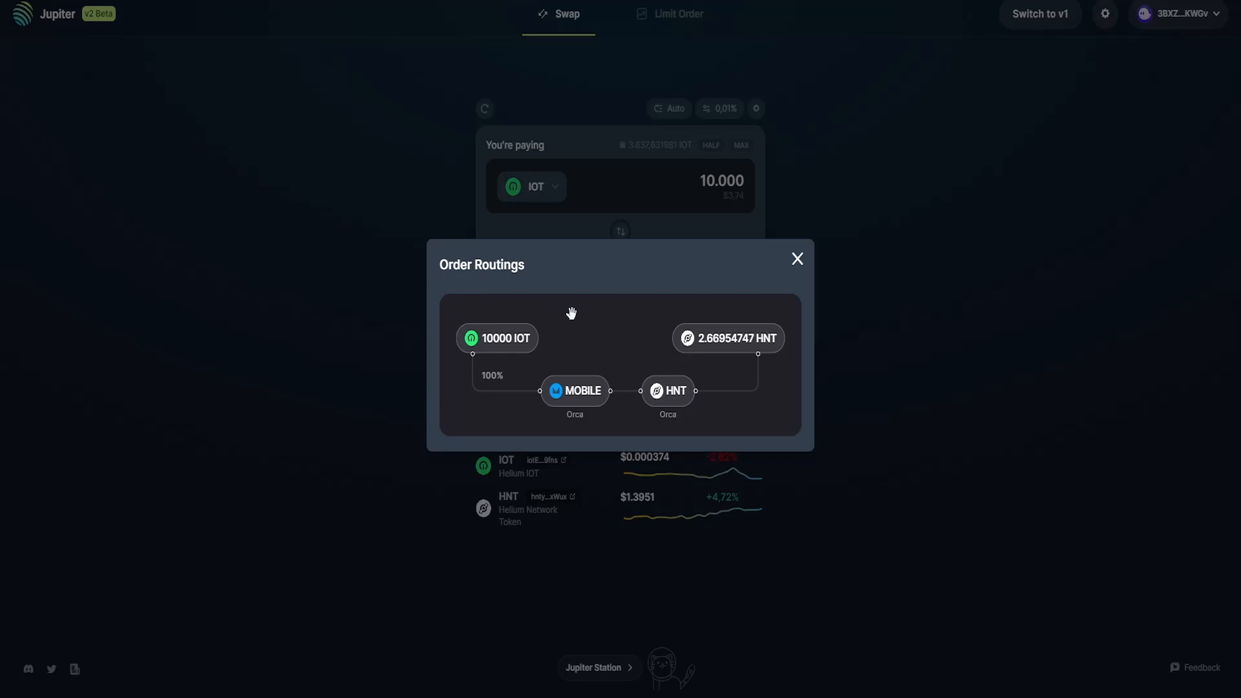
{"action": "mouse_move", "coordinate": [541, 309]}
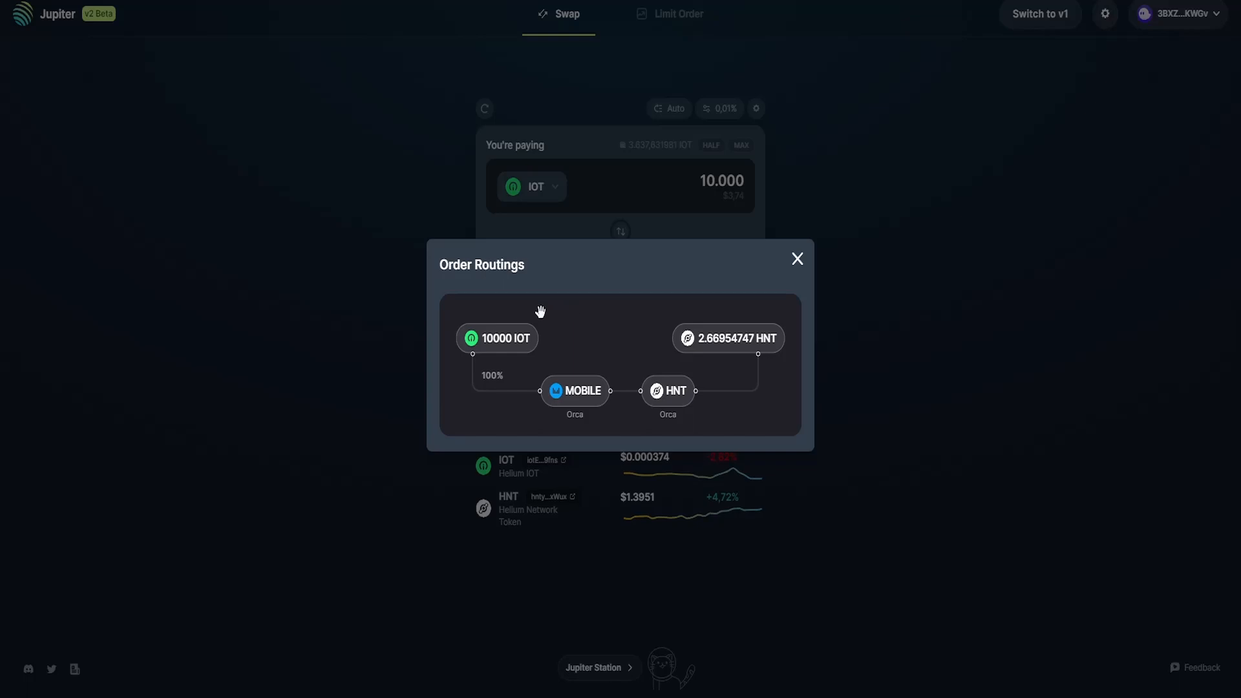
{"action": "mouse_move", "coordinate": [518, 326]}
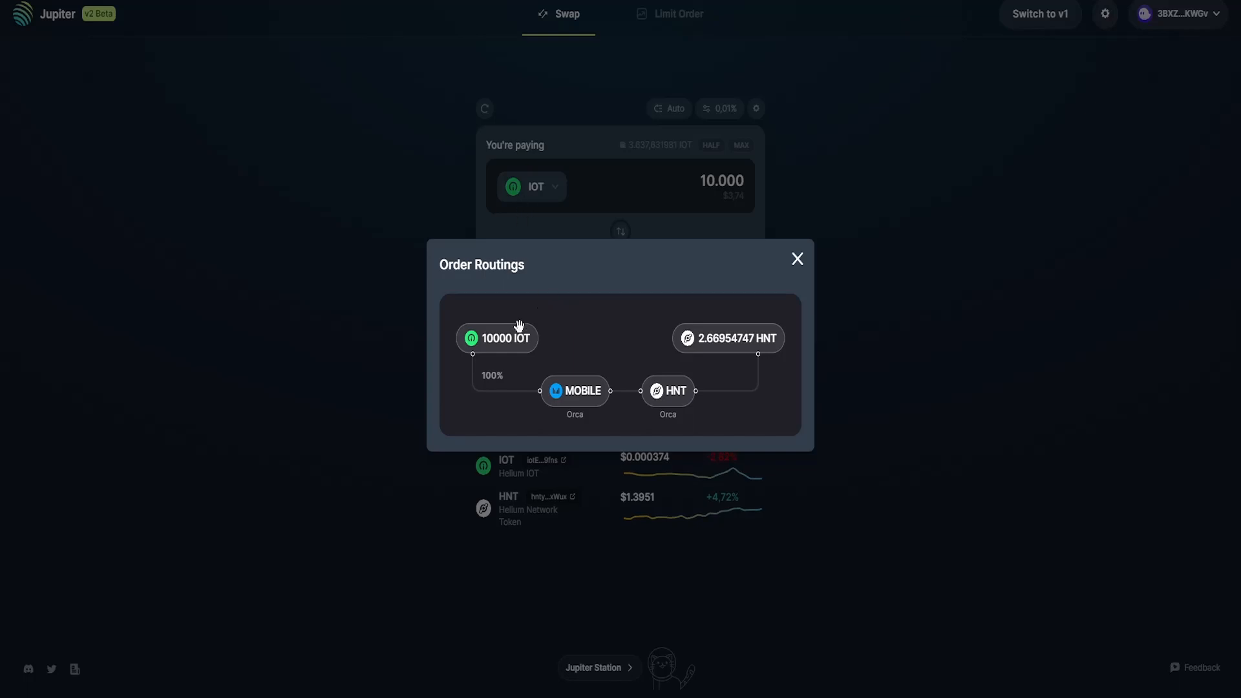
{"action": "mouse_move", "coordinate": [548, 318]}
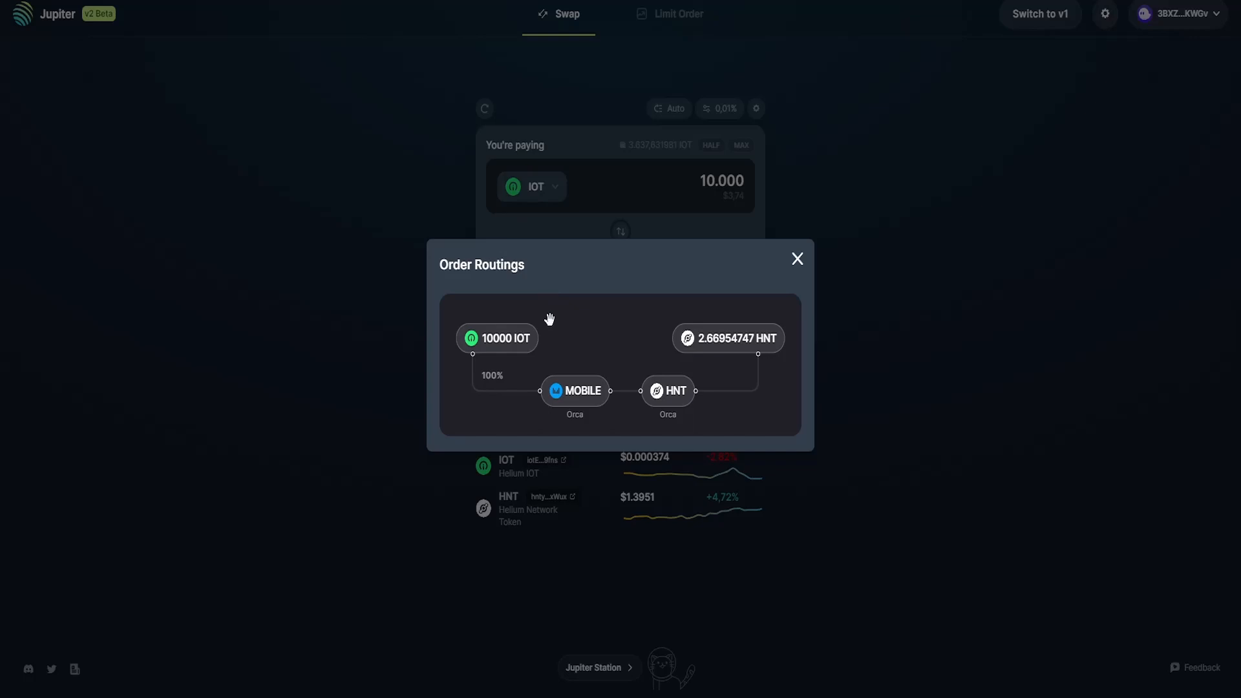
{"action": "mouse_move", "coordinate": [558, 340]}
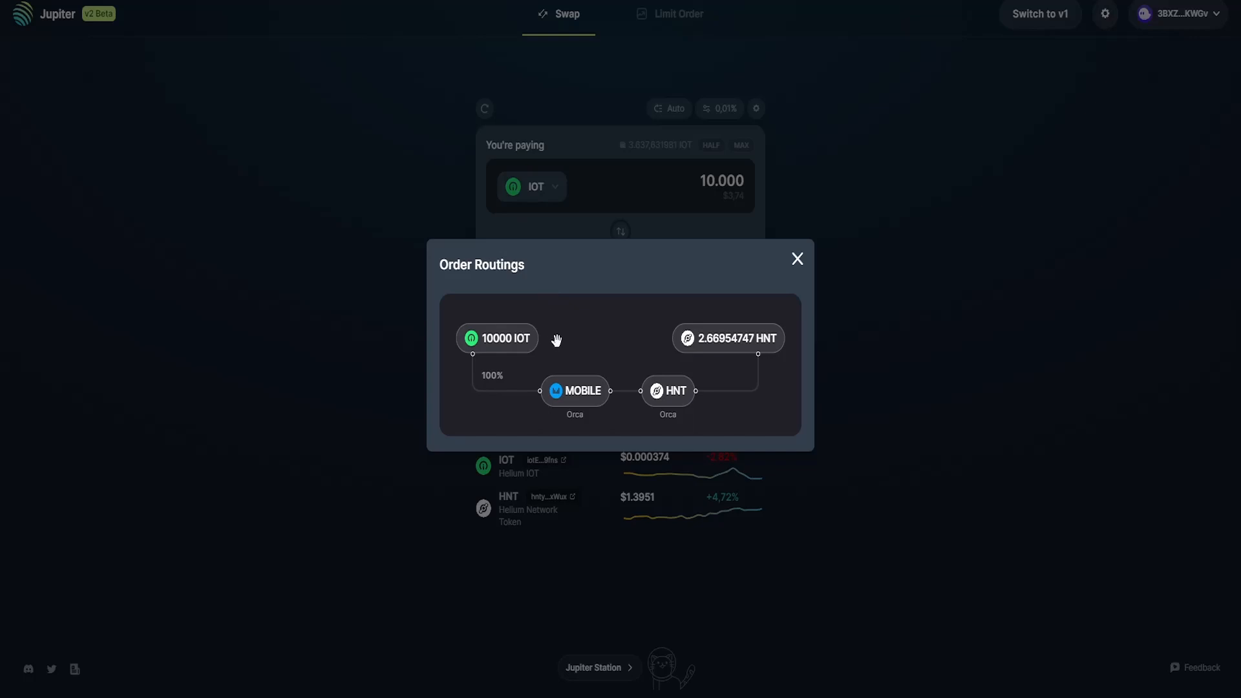
{"action": "mouse_move", "coordinate": [562, 351]}
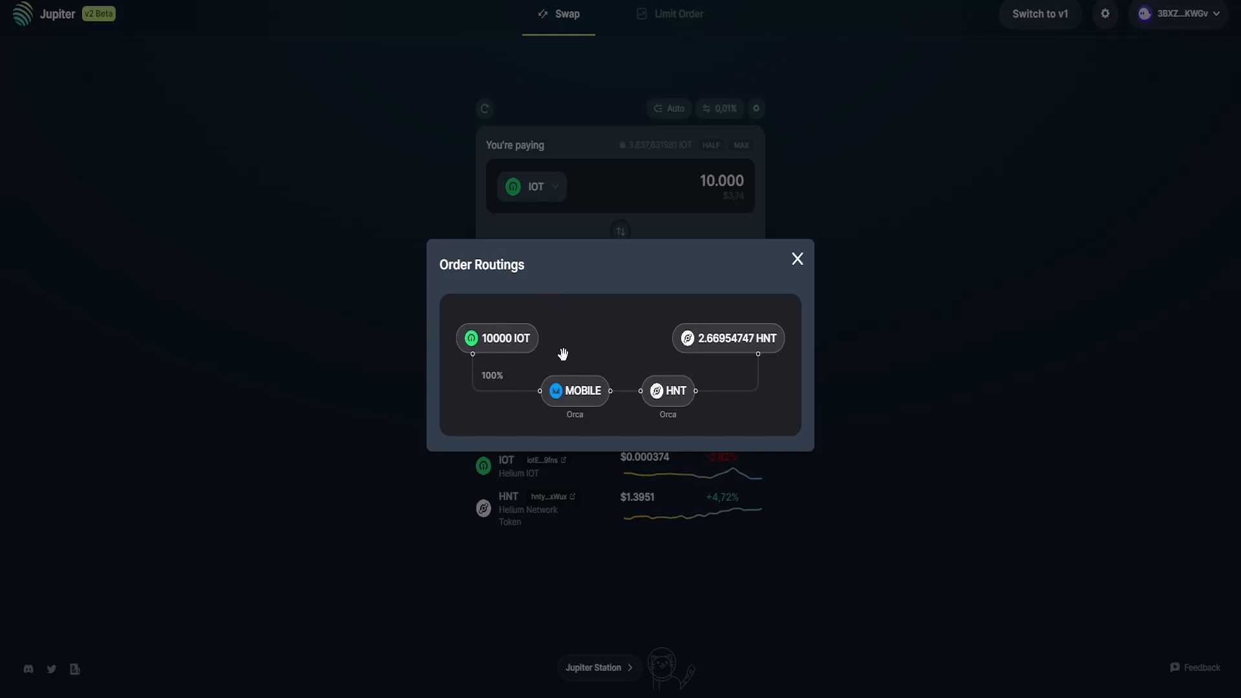
{"action": "mouse_move", "coordinate": [463, 340]}
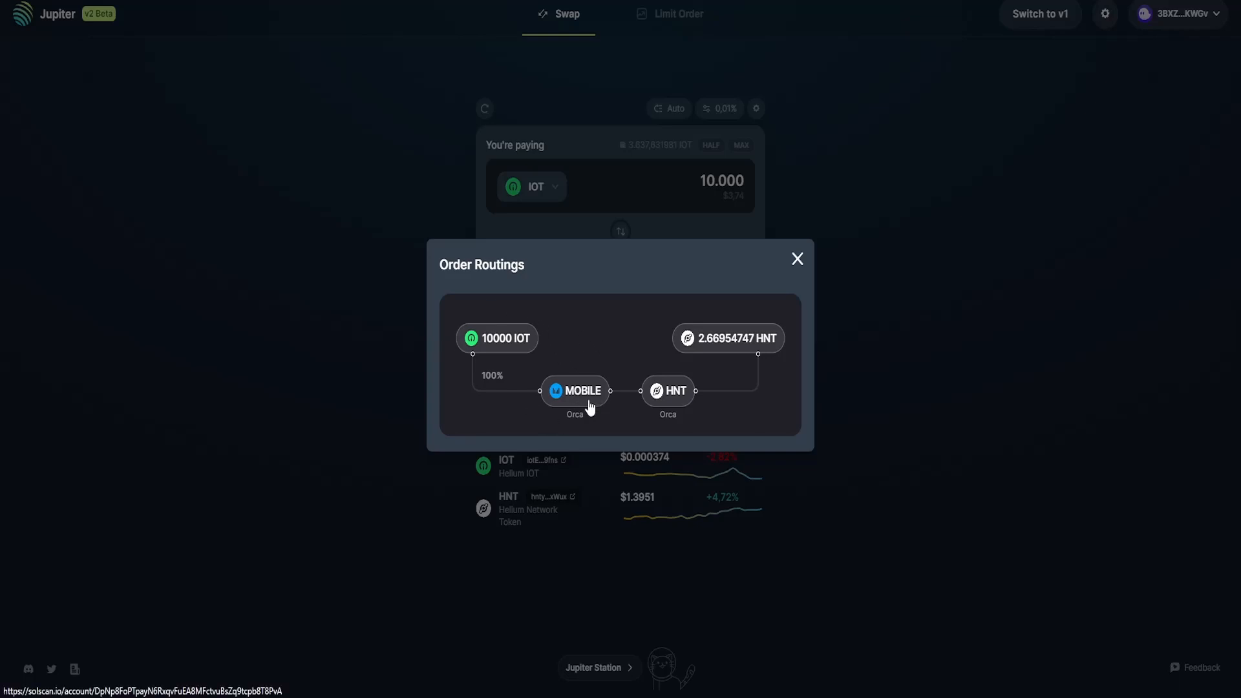
{"action": "mouse_move", "coordinate": [686, 414]}
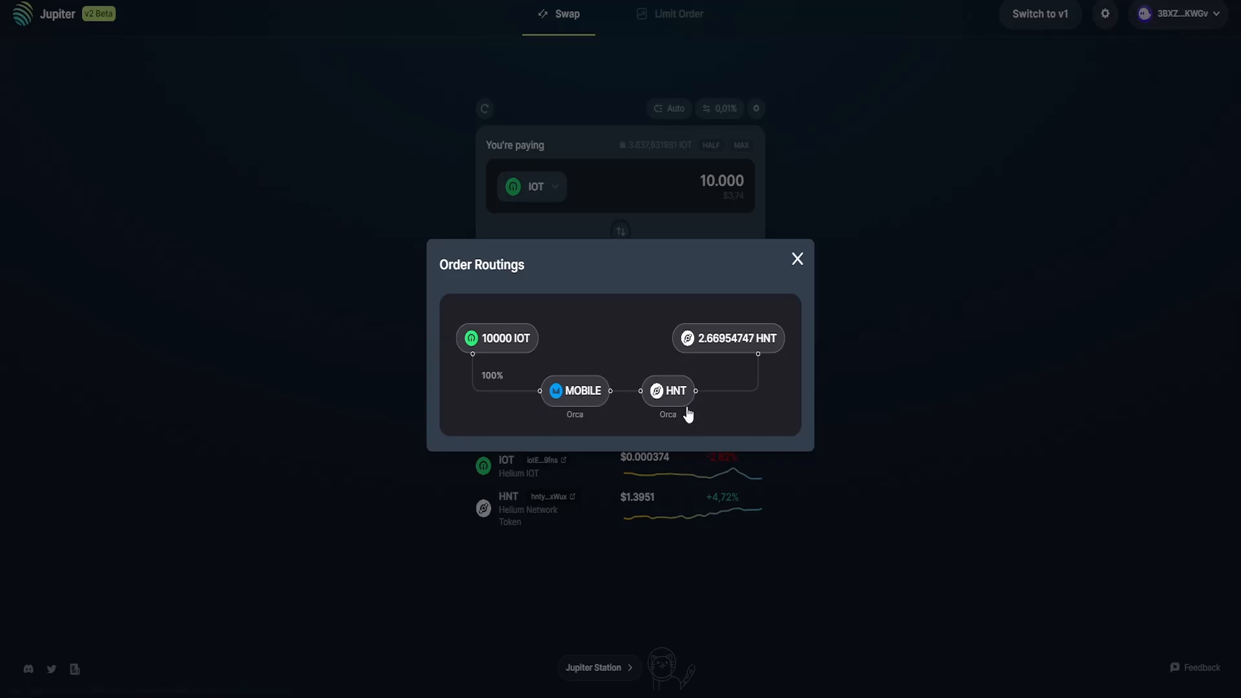
{"action": "mouse_move", "coordinate": [735, 371]}
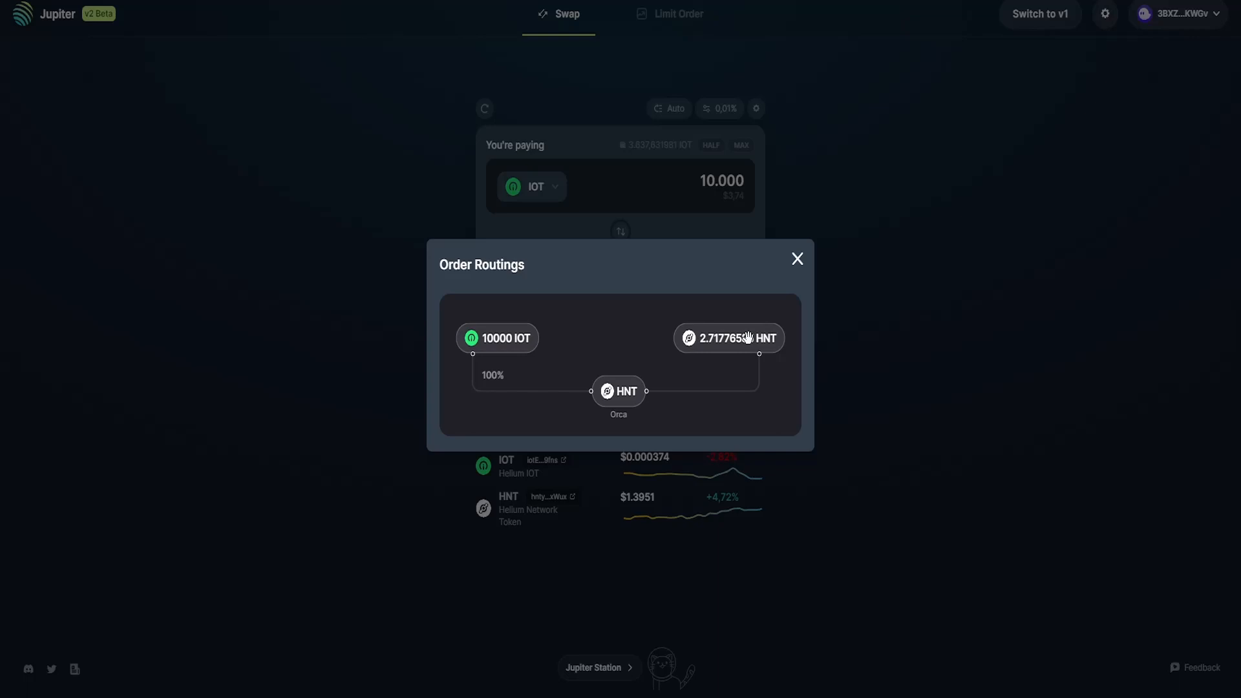
{"action": "mouse_move", "coordinate": [649, 393]}
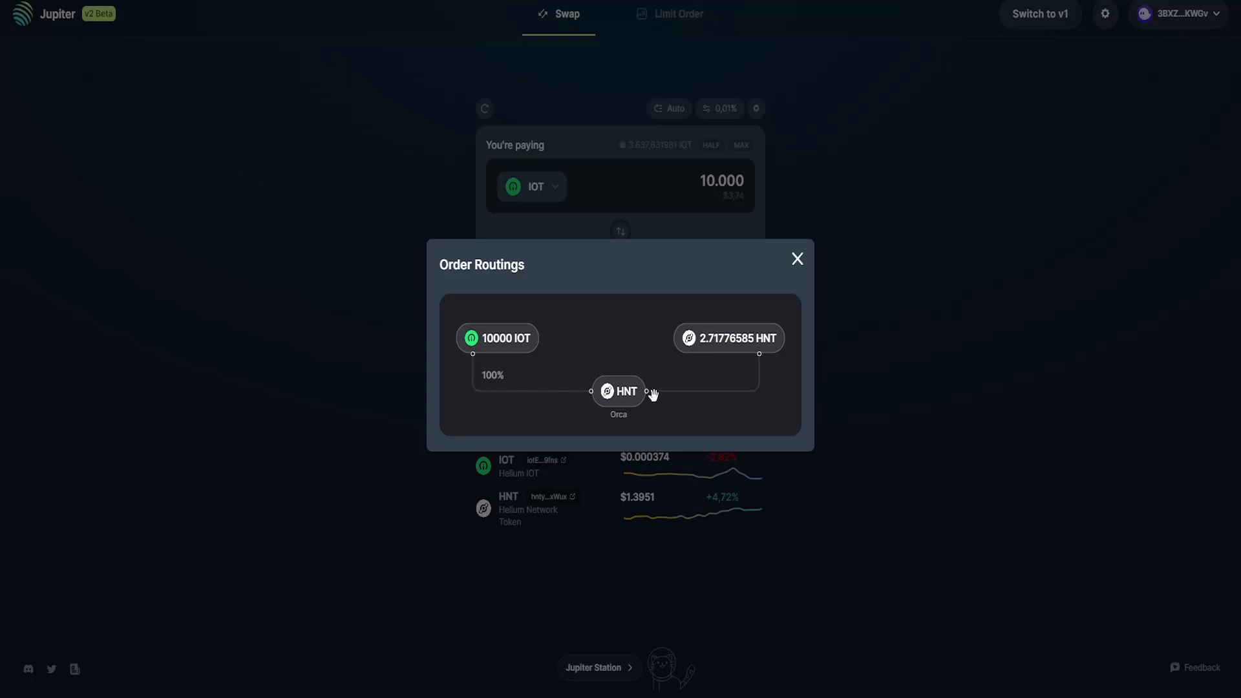
{"action": "mouse_move", "coordinate": [541, 336]}
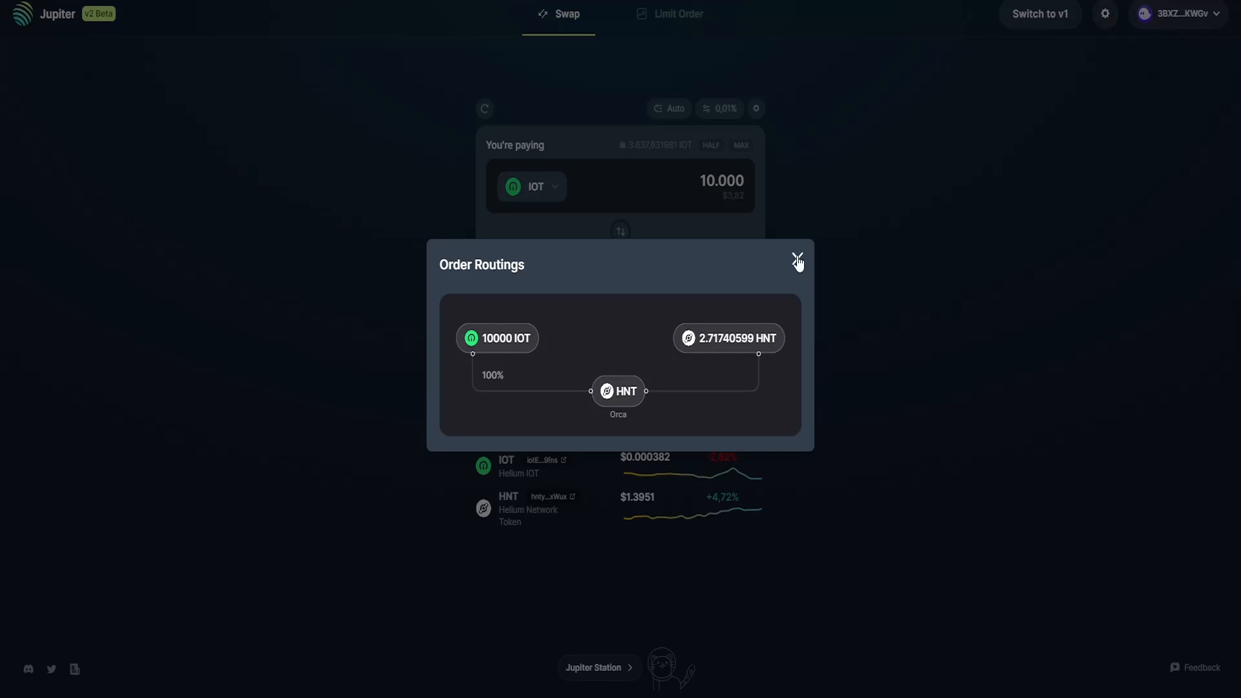
- Close the order routing diagram and bring up the paying-token list
{"action": "left_click", "coordinate": [797, 261]}
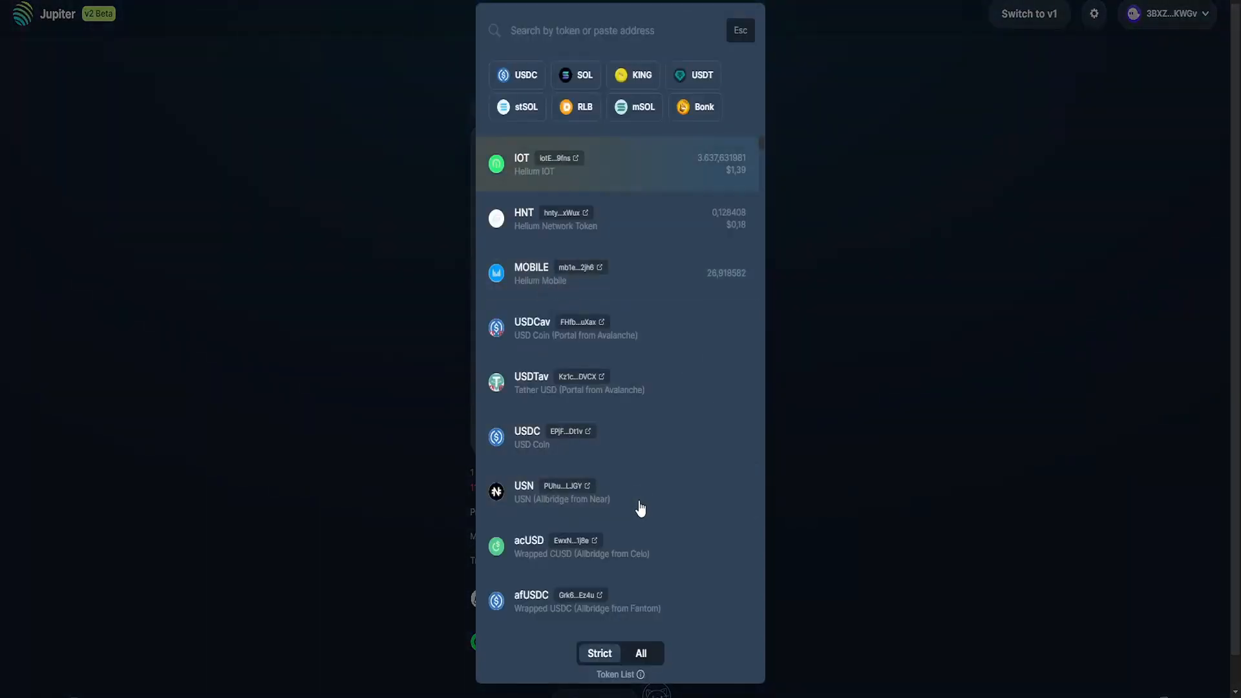
{"action": "left_click", "coordinate": [555, 220]}
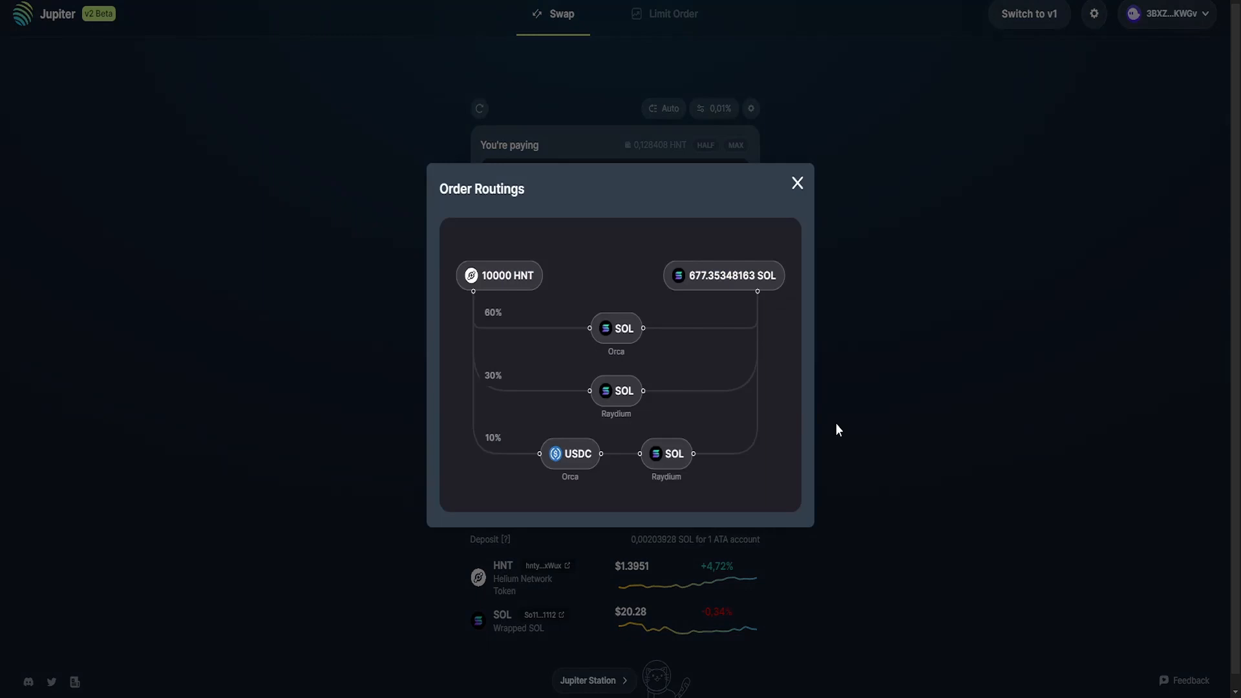
{"action": "mouse_move", "coordinate": [569, 301]}
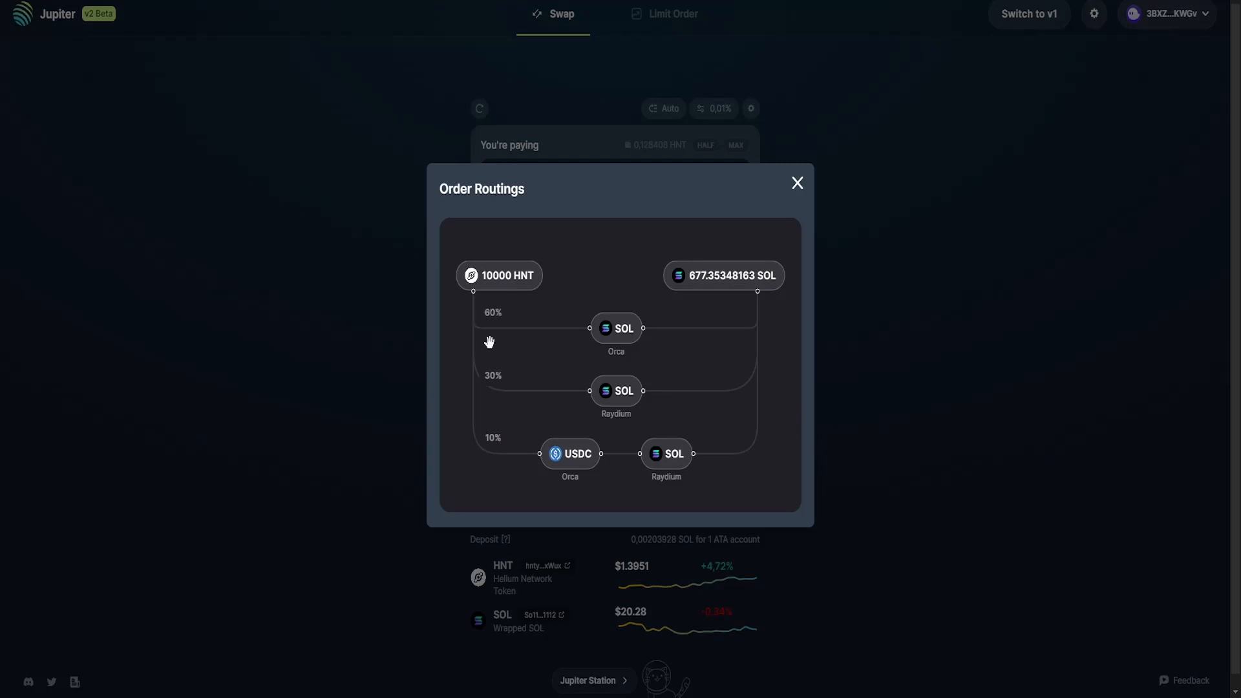
{"action": "mouse_move", "coordinate": [638, 337]}
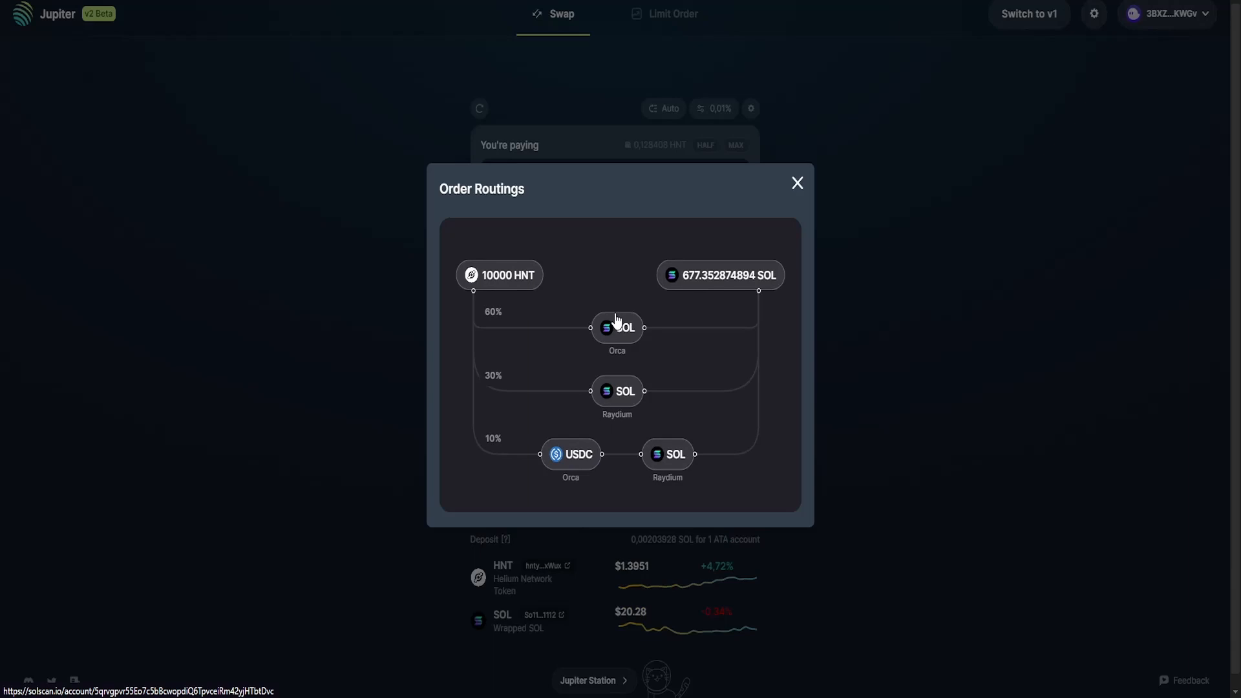
{"action": "mouse_move", "coordinate": [555, 324]}
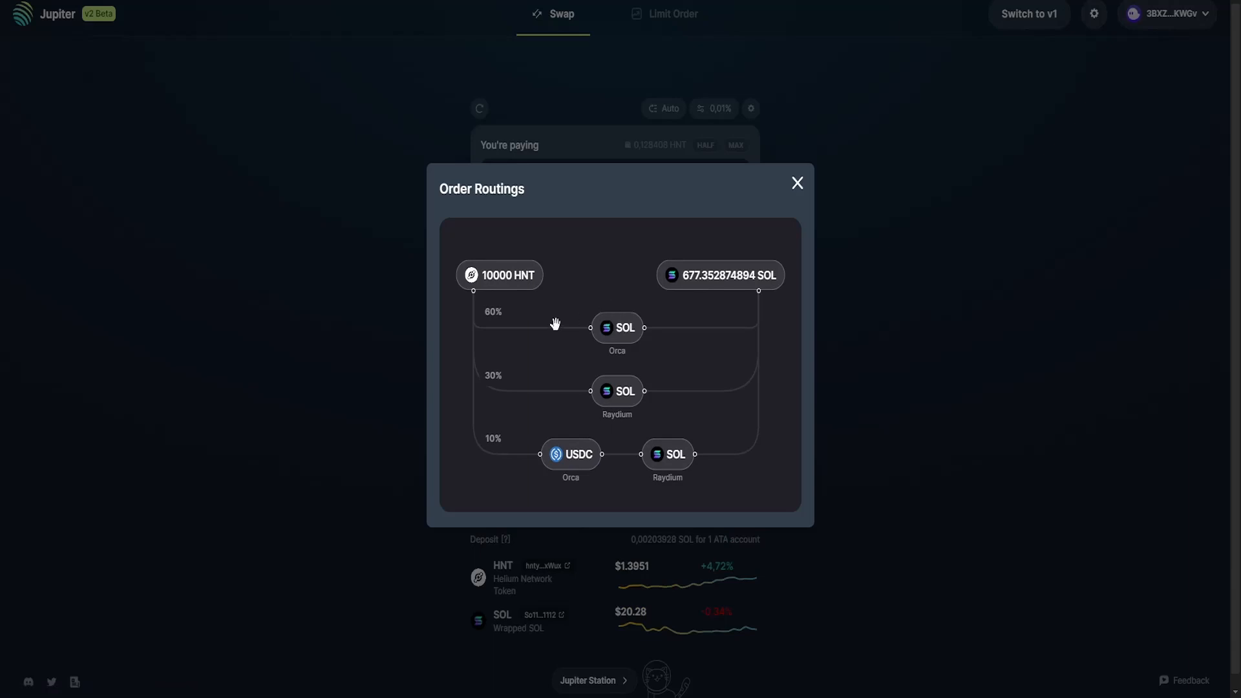
{"action": "mouse_move", "coordinate": [475, 425]}
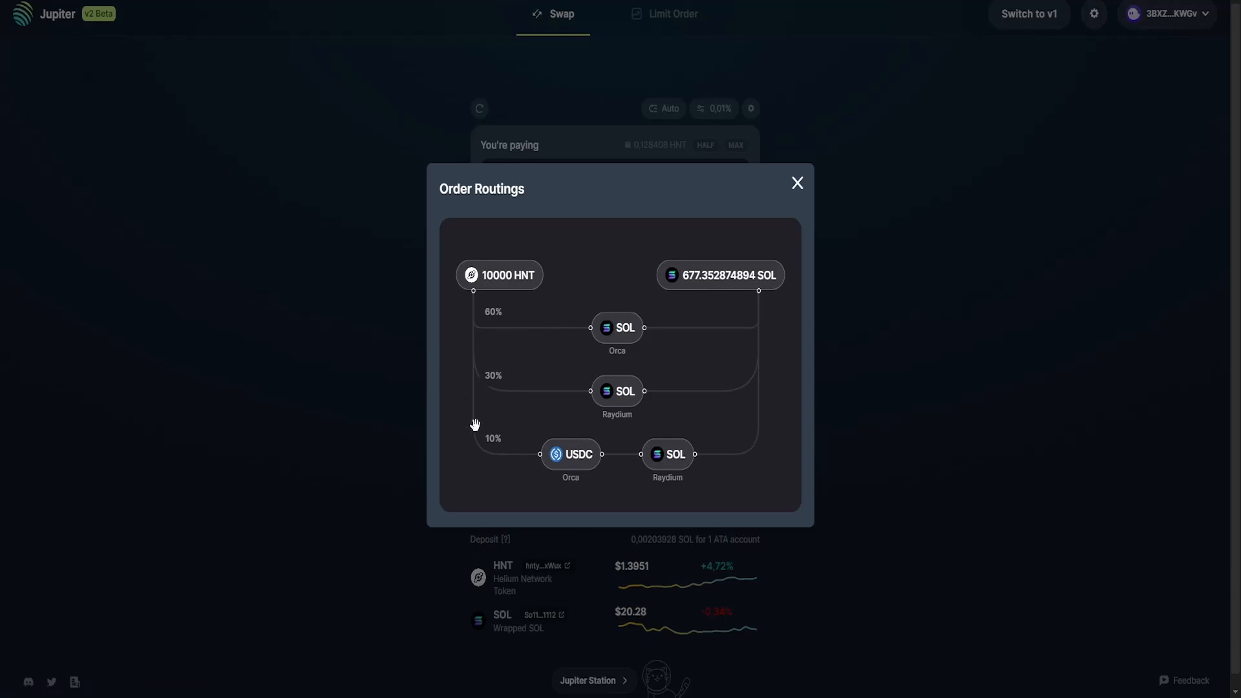
{"action": "mouse_move", "coordinate": [521, 412]}
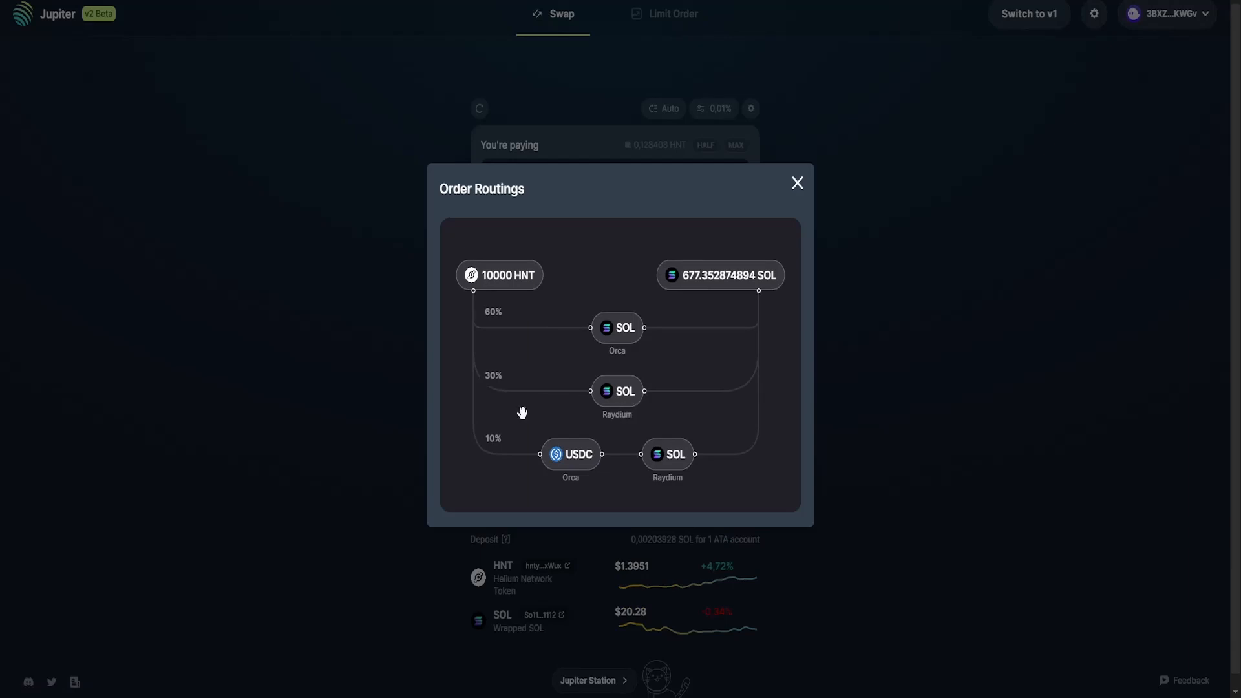
{"action": "mouse_move", "coordinate": [538, 269]}
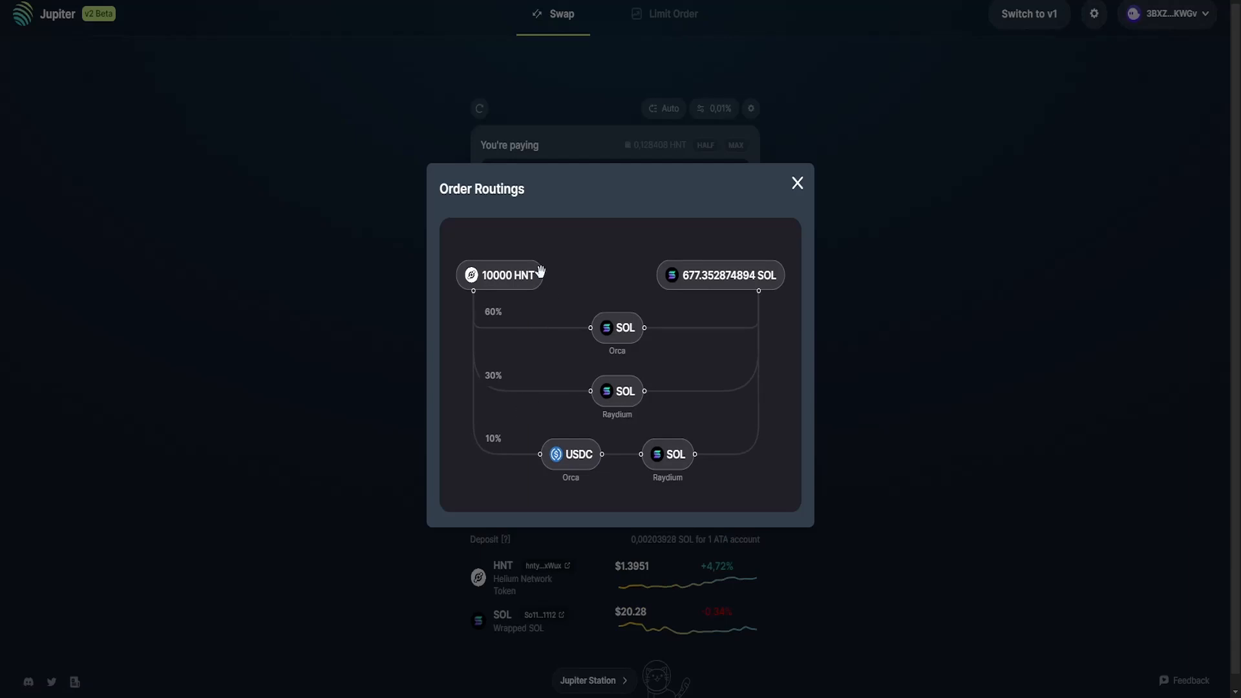
{"action": "mouse_move", "coordinate": [752, 257]}
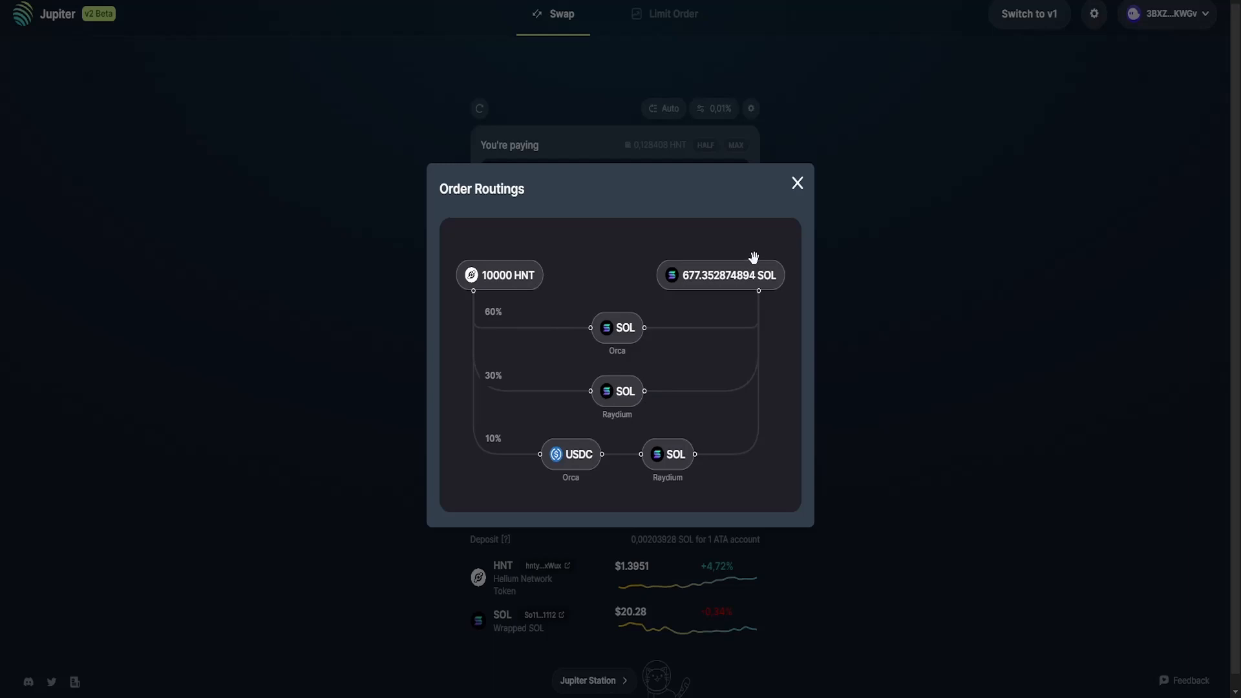
{"action": "mouse_move", "coordinate": [553, 351]}
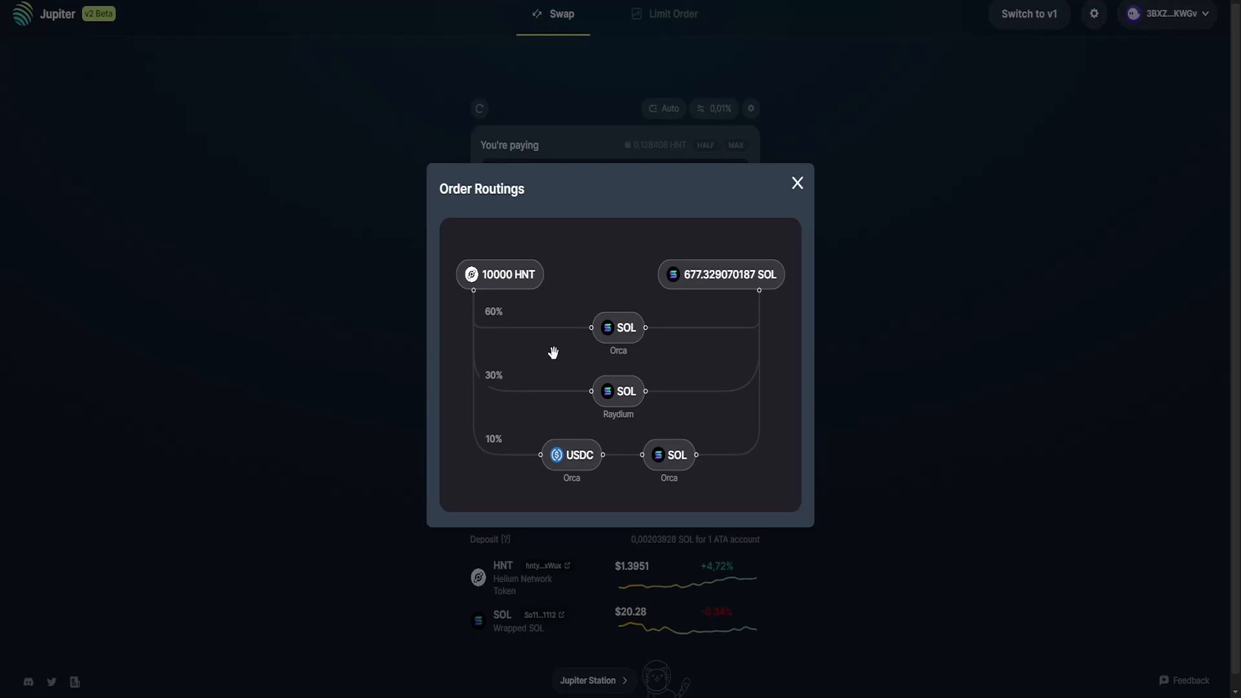
{"action": "mouse_move", "coordinate": [541, 434]}
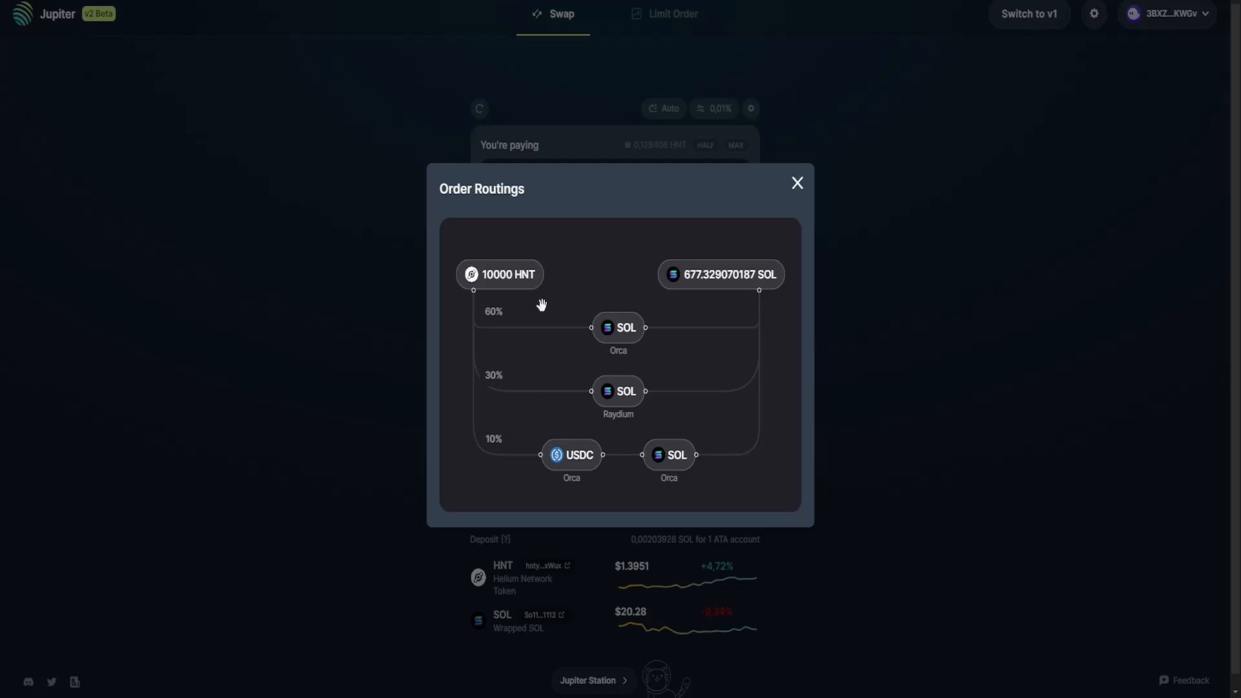
{"action": "mouse_move", "coordinate": [481, 414]}
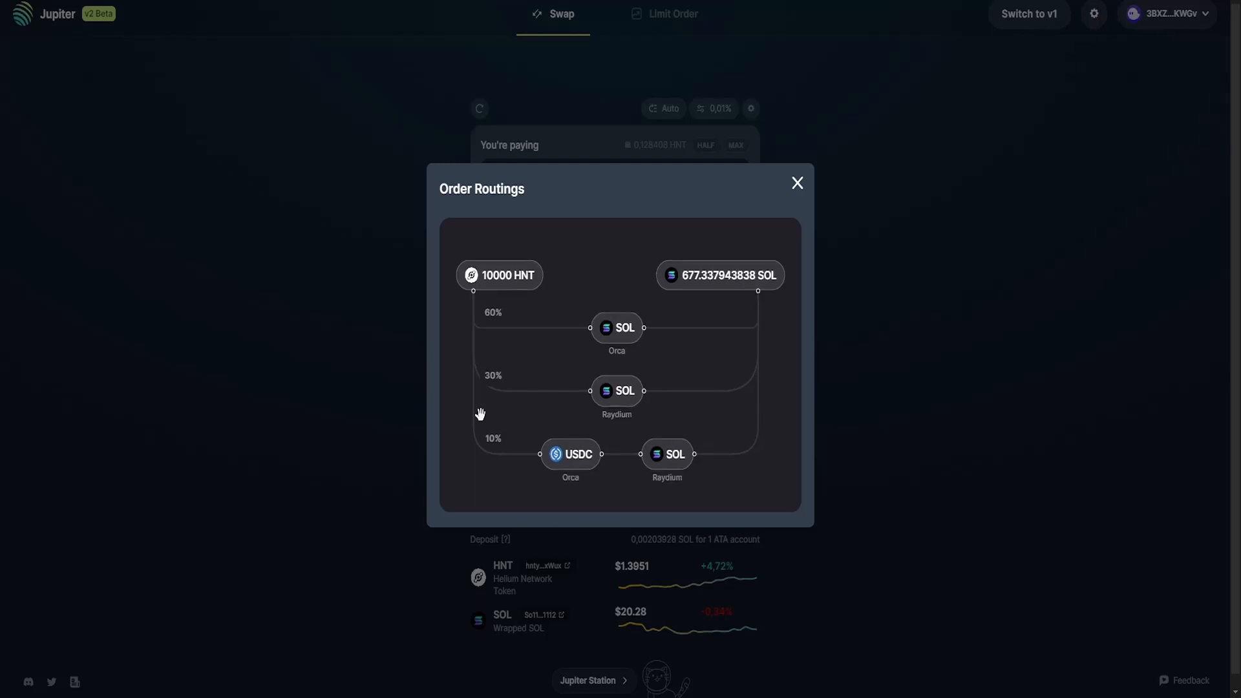
{"action": "mouse_move", "coordinate": [520, 302]}
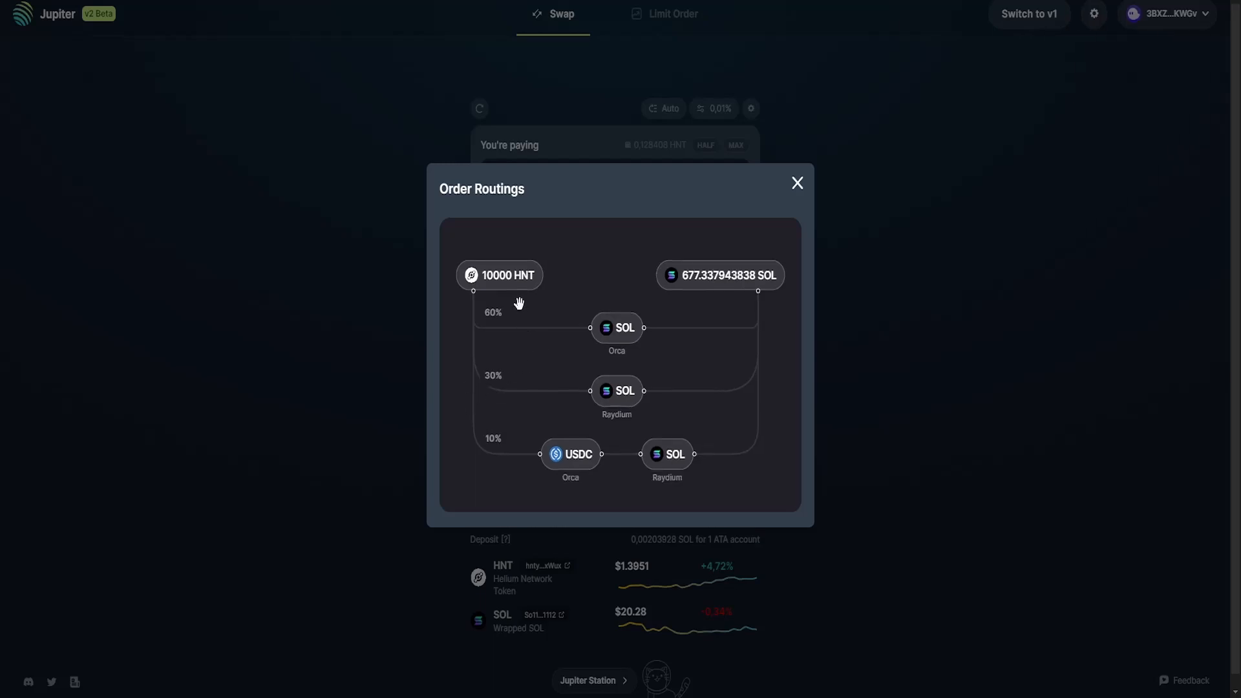
{"action": "mouse_move", "coordinate": [534, 346]}
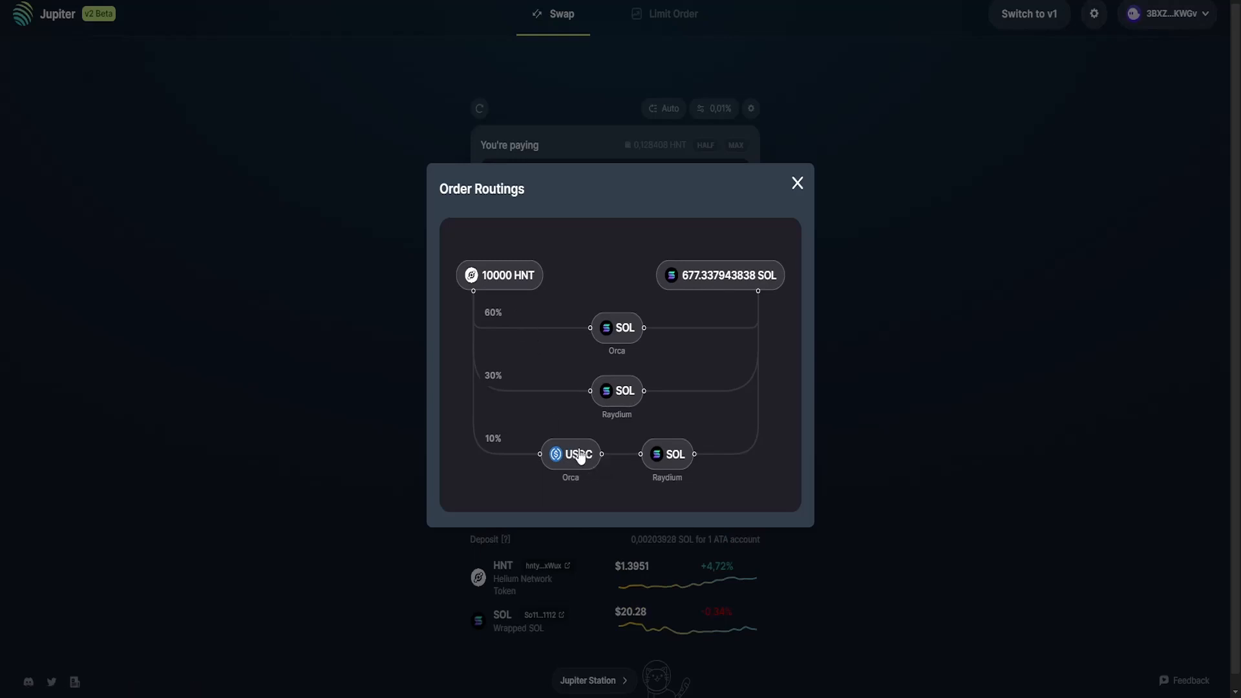
{"action": "mouse_move", "coordinate": [711, 438]}
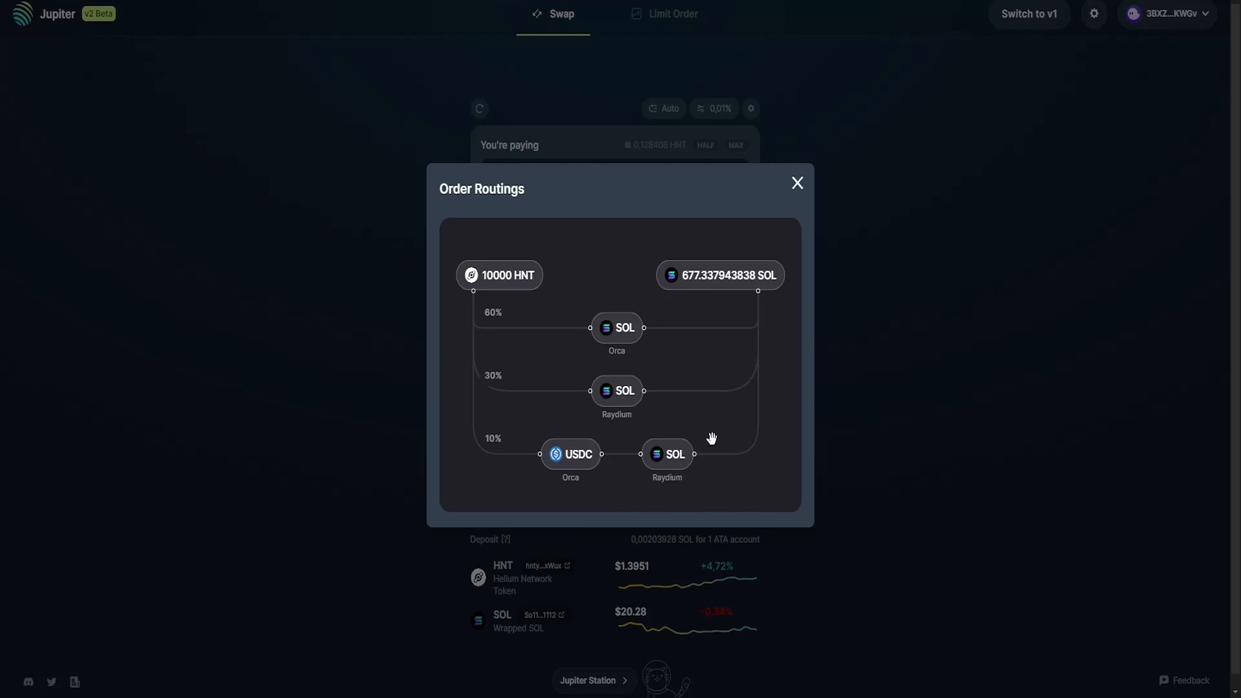
{"action": "mouse_move", "coordinate": [684, 237]}
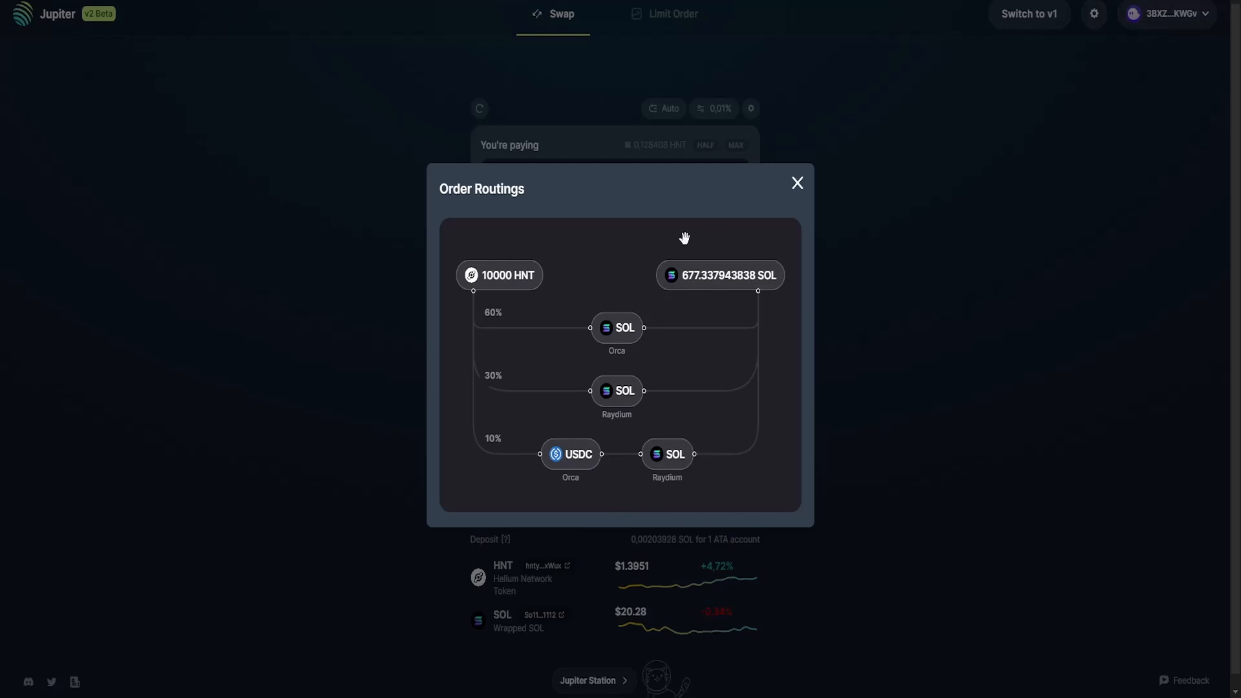
{"action": "mouse_move", "coordinate": [753, 386]}
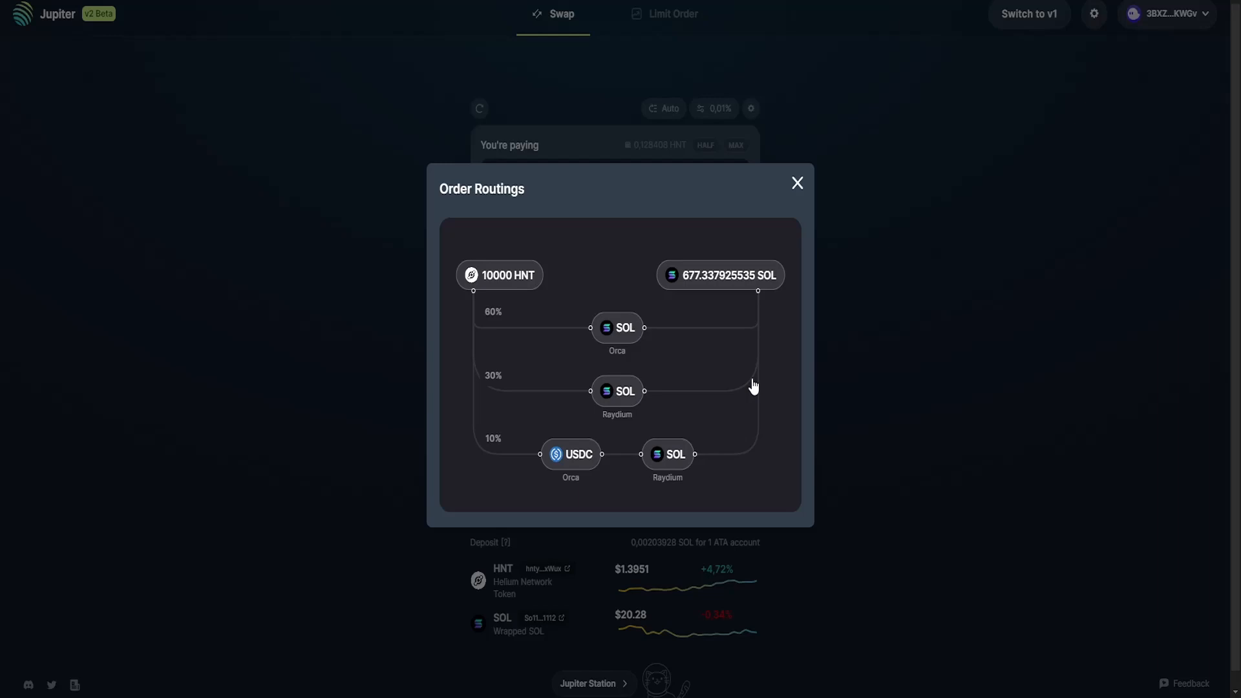
{"action": "mouse_move", "coordinate": [701, 357]}
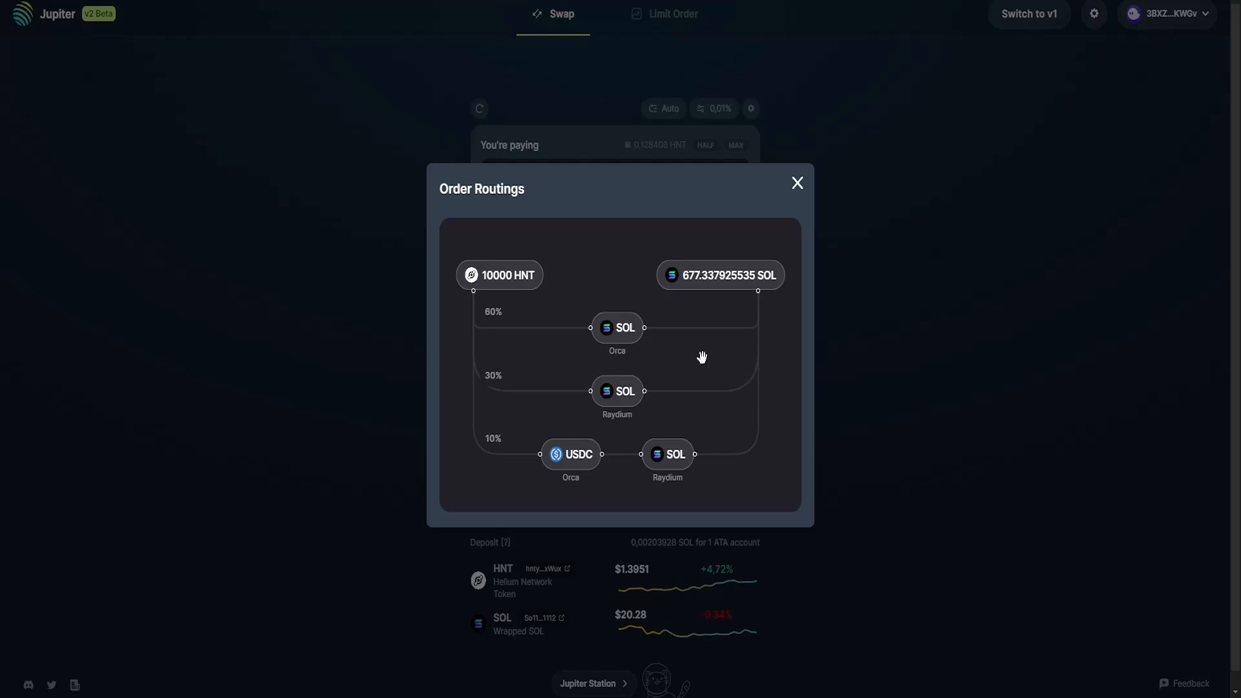
- Close the Order Routings dialog to return to the HNT to SOL swap
{"action": "left_click", "coordinate": [797, 182]}
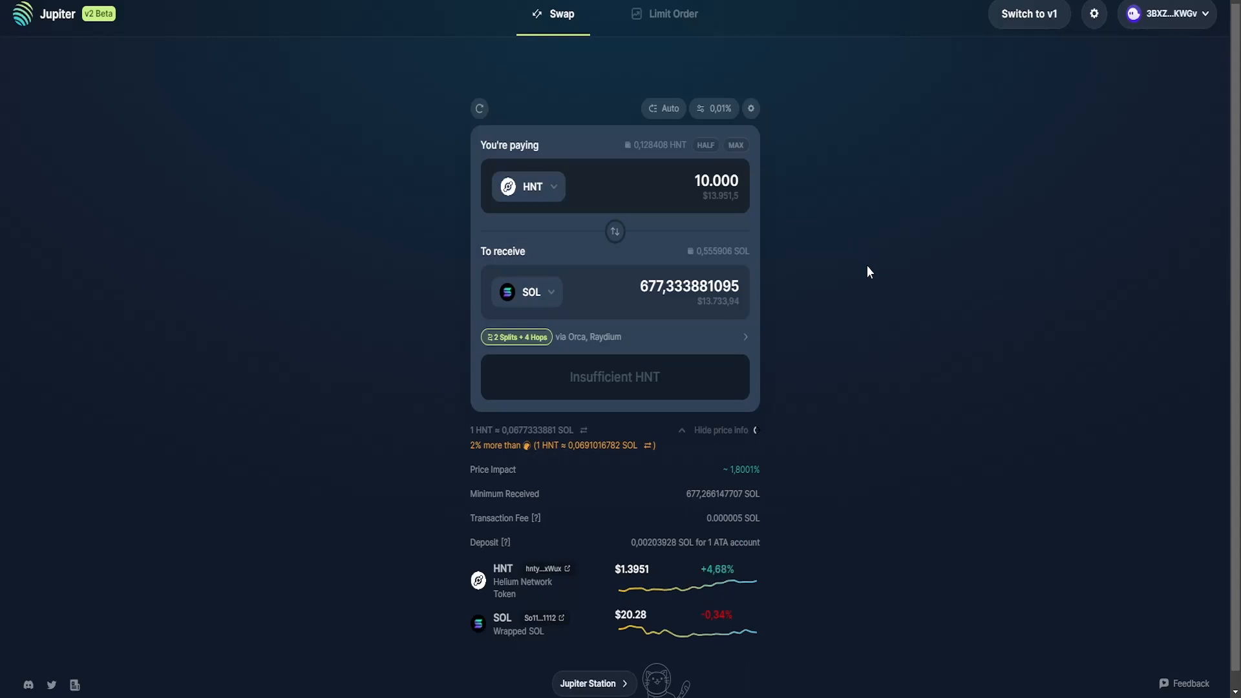
{"action": "mouse_move", "coordinate": [795, 89]}
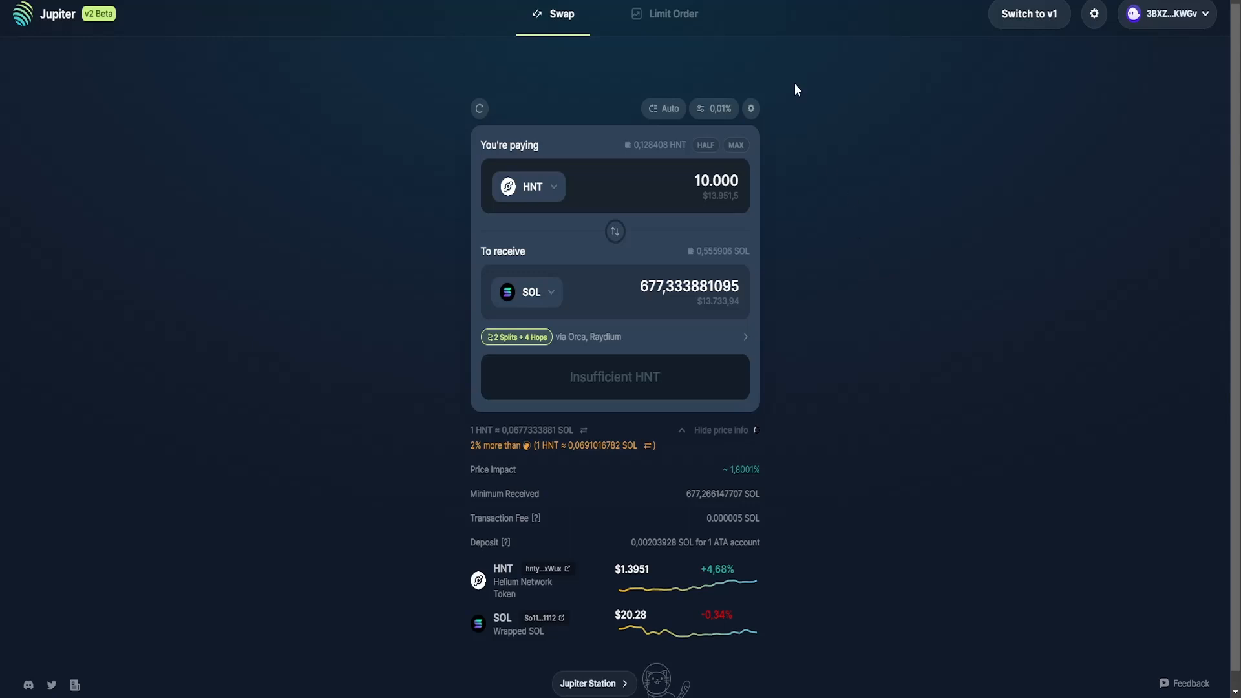
- Switch to the Limit Order form selling HNT for SOL
{"action": "left_click", "coordinate": [674, 13]}
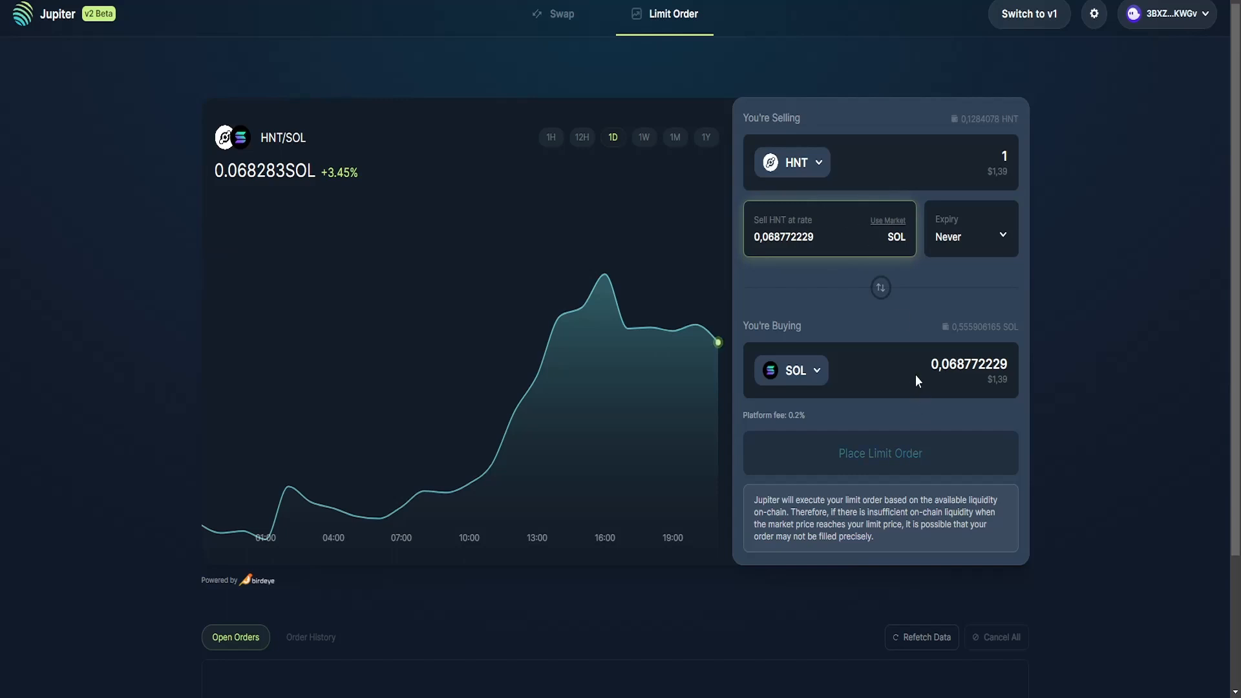
{"action": "mouse_move", "coordinate": [891, 379]}
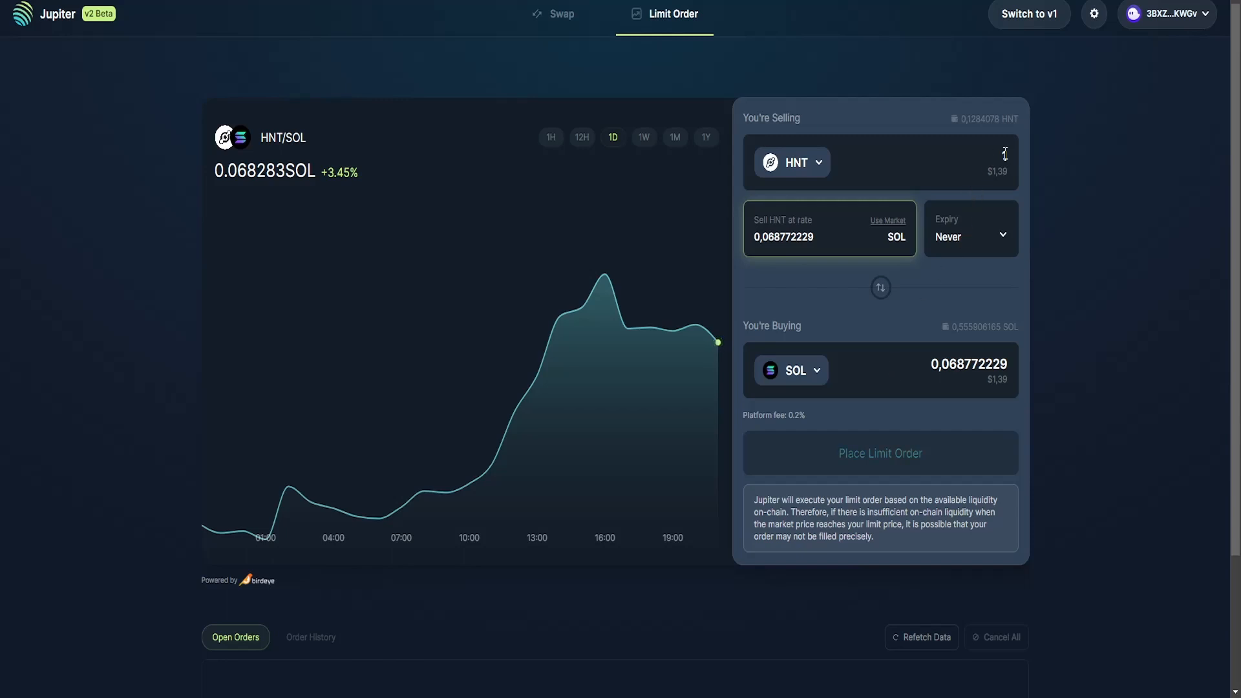
- Set the limit order's HNT sell rate to 1 SOL
{"action": "type", "text": "1"}
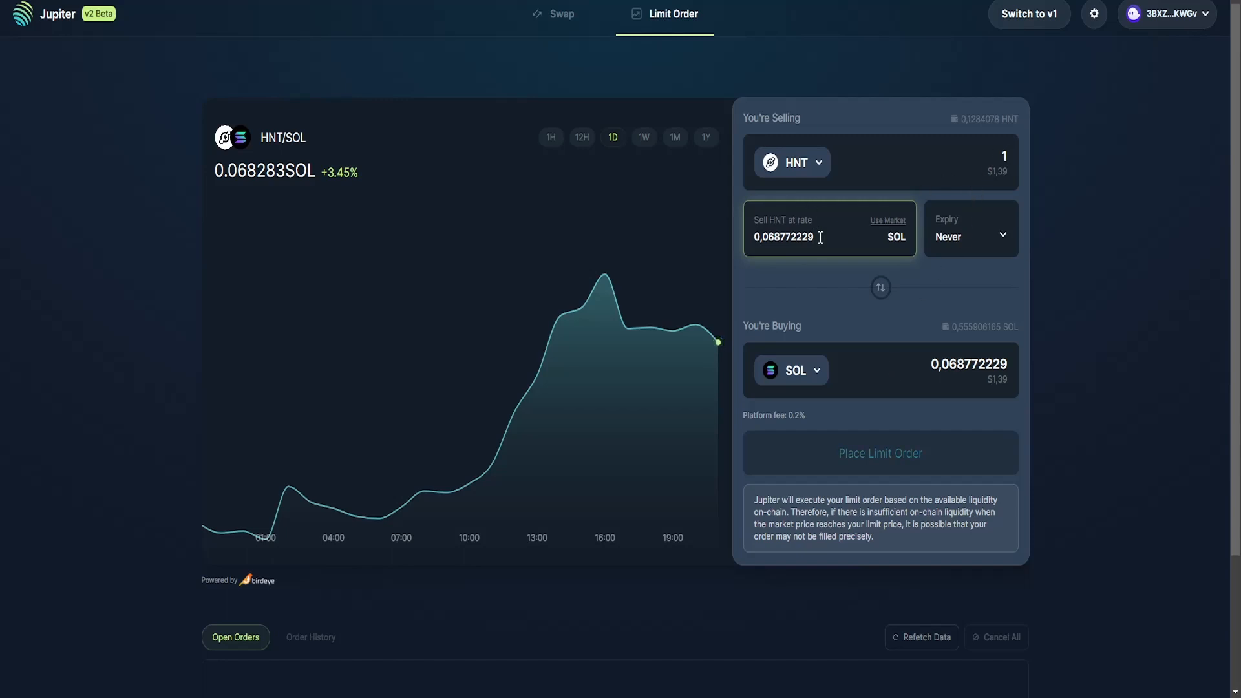
{"action": "type", "text": "1"}
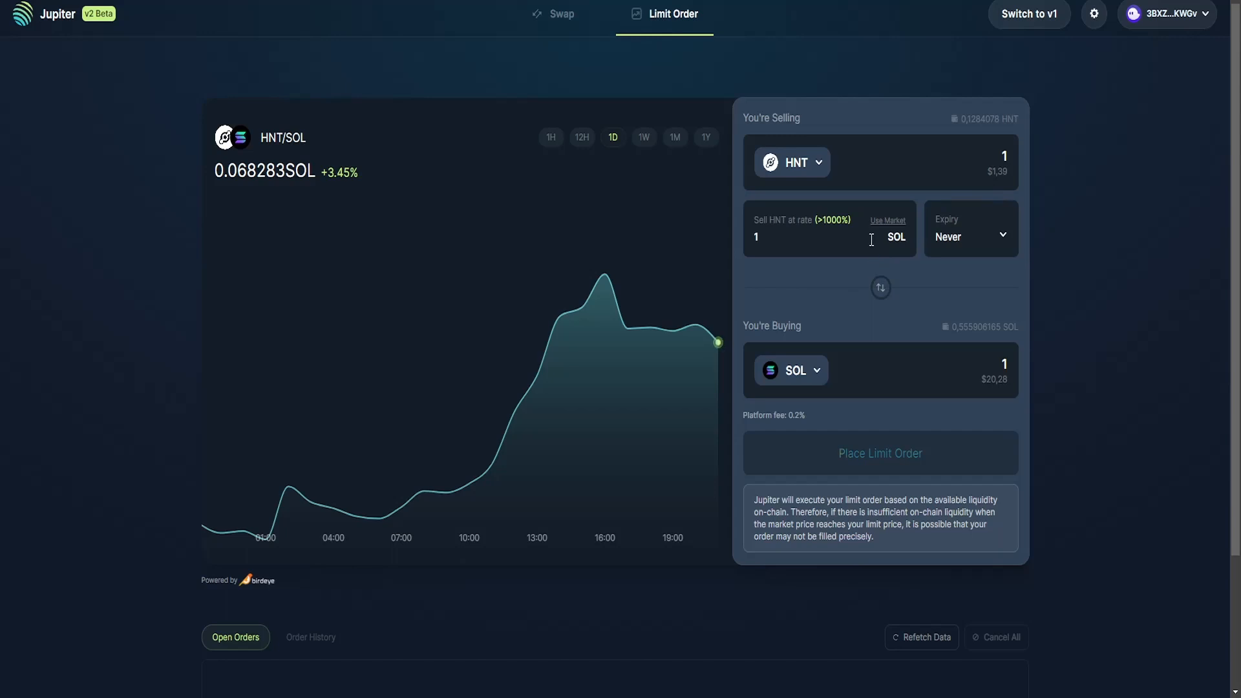
{"action": "mouse_move", "coordinate": [929, 187]}
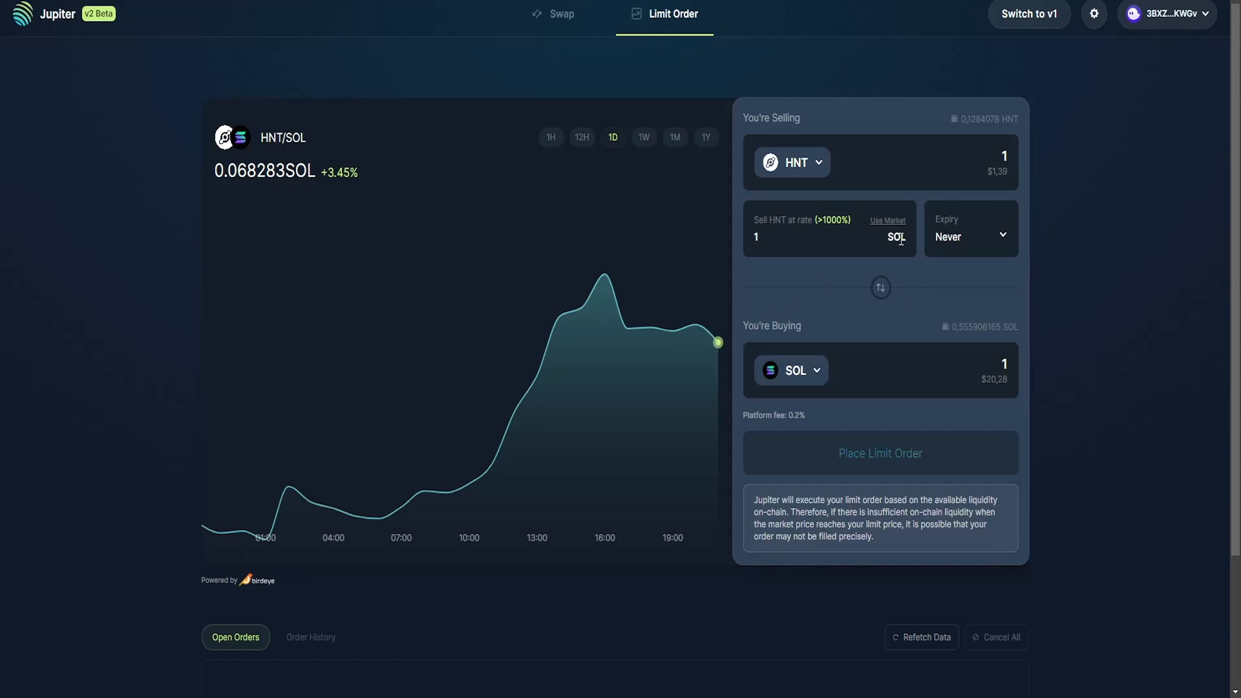
- Reset the rate to market, set it to 0,12 SOL and choose a 7-day expiry
{"action": "left_click", "coordinate": [887, 222]}
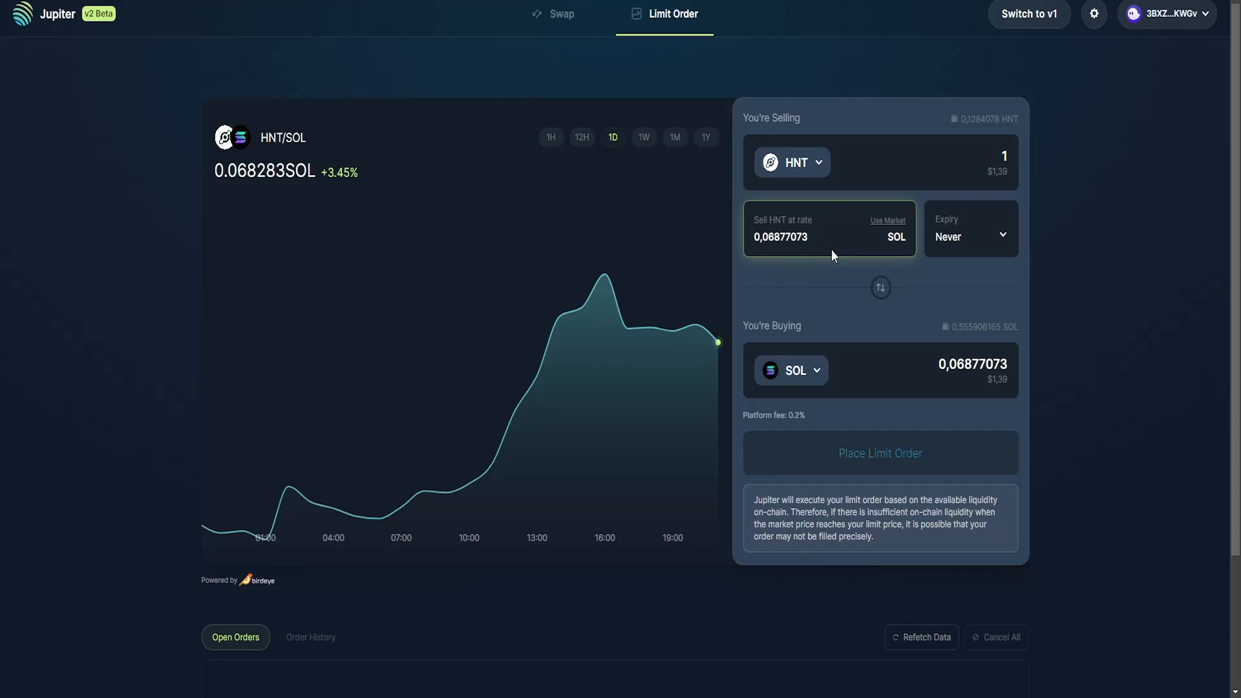
{"action": "left_click", "coordinate": [798, 237]}
{"action": "type", "text": "0,12"}
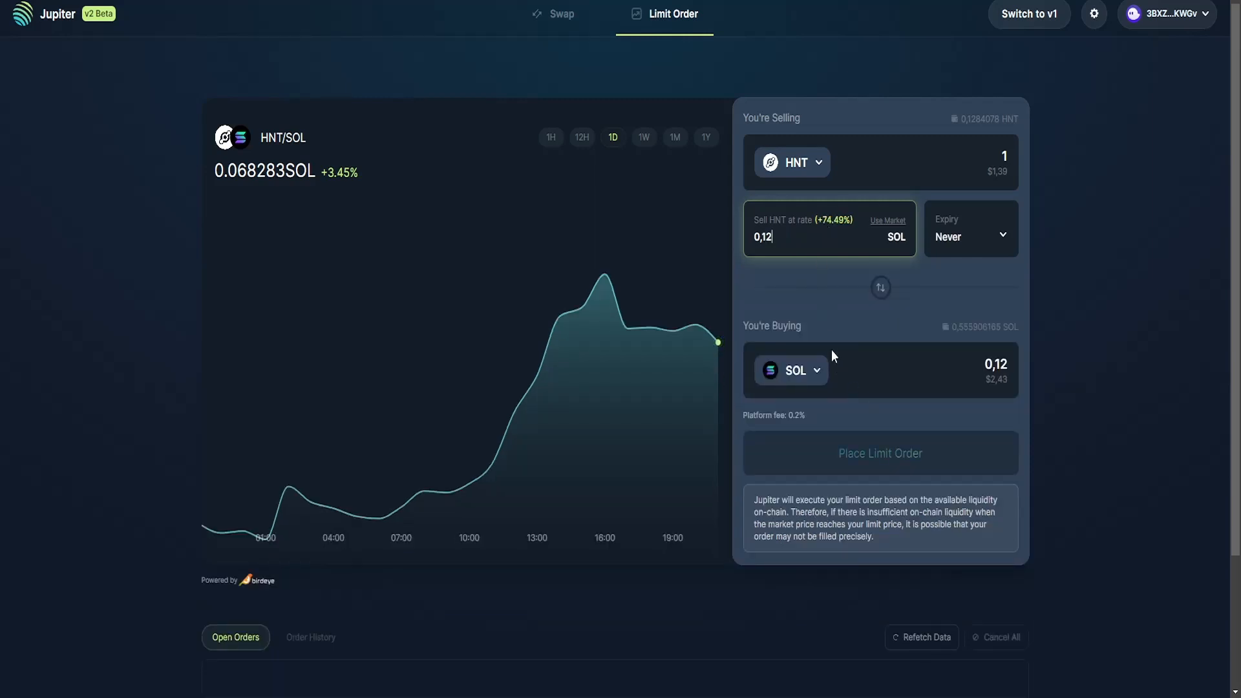
{"action": "left_click", "coordinate": [971, 230]}
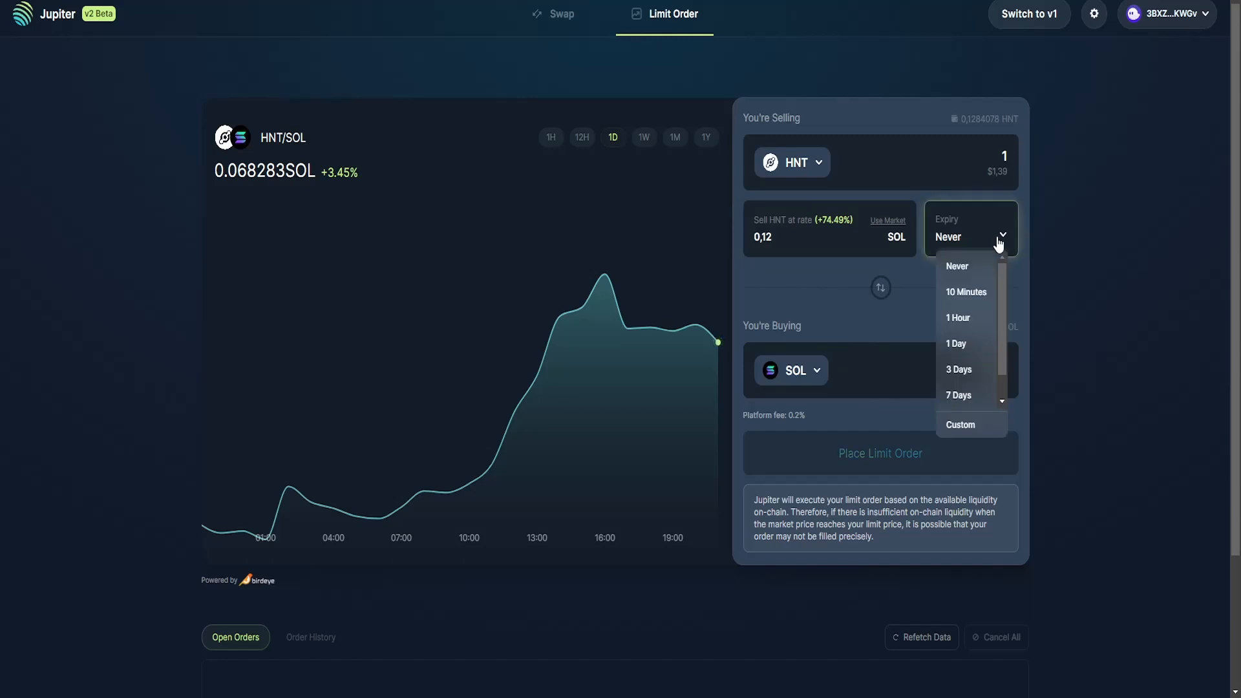
{"action": "left_click", "coordinate": [957, 394]}
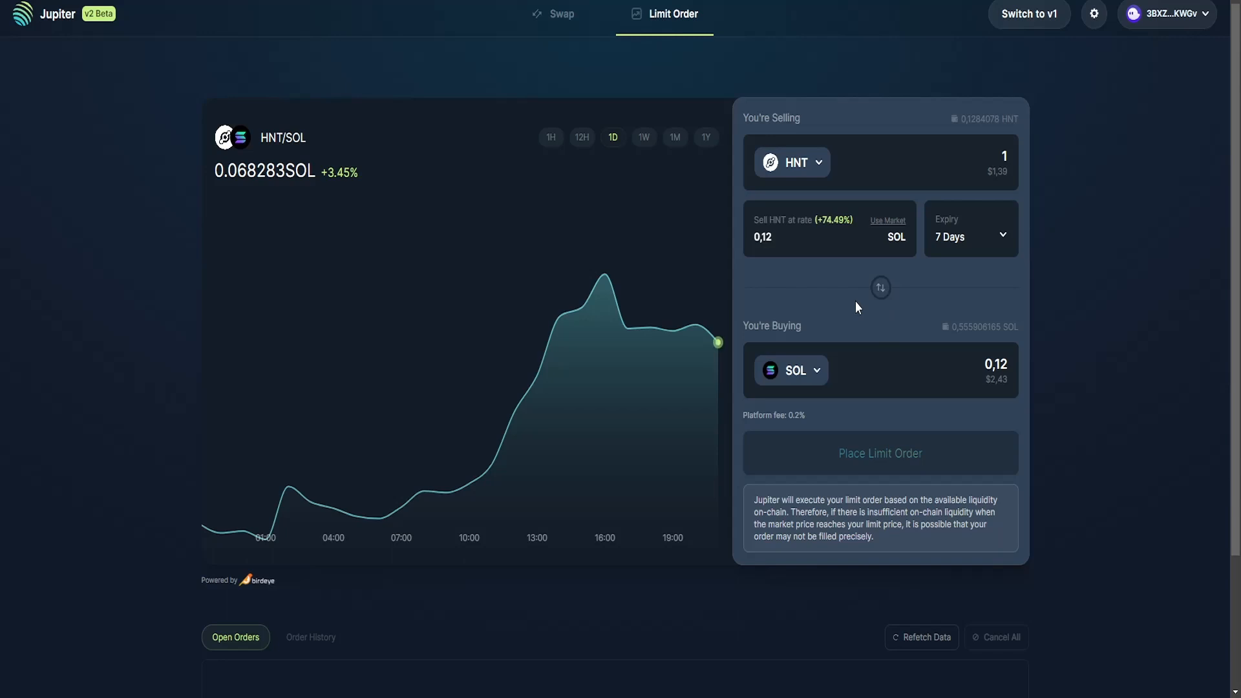
- Sell about 10.10 HNT for about 10.10 SOL, leaving the sell rate empty
{"action": "left_click", "coordinate": [971, 230]}
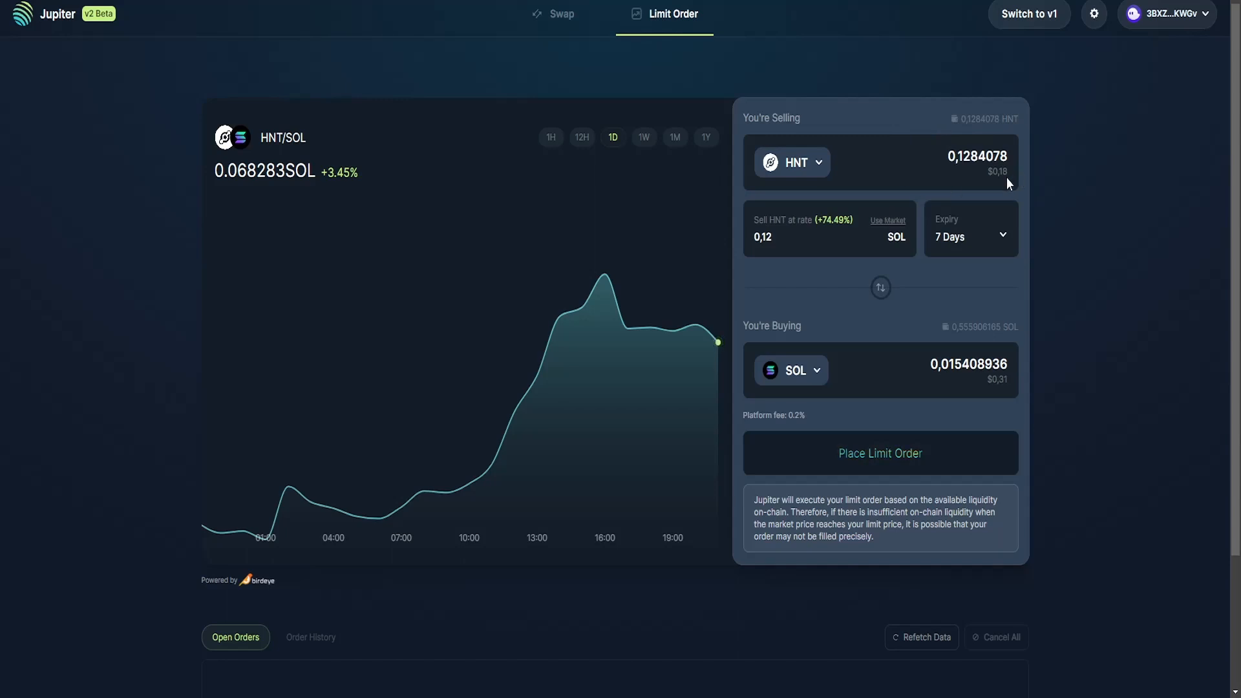
{"action": "left_click", "coordinate": [791, 238]}
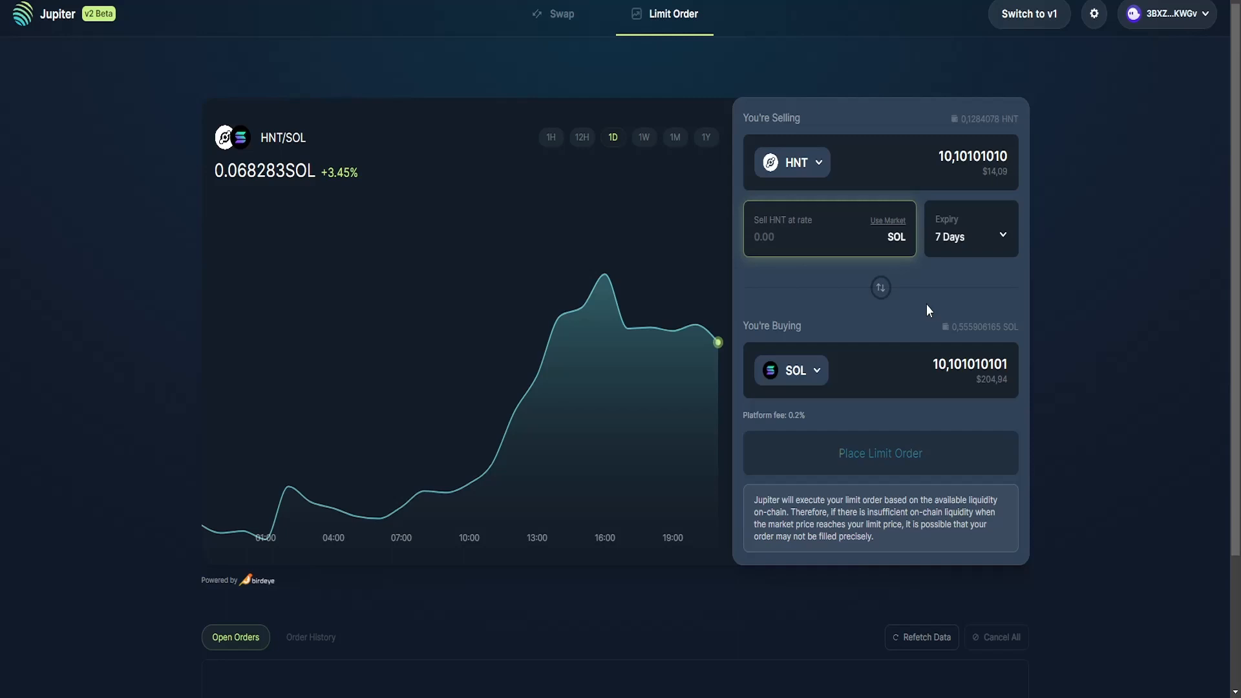
{"action": "left_click", "coordinate": [791, 237]}
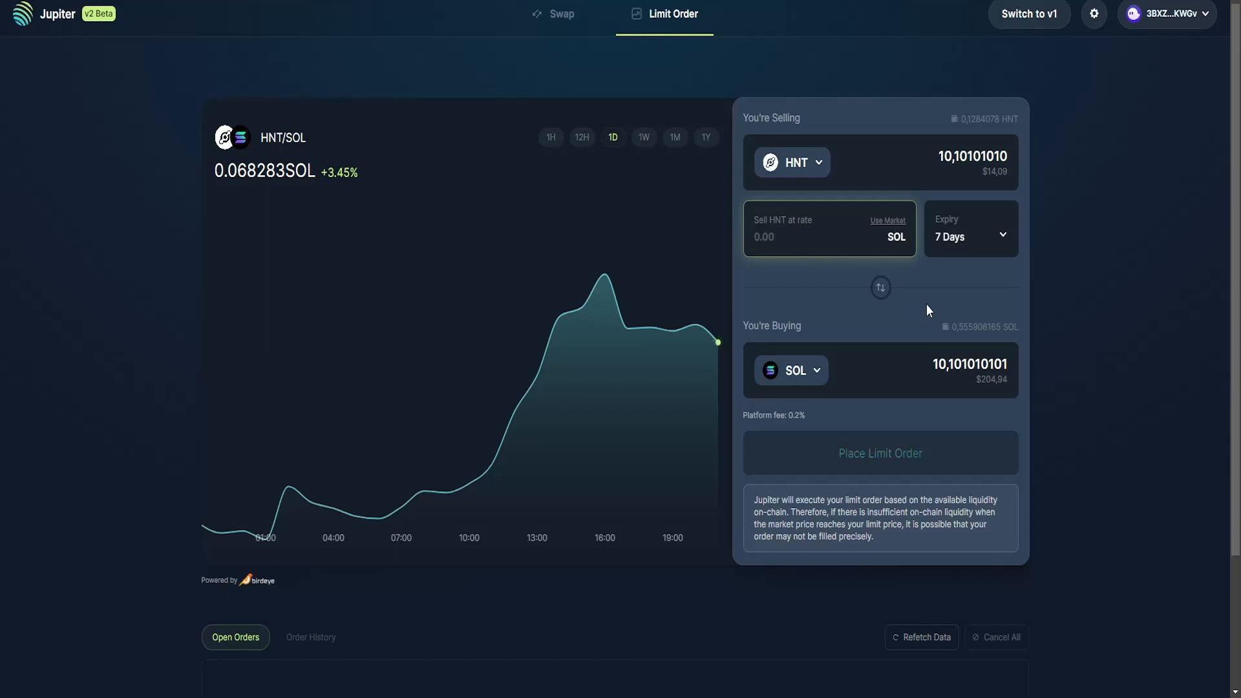
{"action": "left_click", "coordinate": [791, 237]}
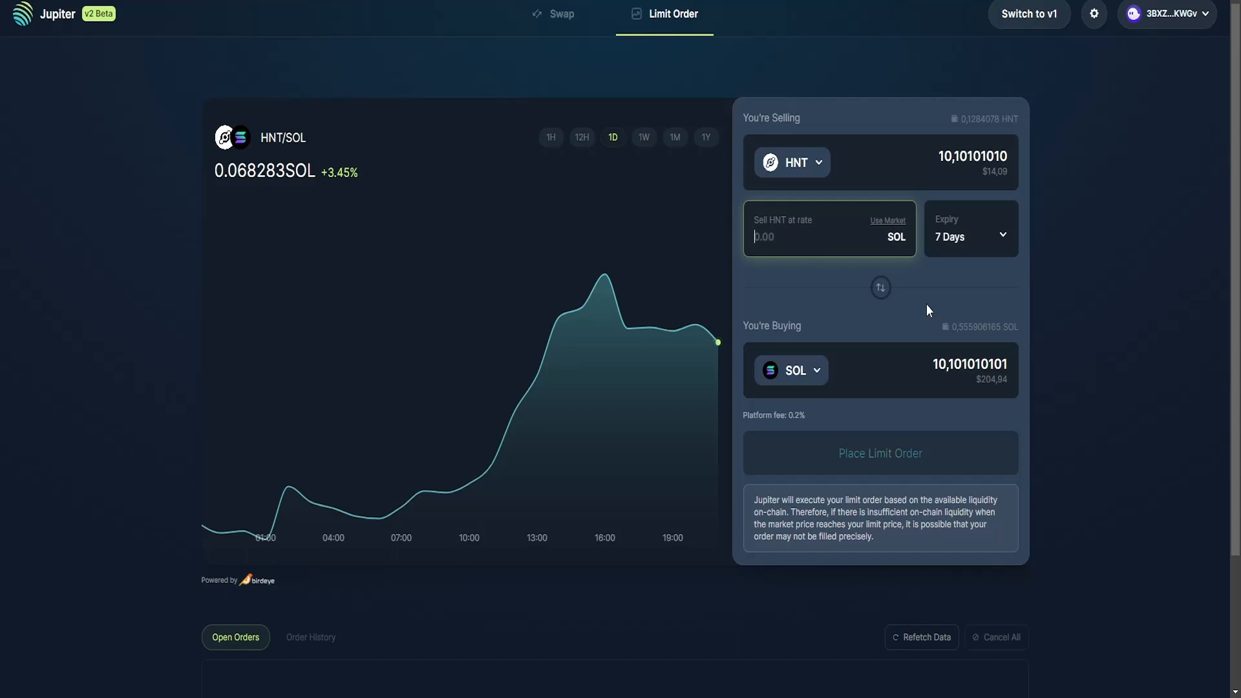